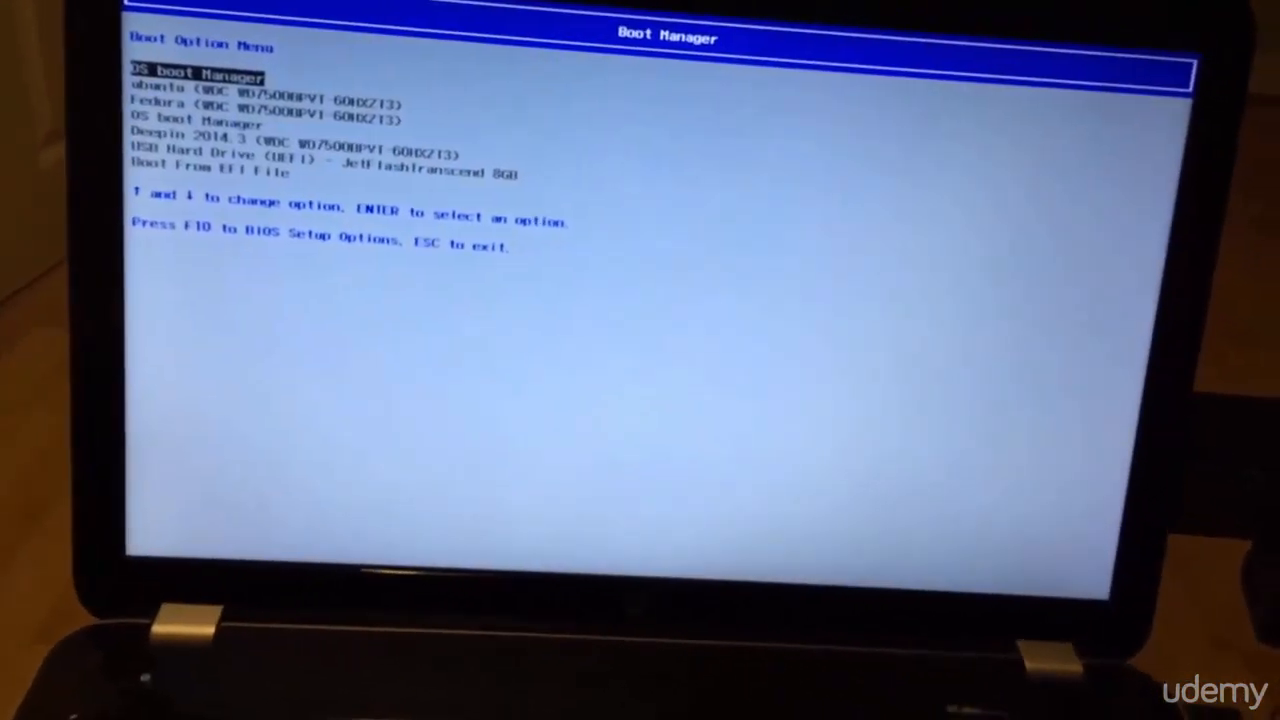
# - Boot from the USB installer drive and dismiss the inserted phone-media prompt
pyautogui.press('Down')
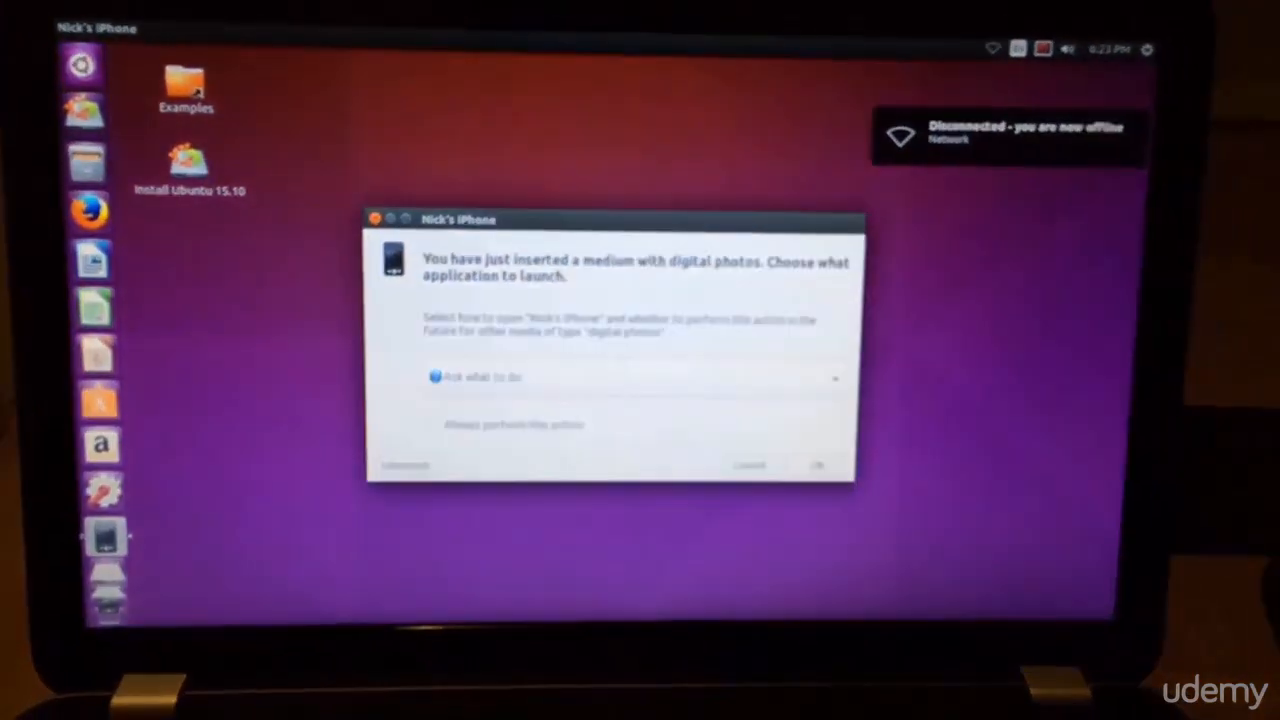
pyautogui.press('Super')
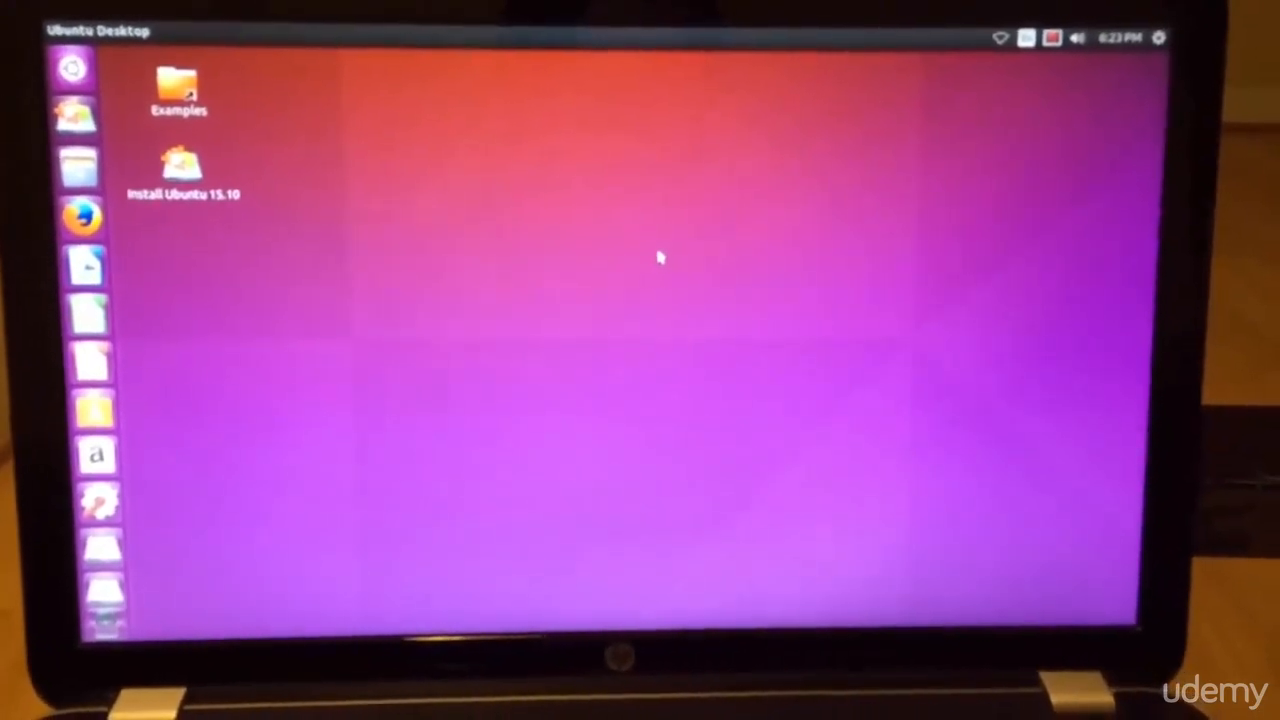
# - Launch Install Ubuntu 15.10 and keep English as the installation language
pyautogui.doubleClick(176, 168)
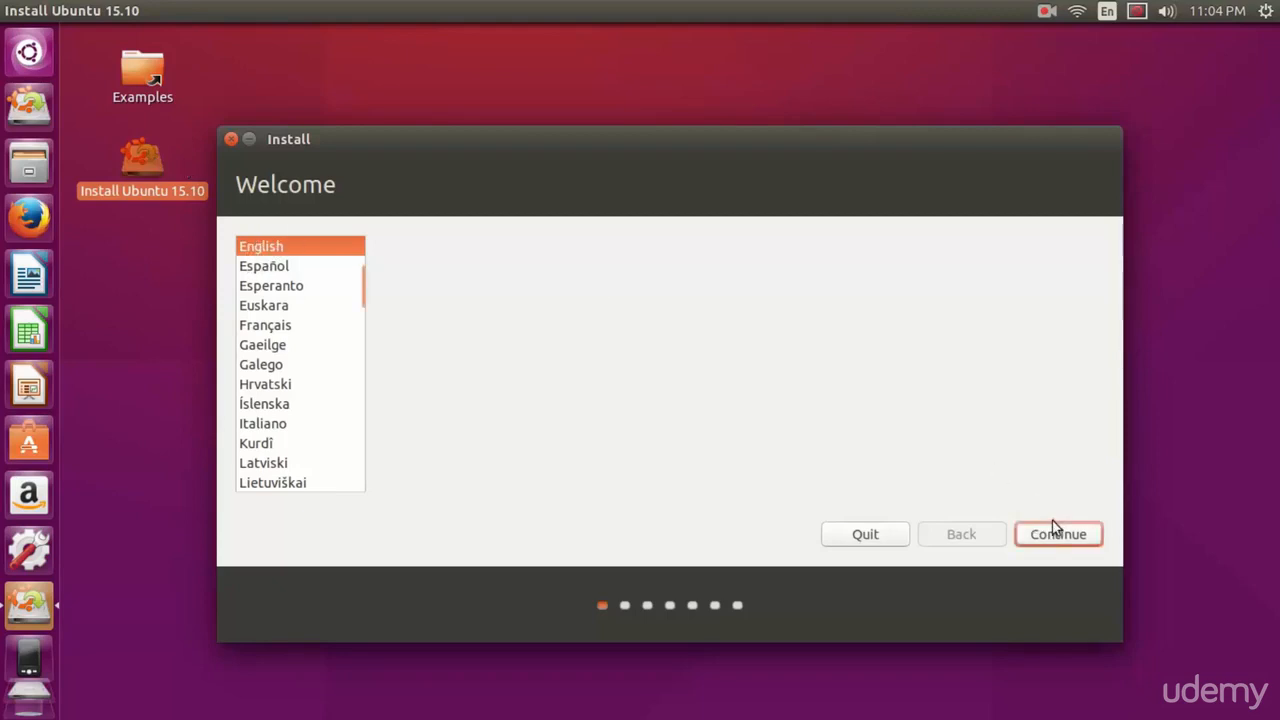
pyautogui.click(1058, 534)
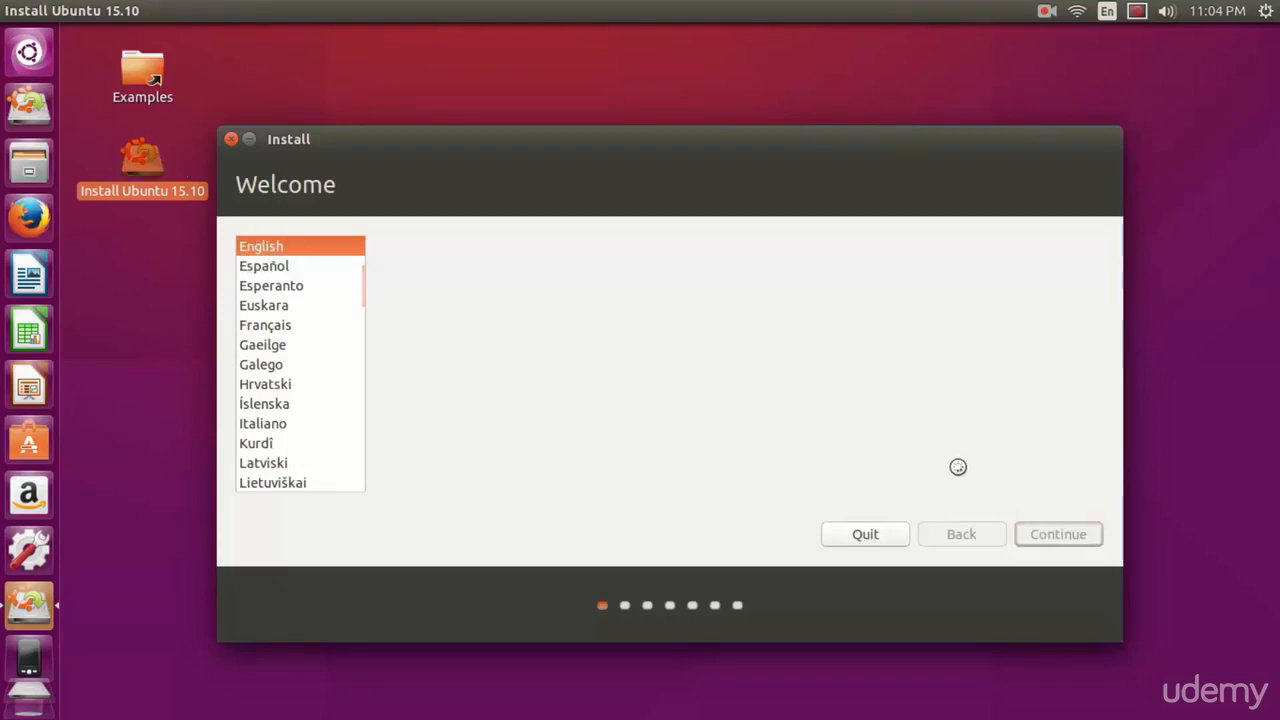
pyautogui.click(1058, 534)
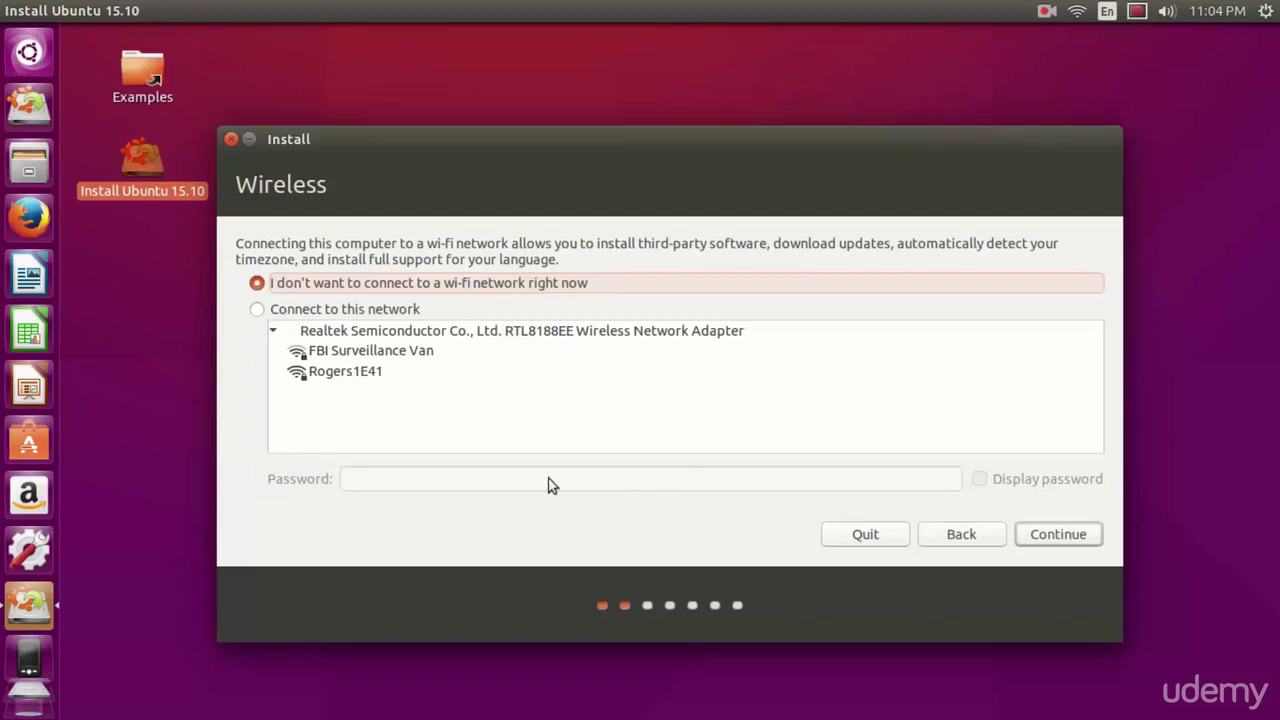
pyautogui.moveTo(450, 534)
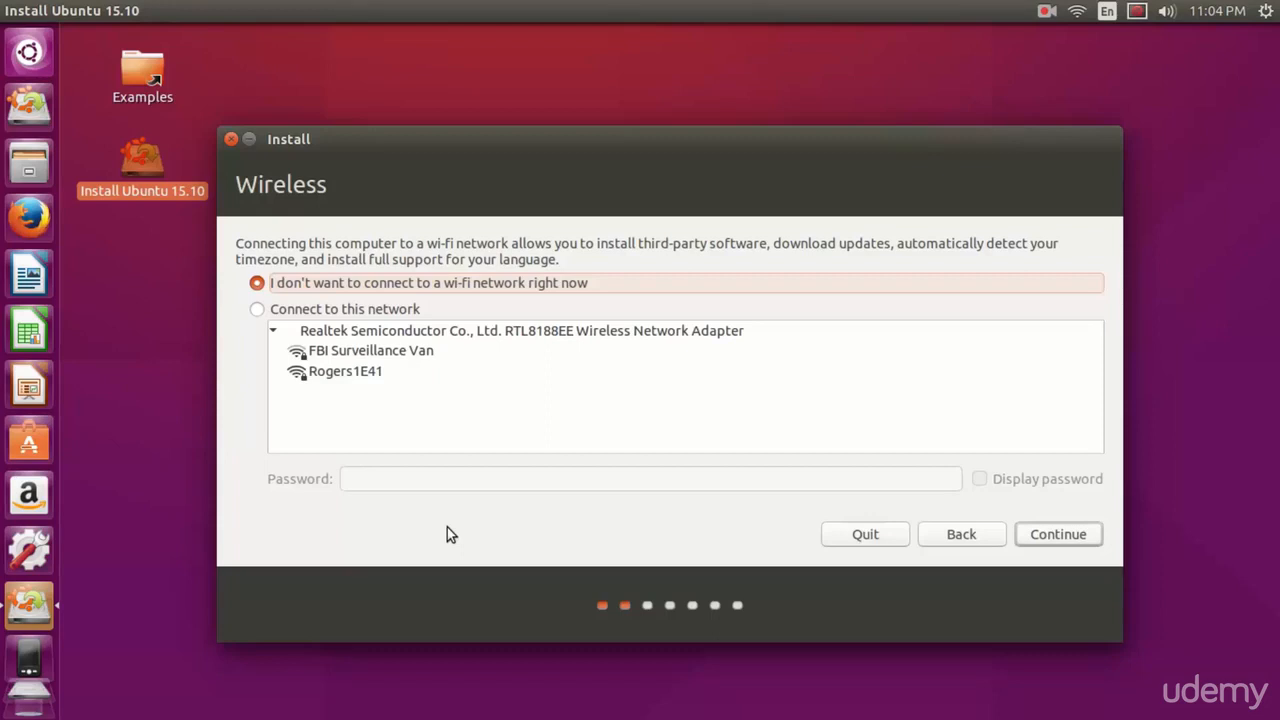
# - Connect the computer to the Rogers1E41 wireless network with its password
pyautogui.click(256, 308)
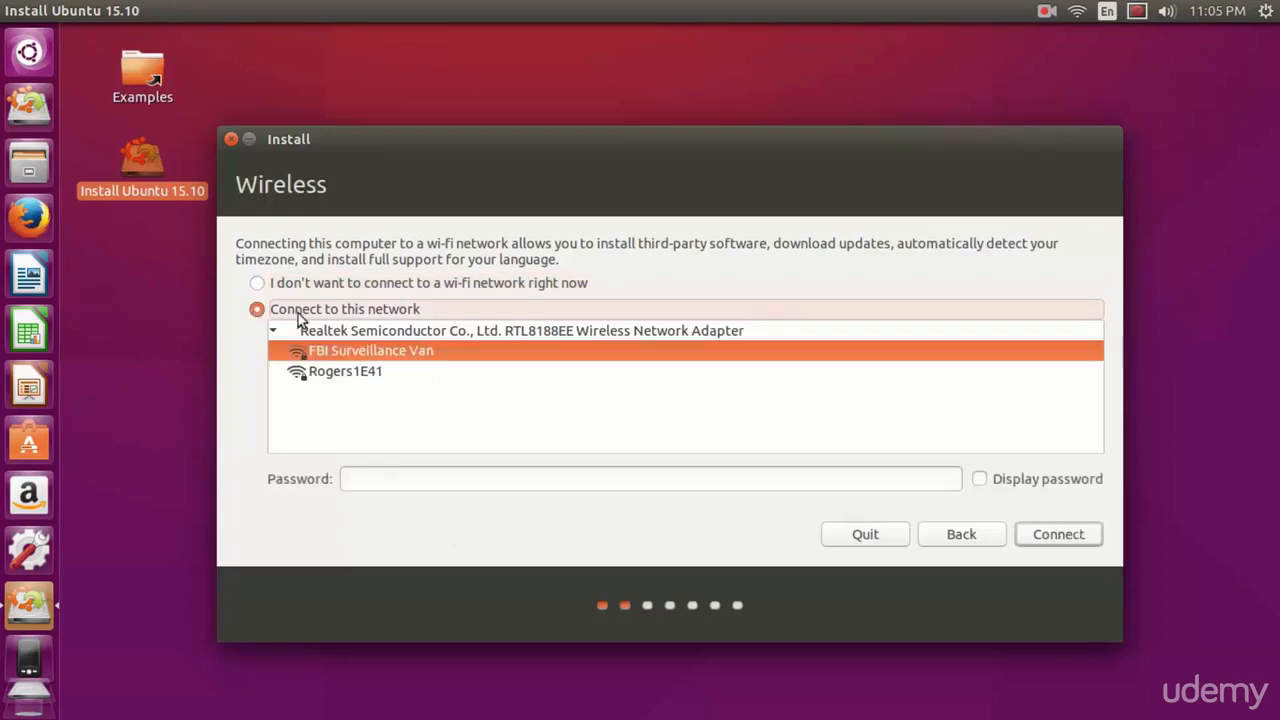
pyautogui.click(344, 370)
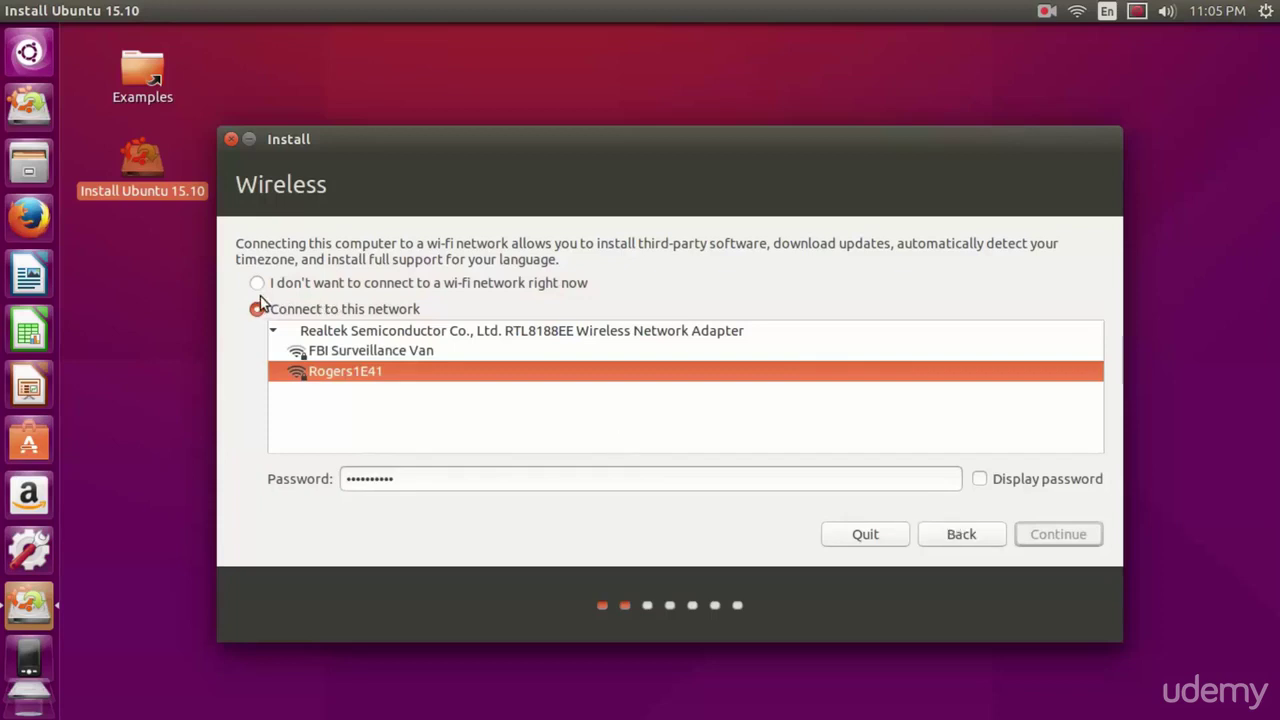
pyautogui.click(256, 284)
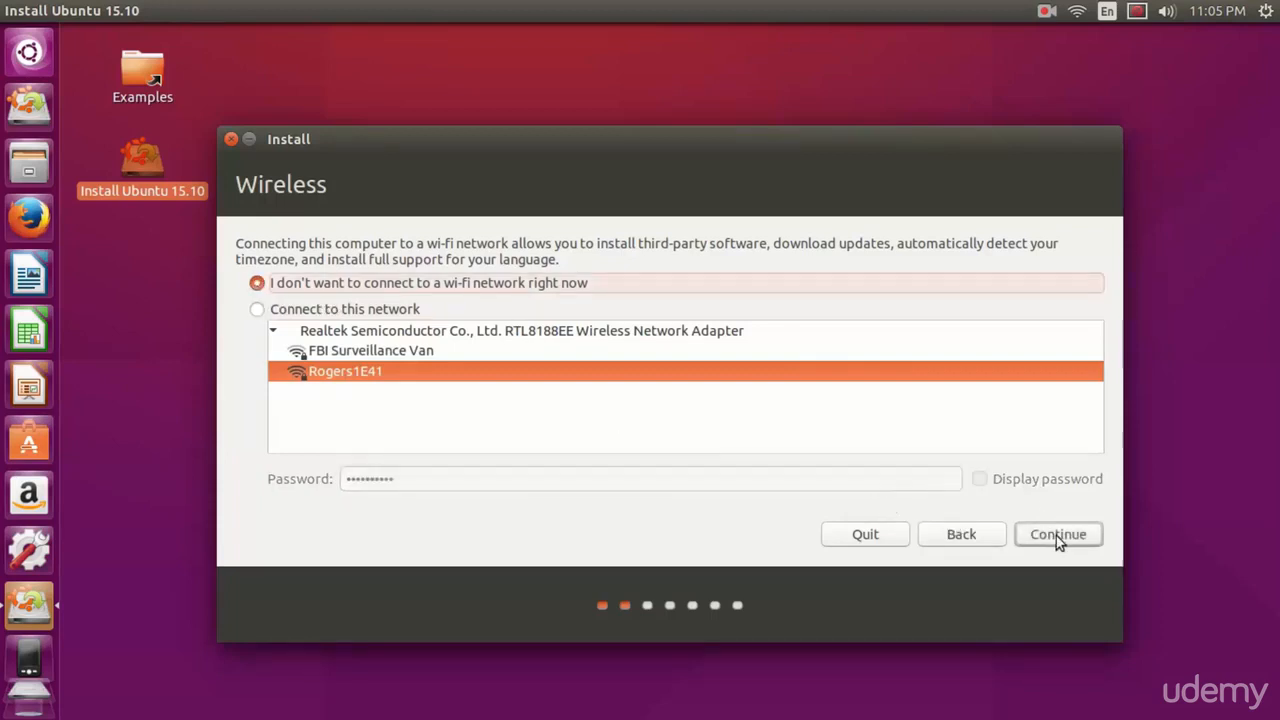
# - Enable downloading updates while installing and third-party software, then continue
pyautogui.click(1058, 534)
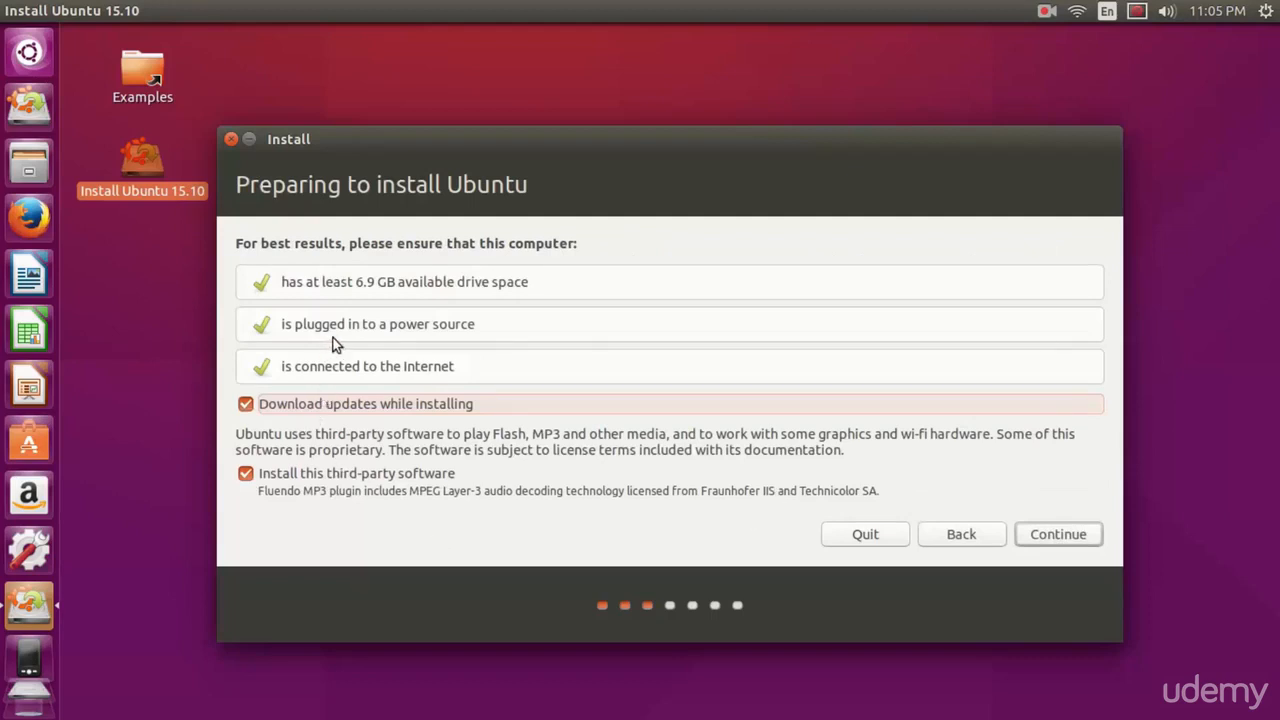
pyautogui.moveTo(350, 356)
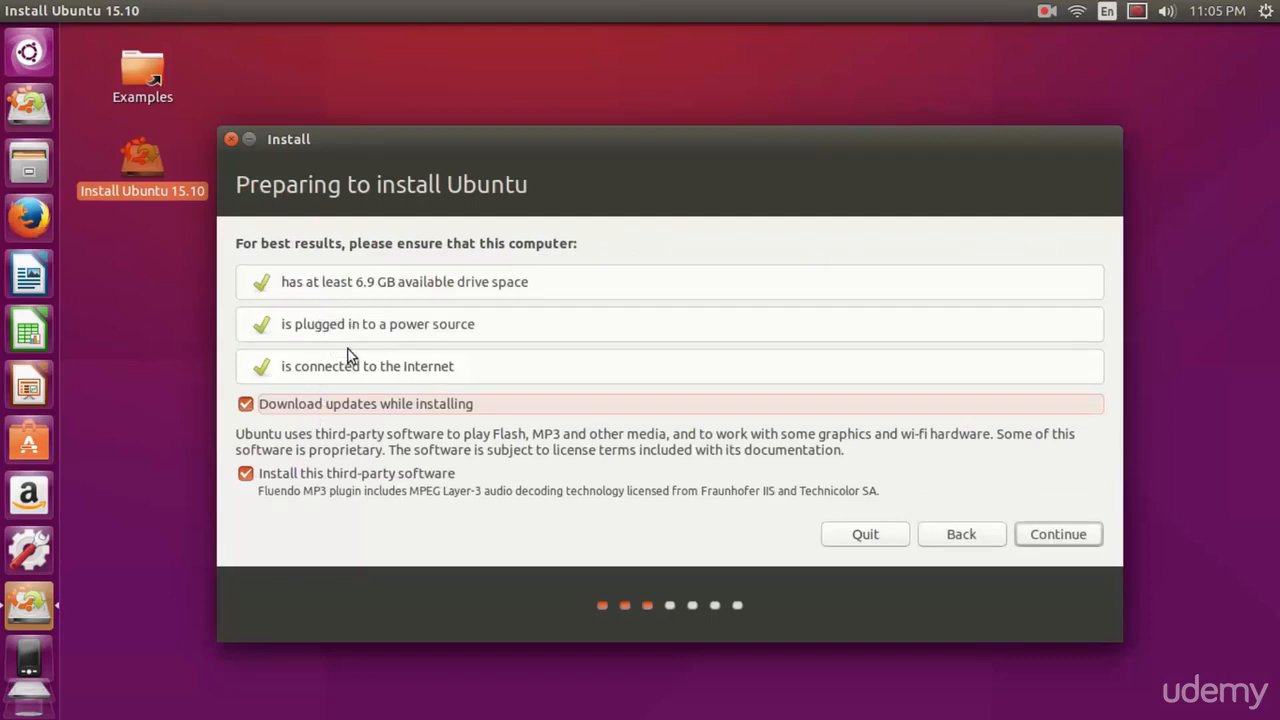
pyautogui.moveTo(276, 328)
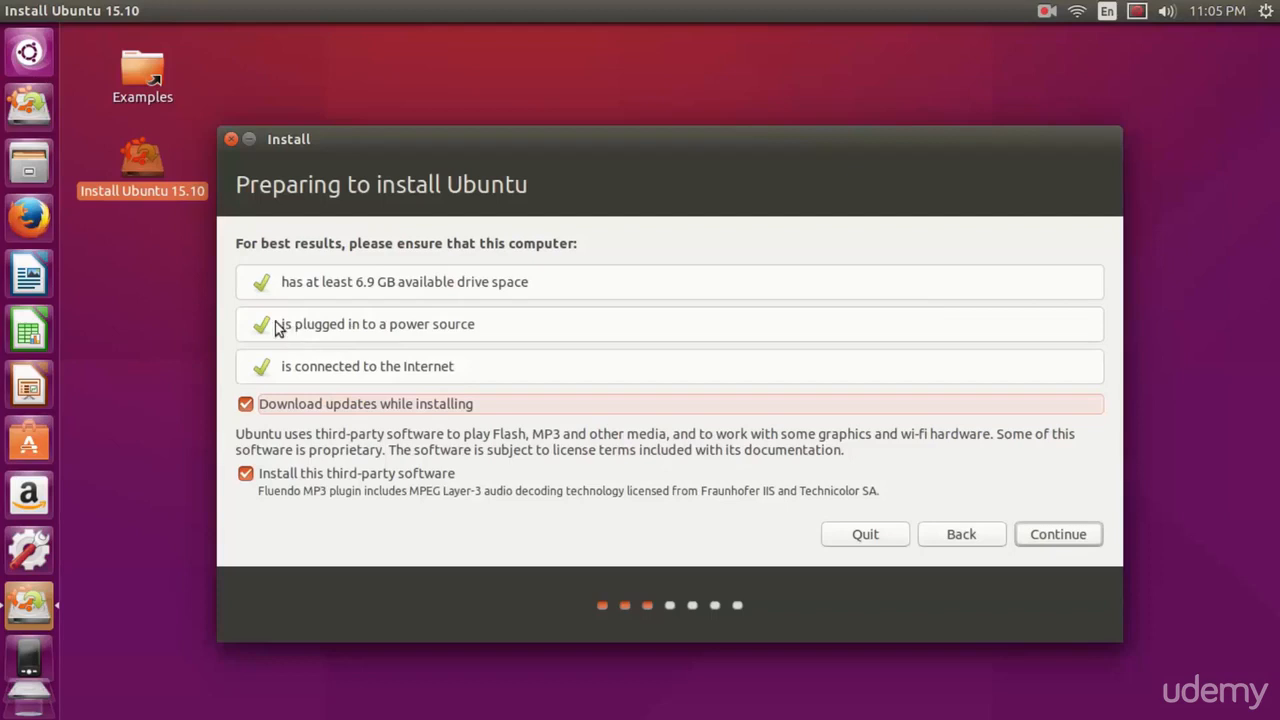
pyautogui.moveTo(280, 384)
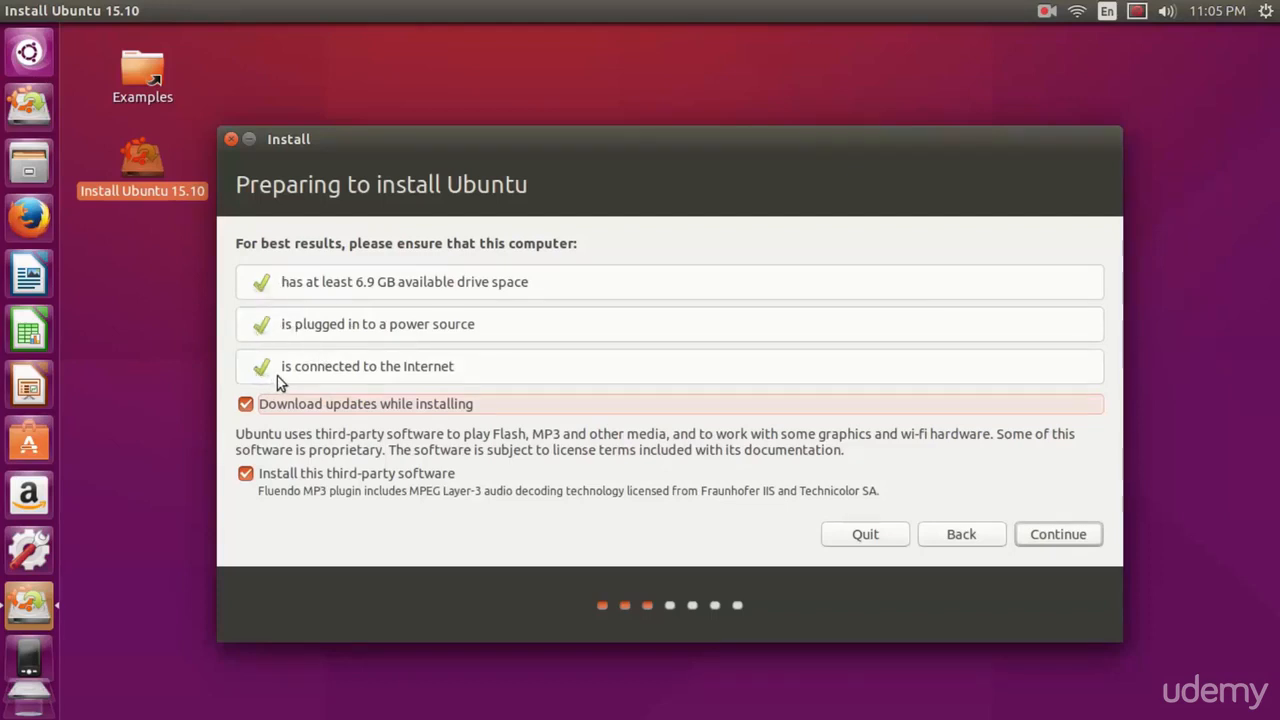
pyautogui.moveTo(262, 404)
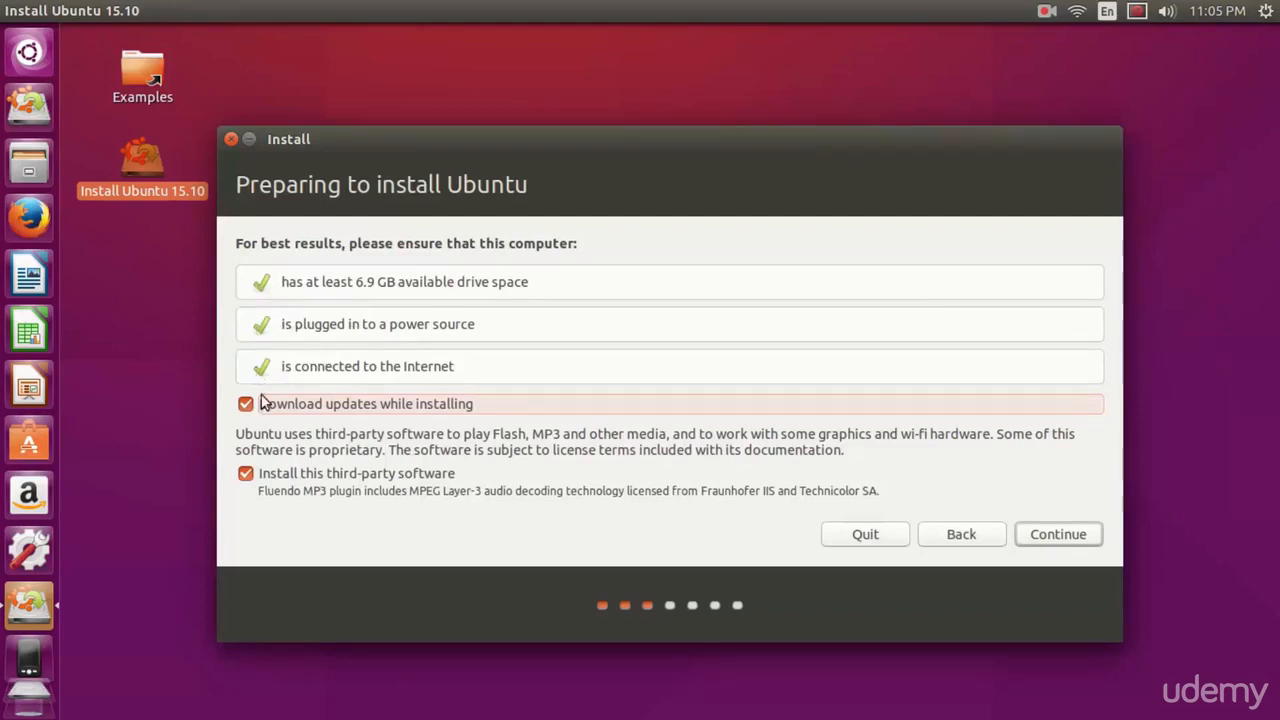
pyautogui.click(244, 404)
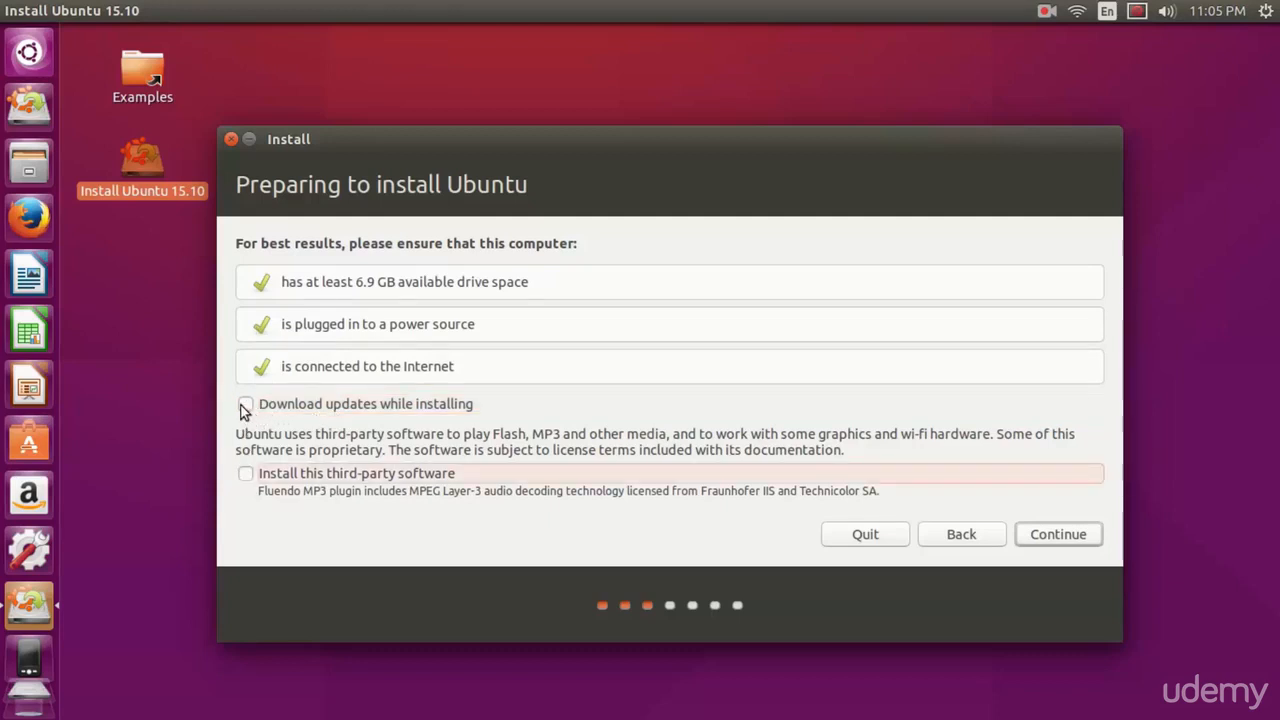
pyautogui.click(244, 404)
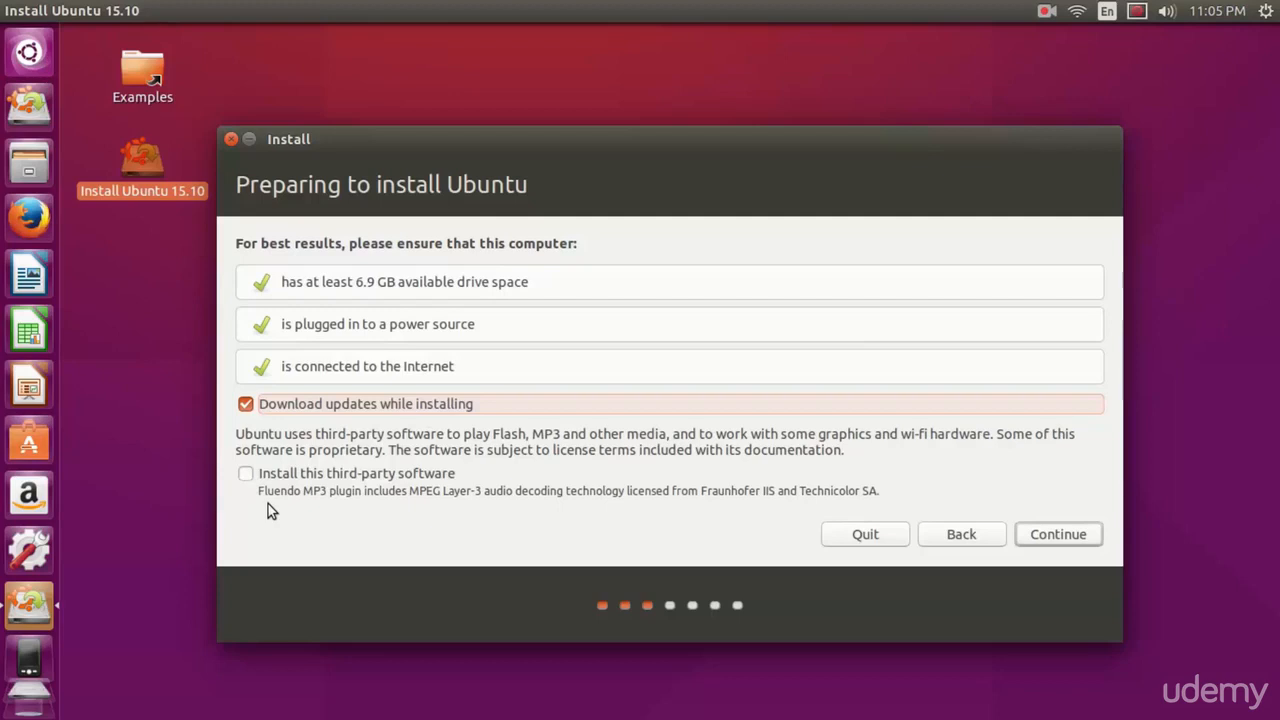
pyautogui.click(244, 472)
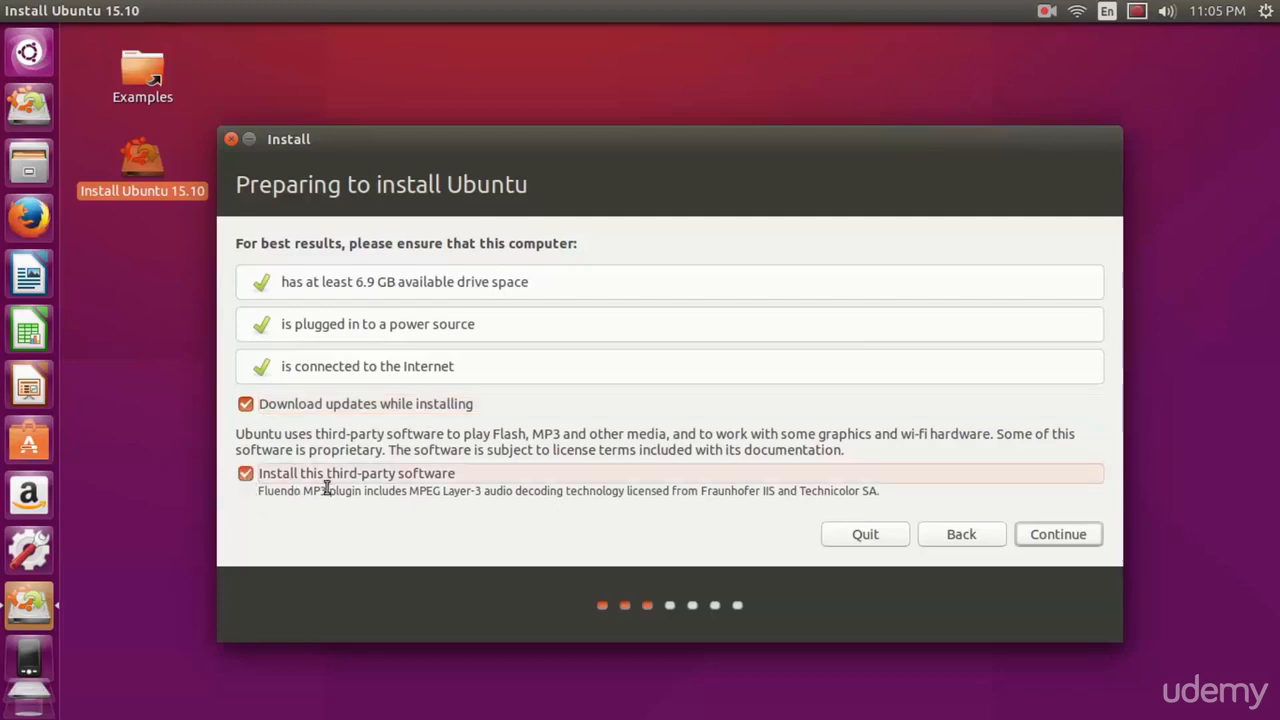
pyautogui.moveTo(760, 496)
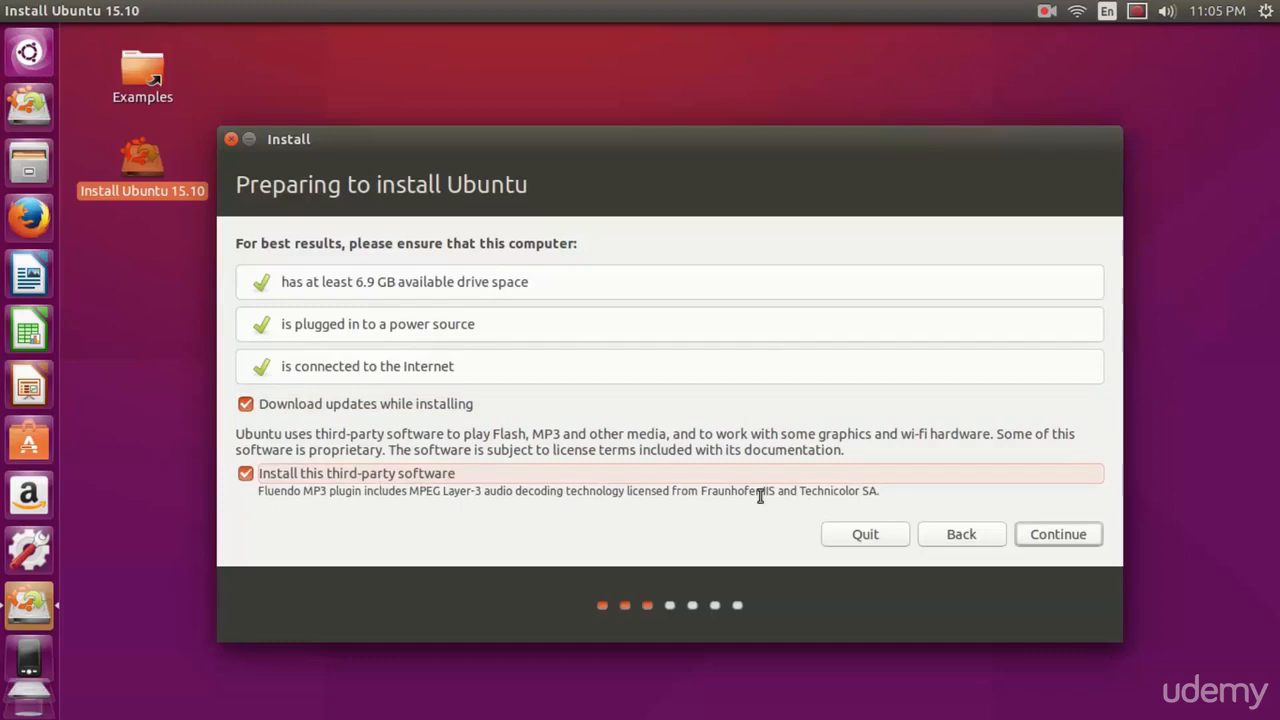
pyautogui.click(1058, 534)
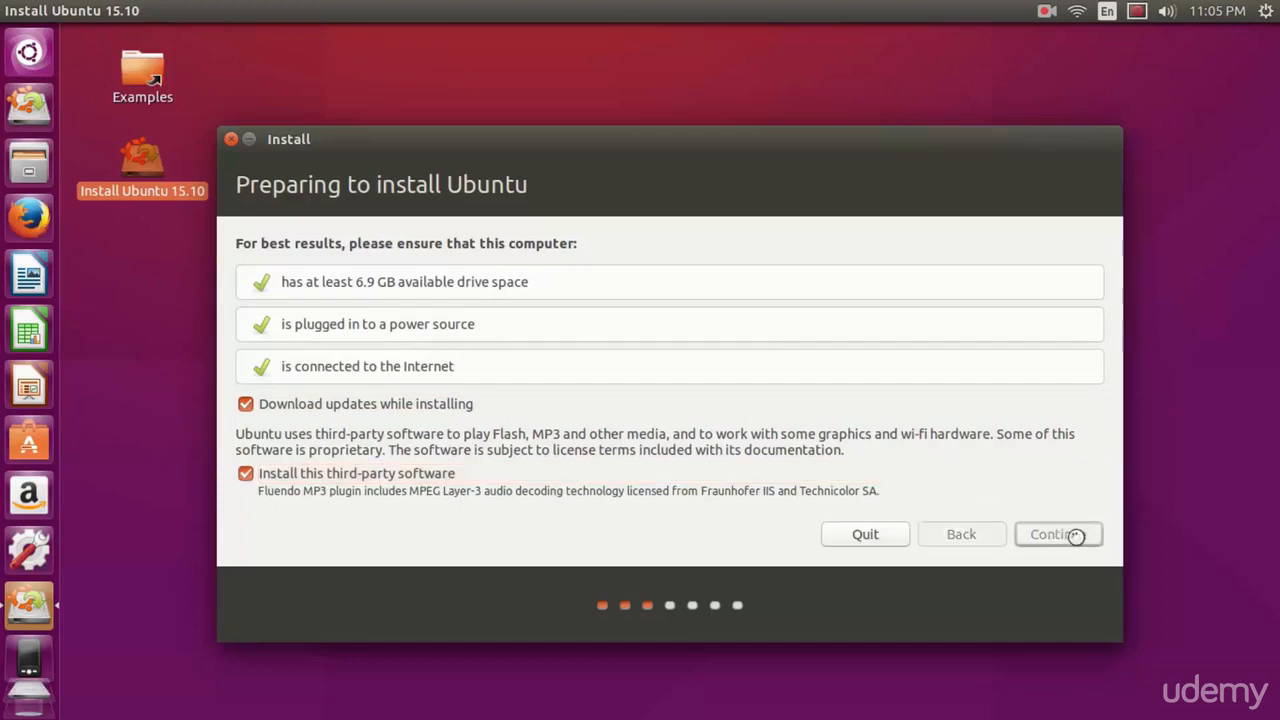
pyautogui.moveTo(984, 498)
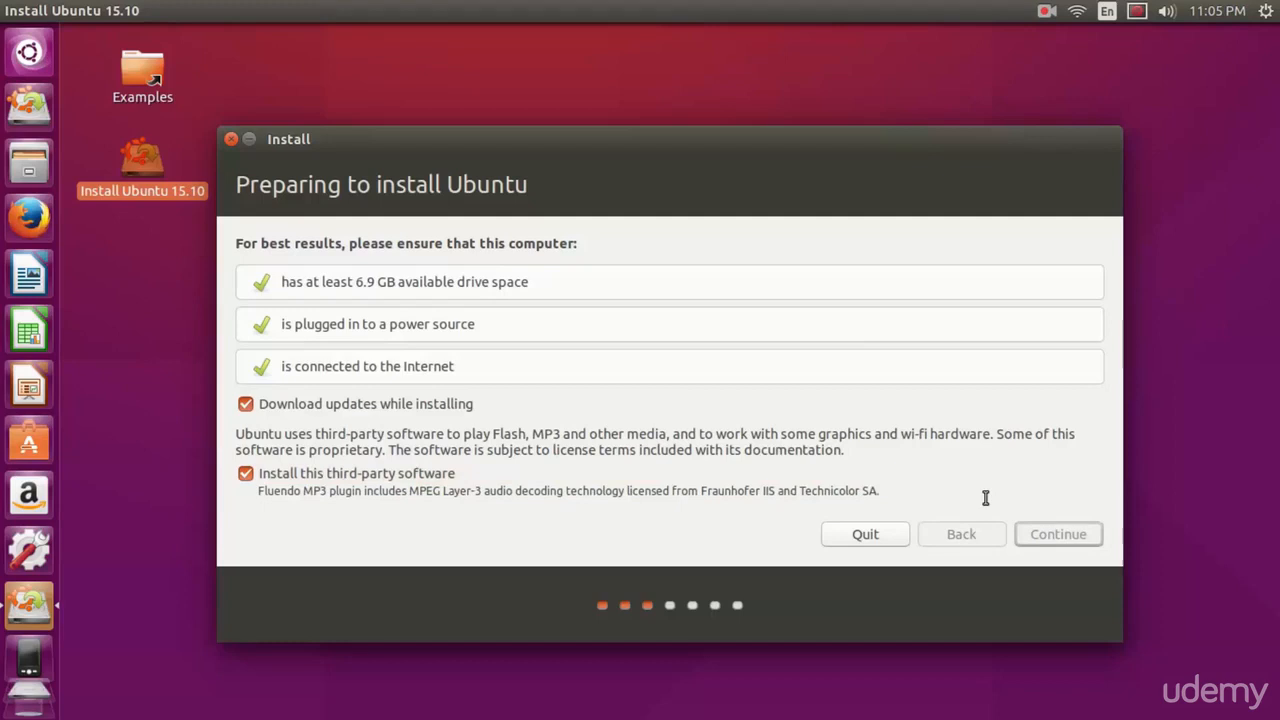
# - Choose the Something else option for manual partitioning on Installation type
pyautogui.click(1058, 534)
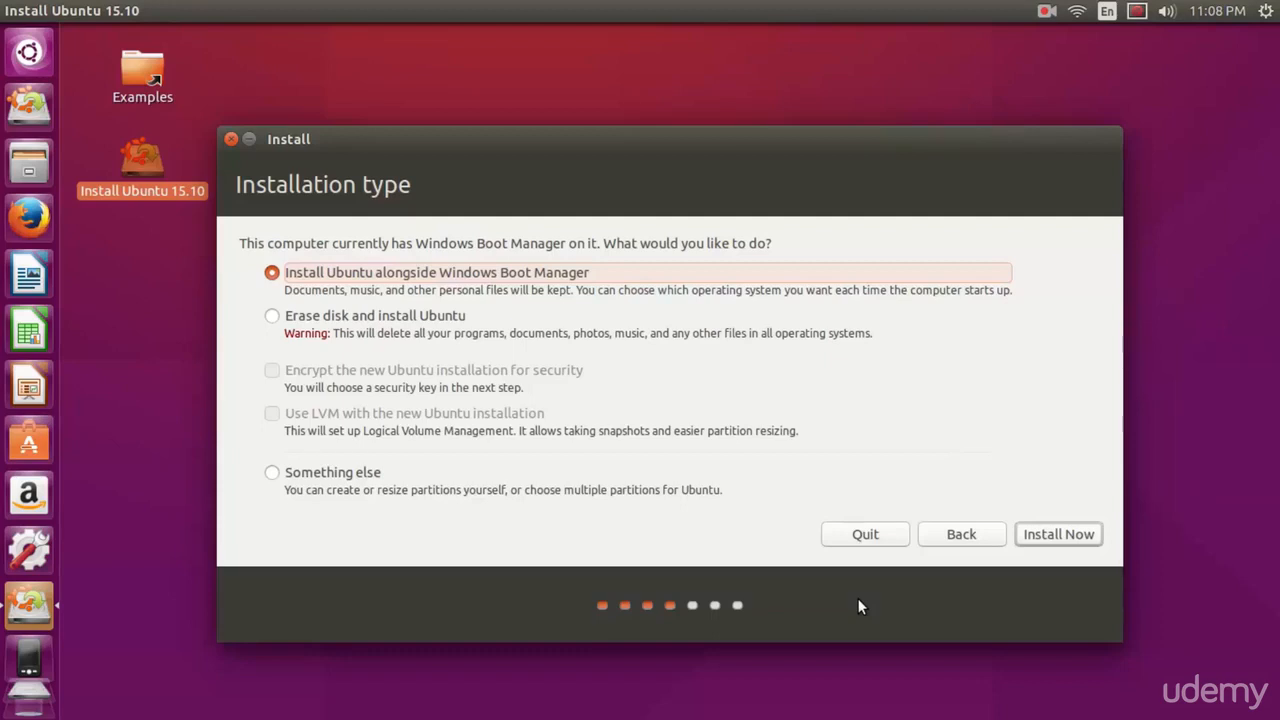
pyautogui.moveTo(458, 584)
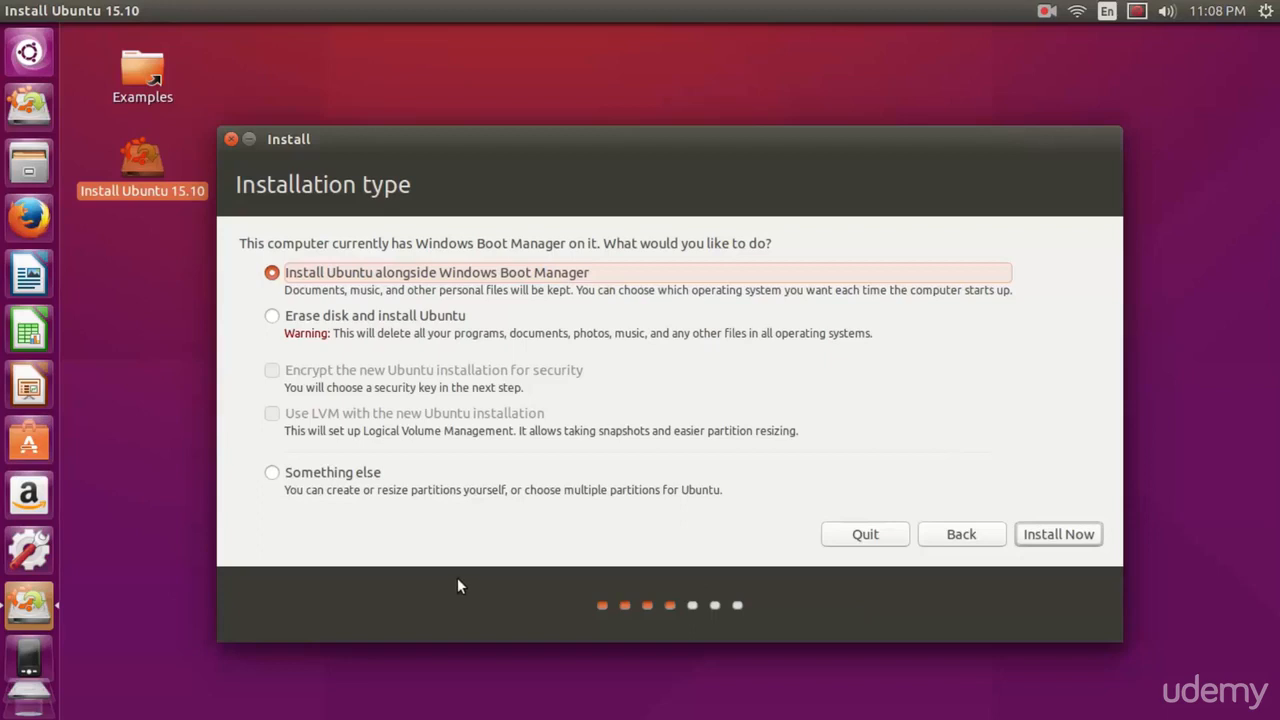
pyautogui.moveTo(344, 430)
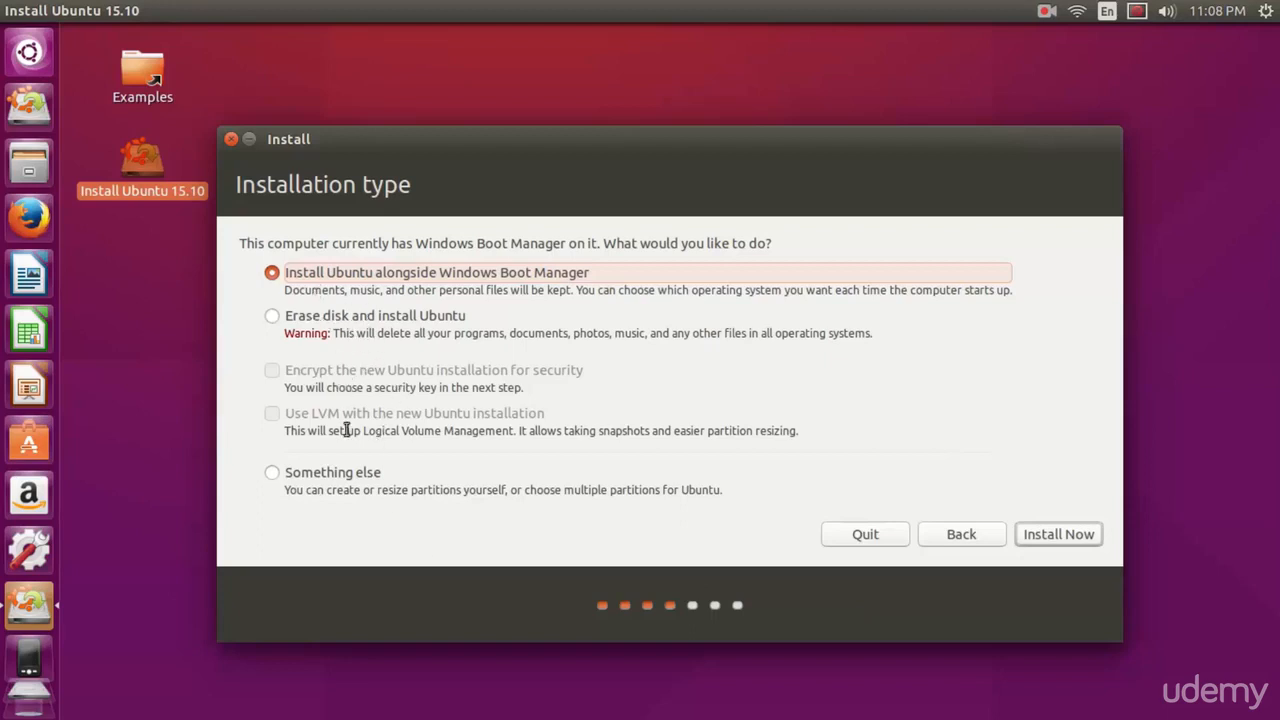
pyautogui.click(272, 472)
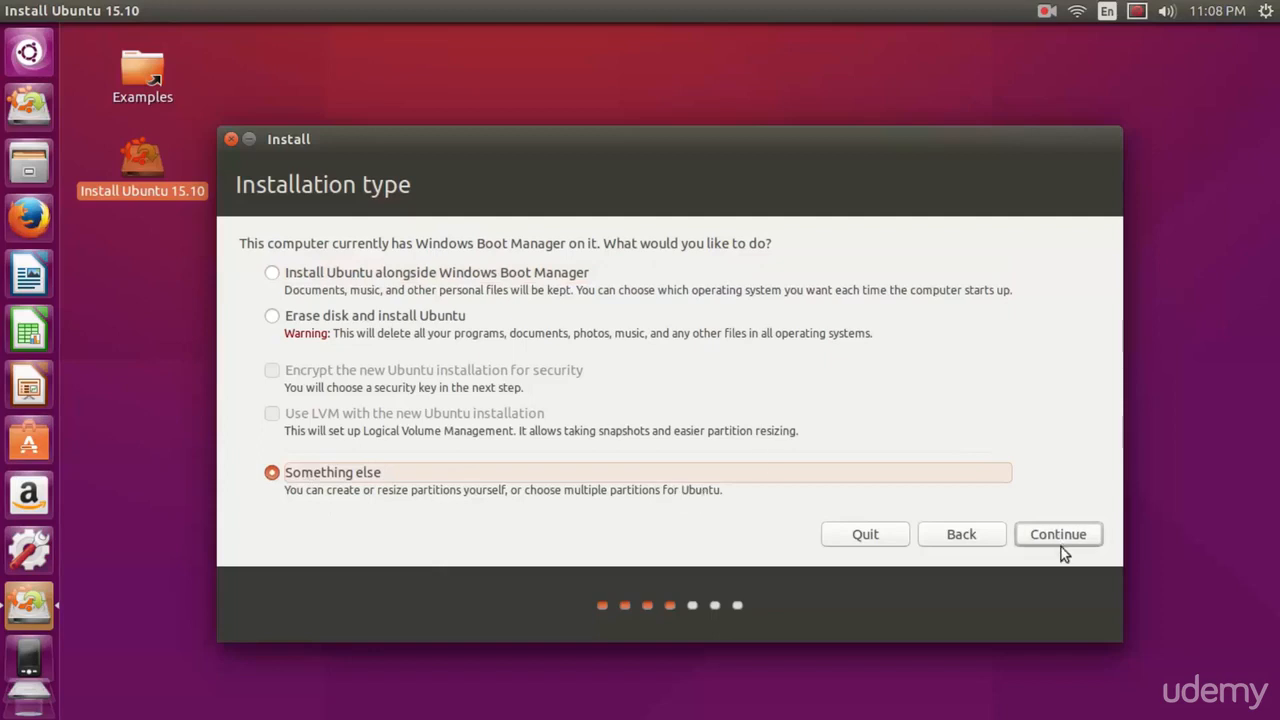
# - Proceed to the manual partition table for /dev/sda
pyautogui.click(1058, 534)
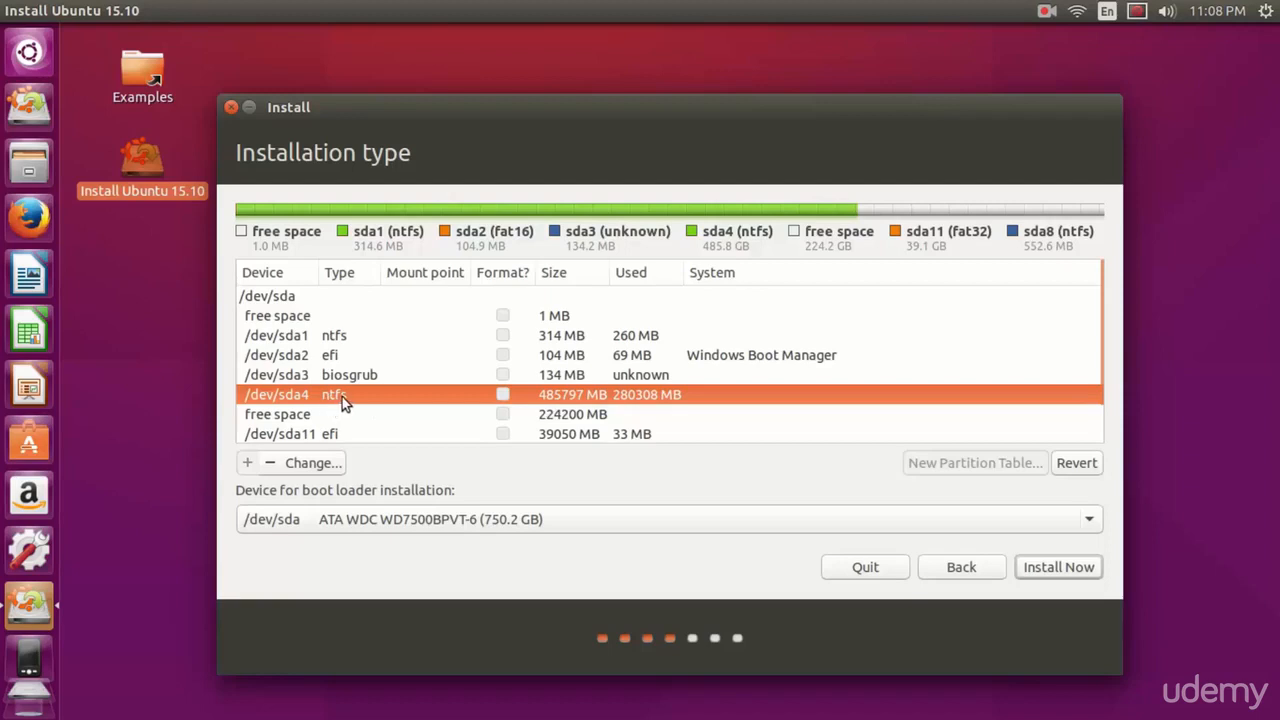
pyautogui.moveTo(336, 434)
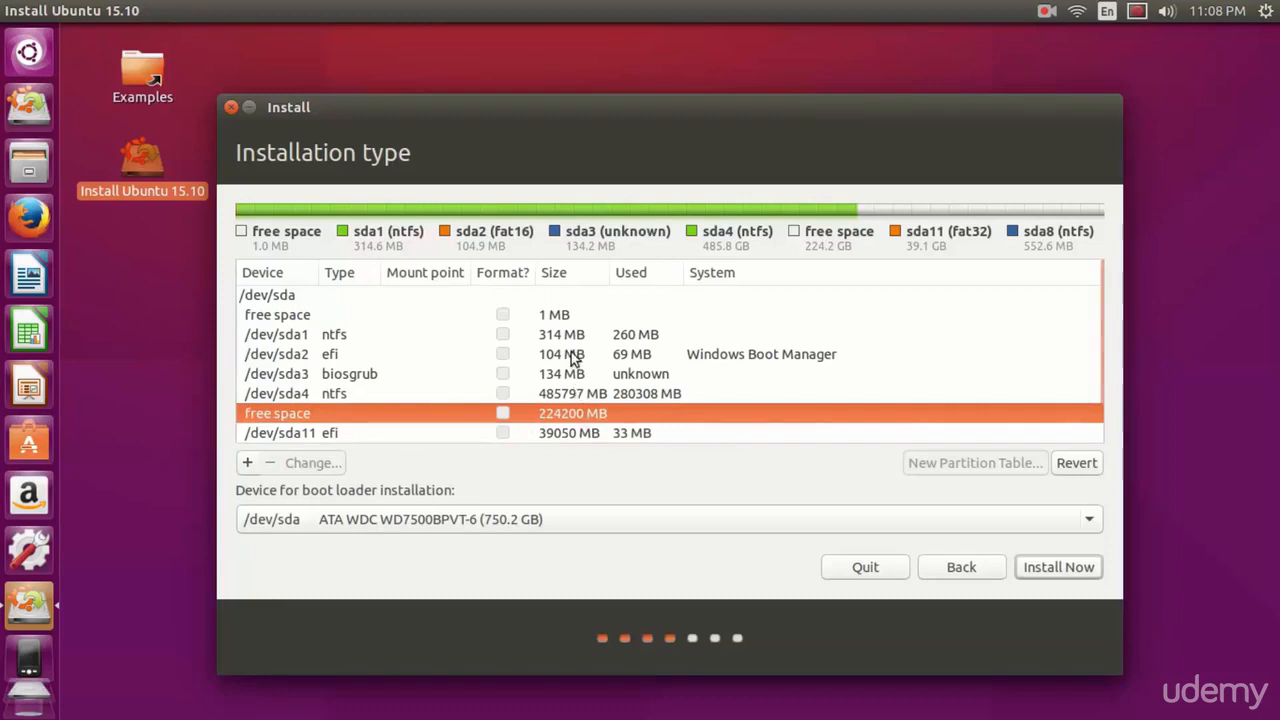
pyautogui.moveTo(476, 452)
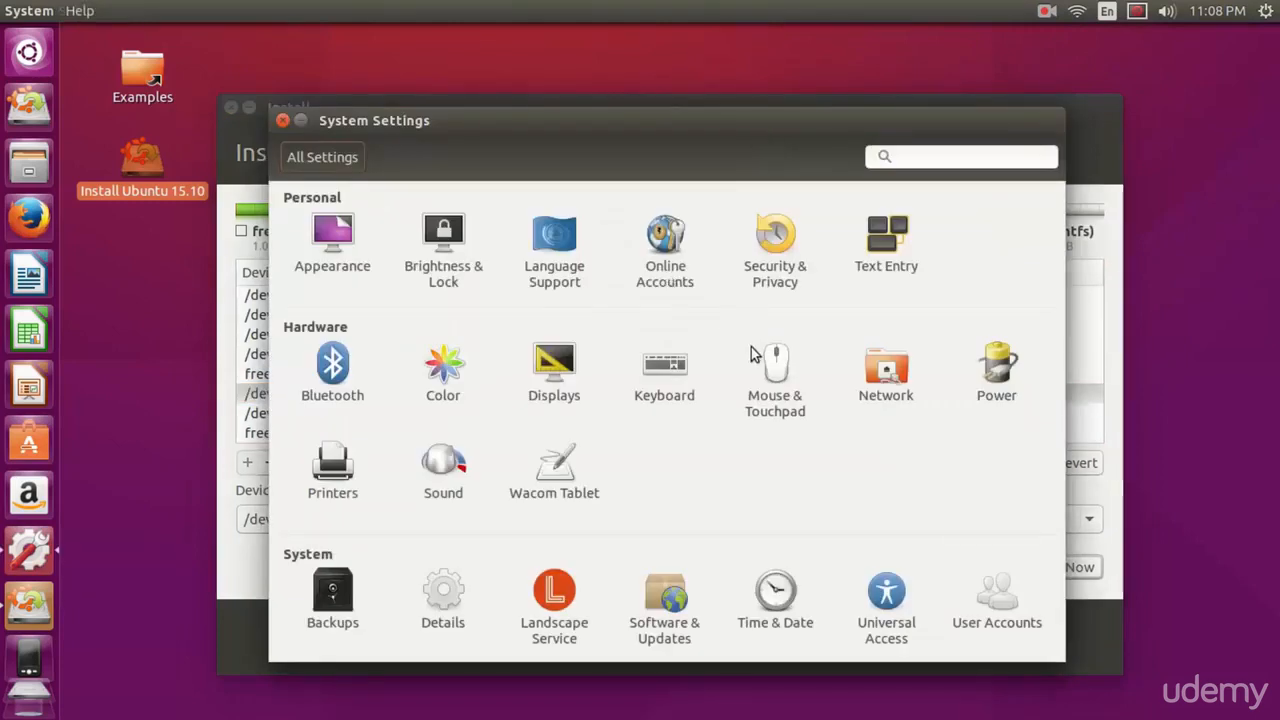
# - Turn off two-finger scrolling in Mouse & Touchpad and close System Settings
pyautogui.click(776, 364)
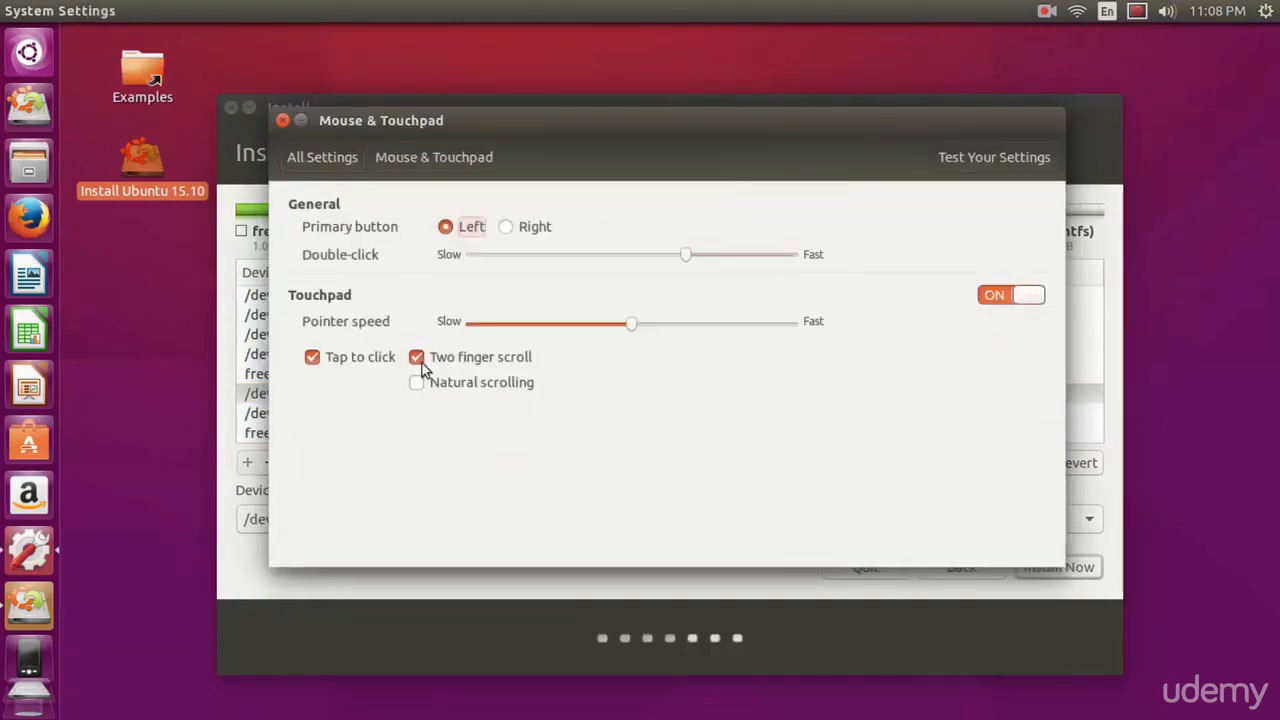
pyautogui.click(416, 356)
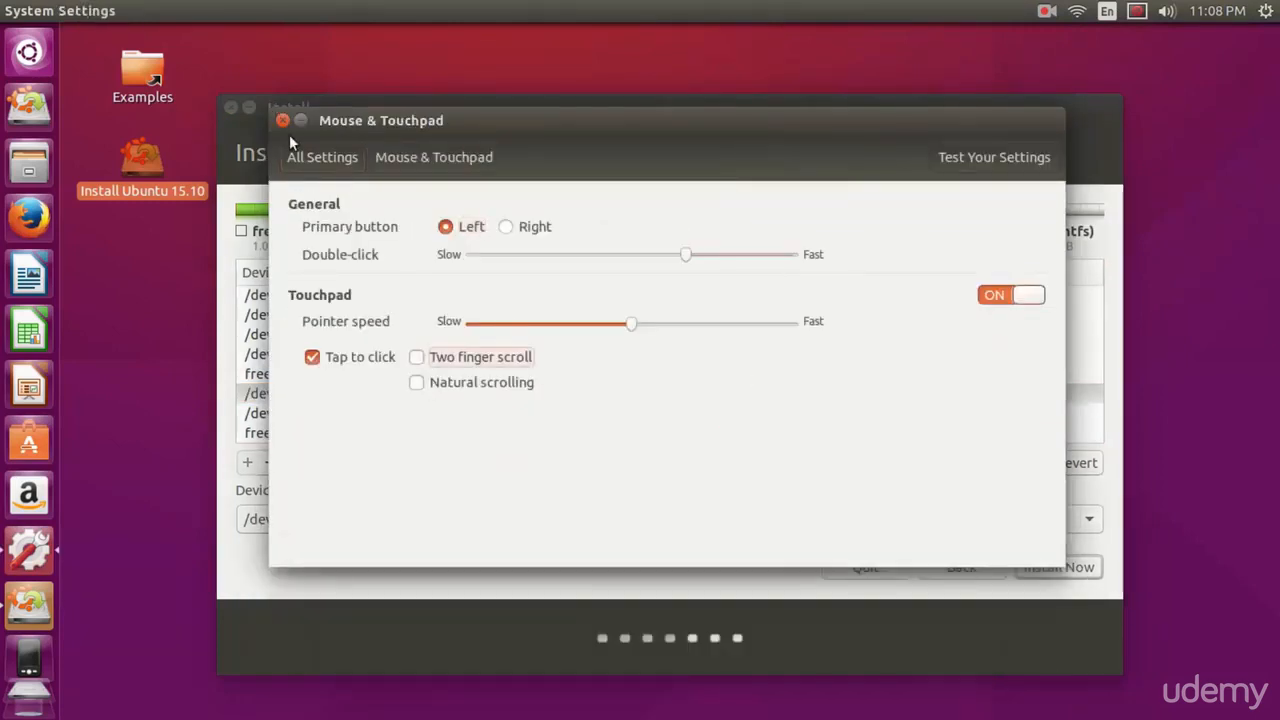
pyautogui.click(284, 120)
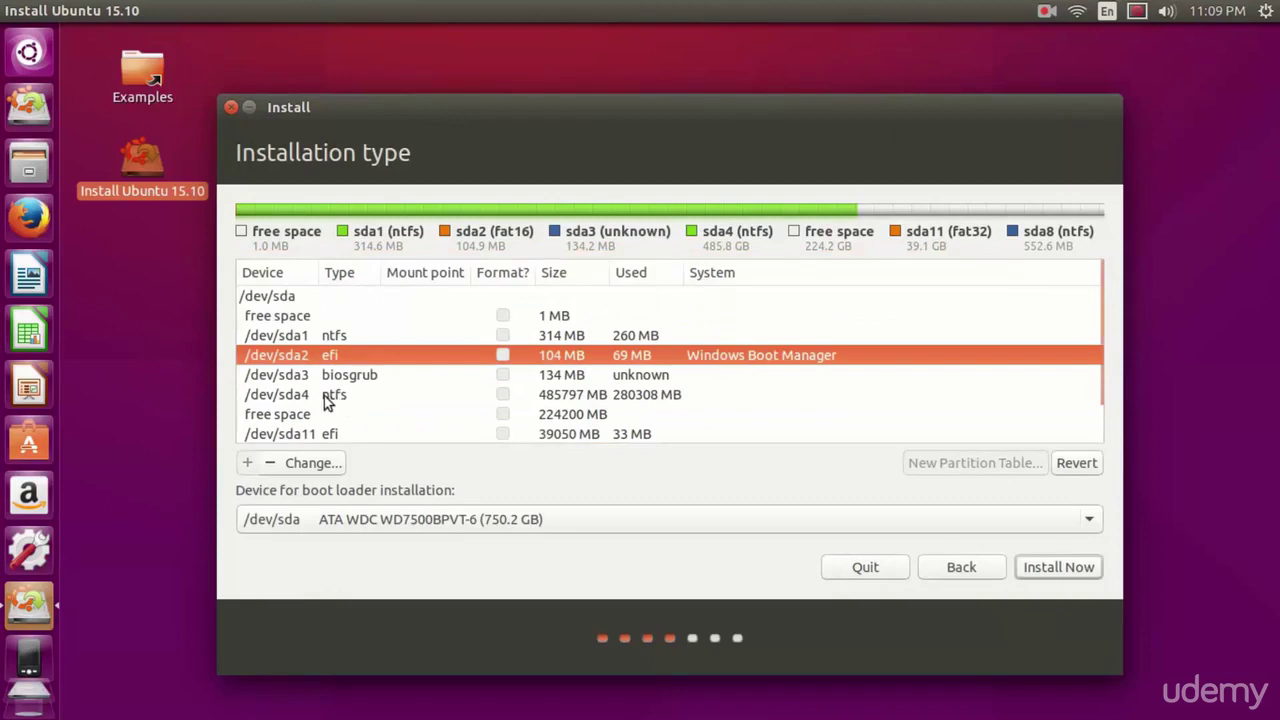
pyautogui.click(332, 394)
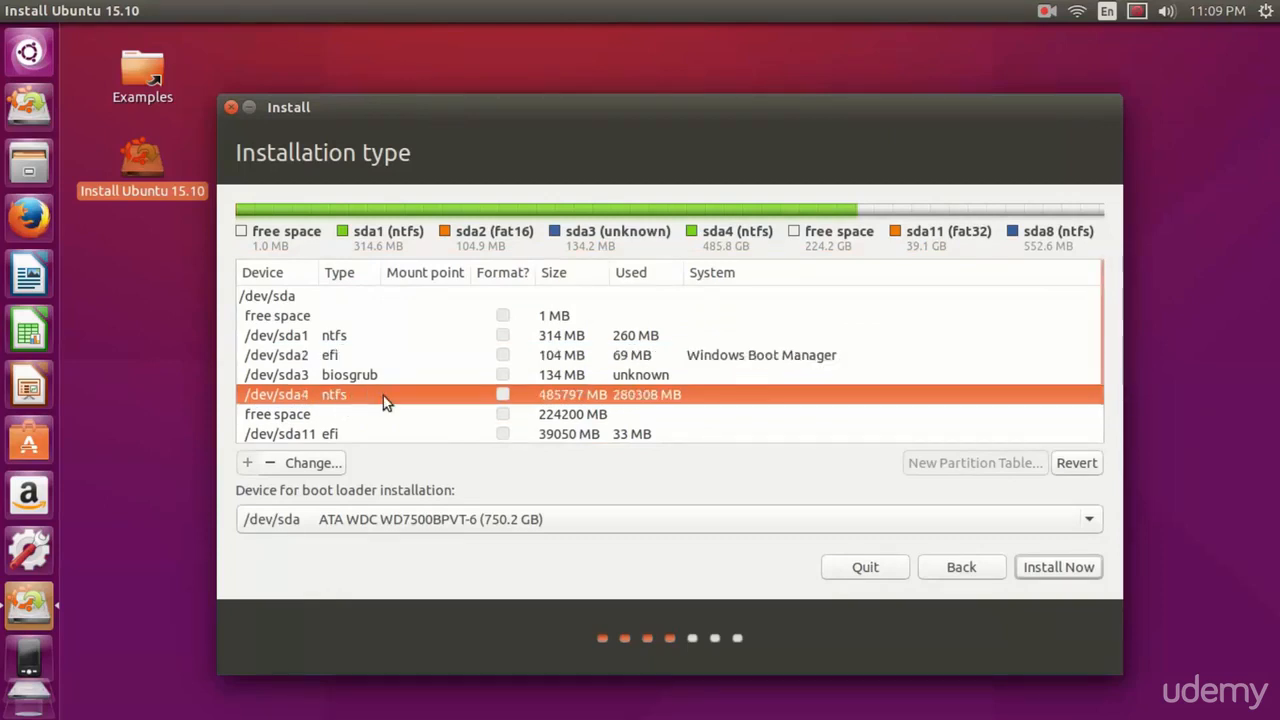
pyautogui.scroll(-3)
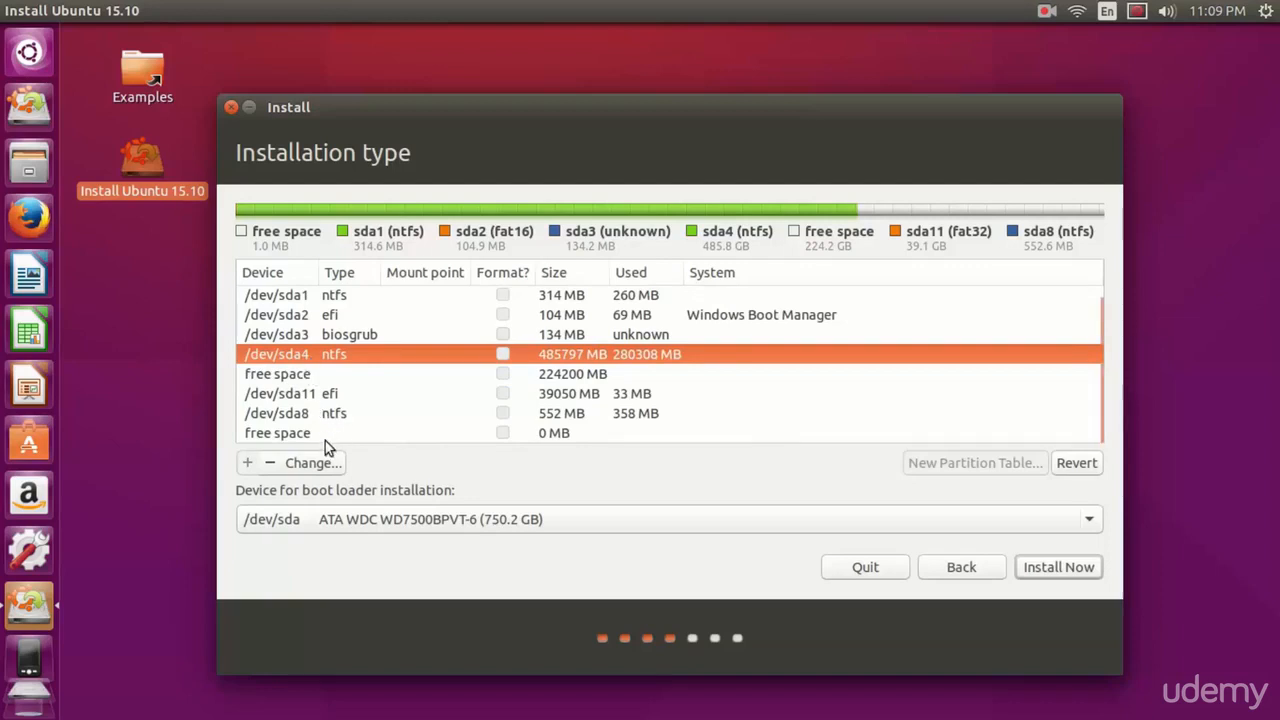
pyautogui.moveTo(308, 364)
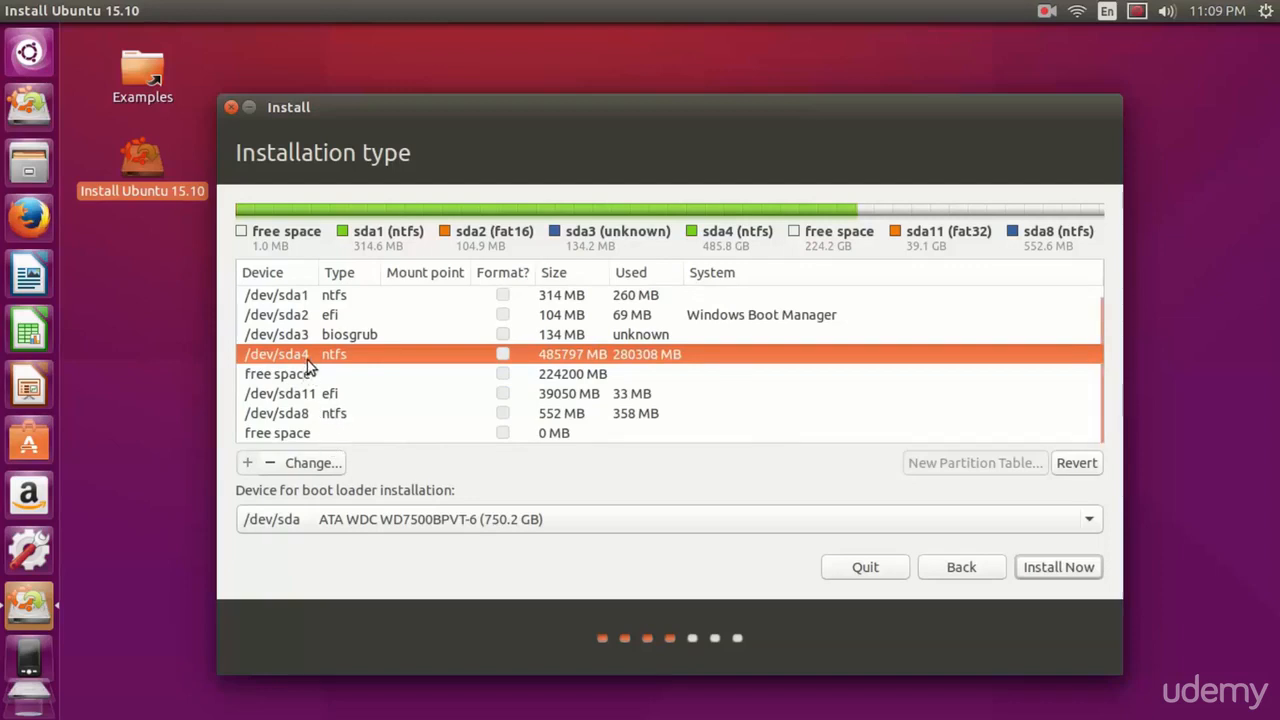
pyautogui.moveTo(336, 472)
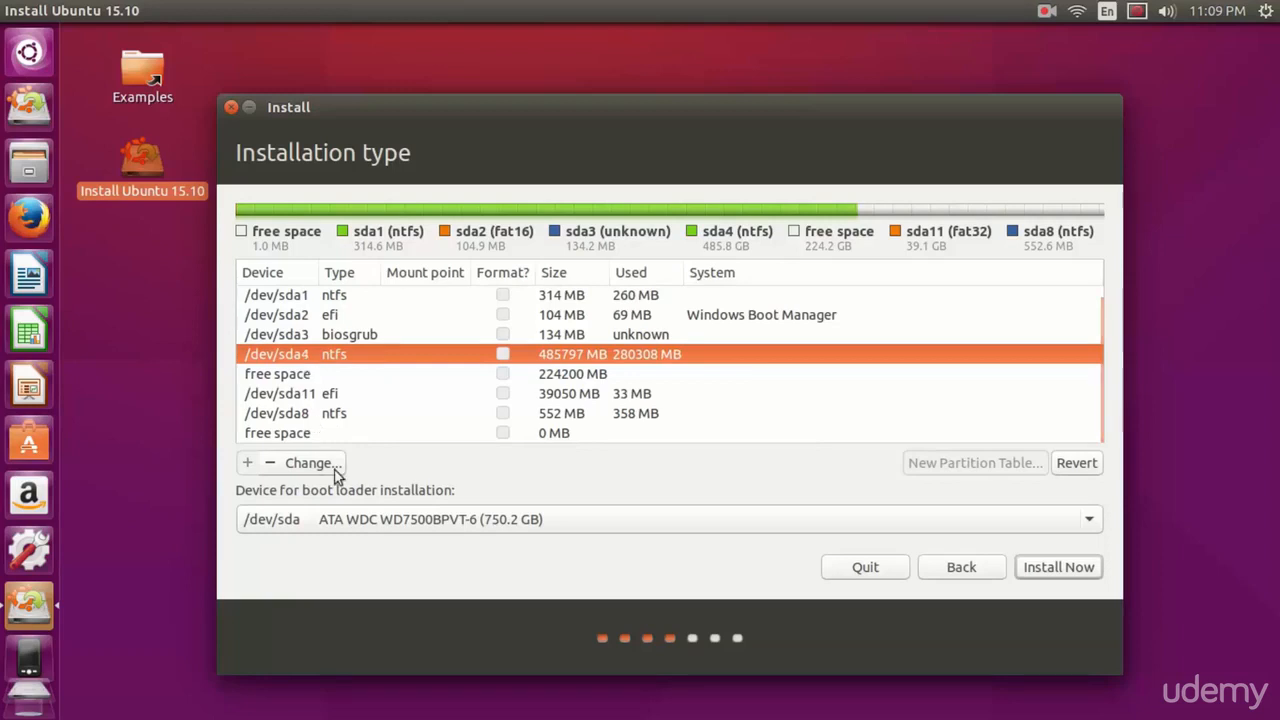
pyautogui.click(312, 464)
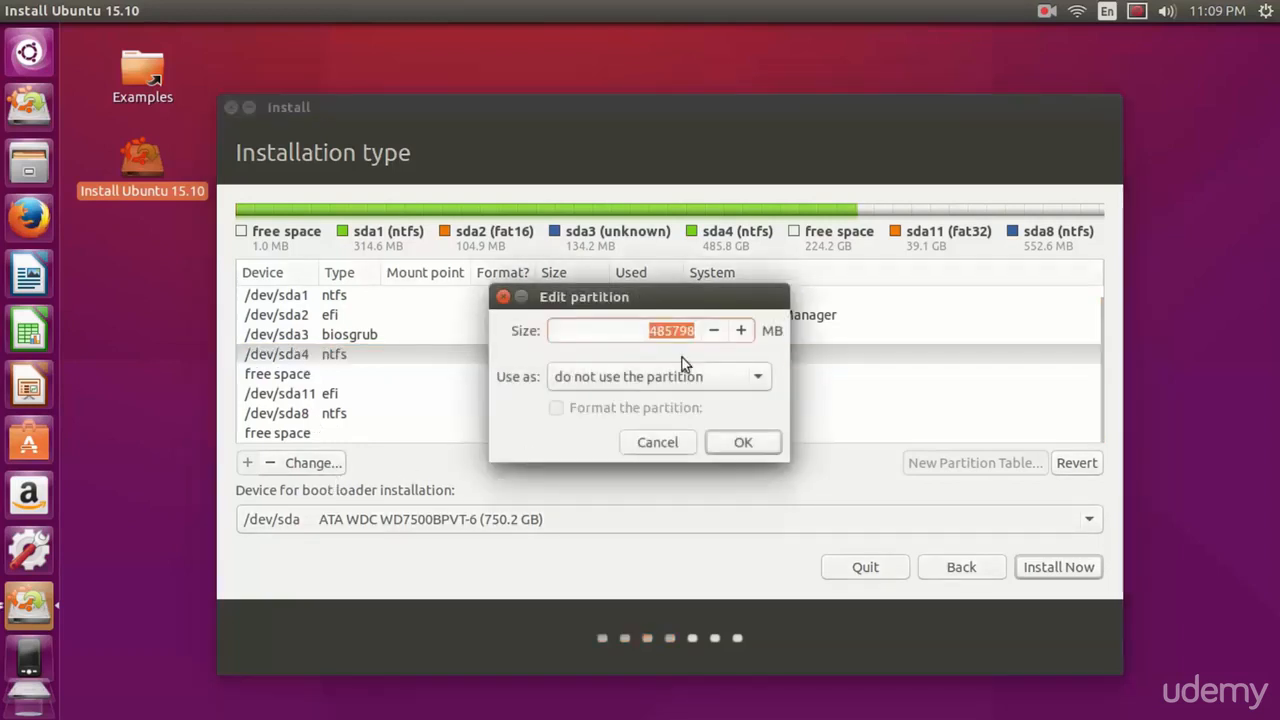
pyautogui.moveTo(666, 344)
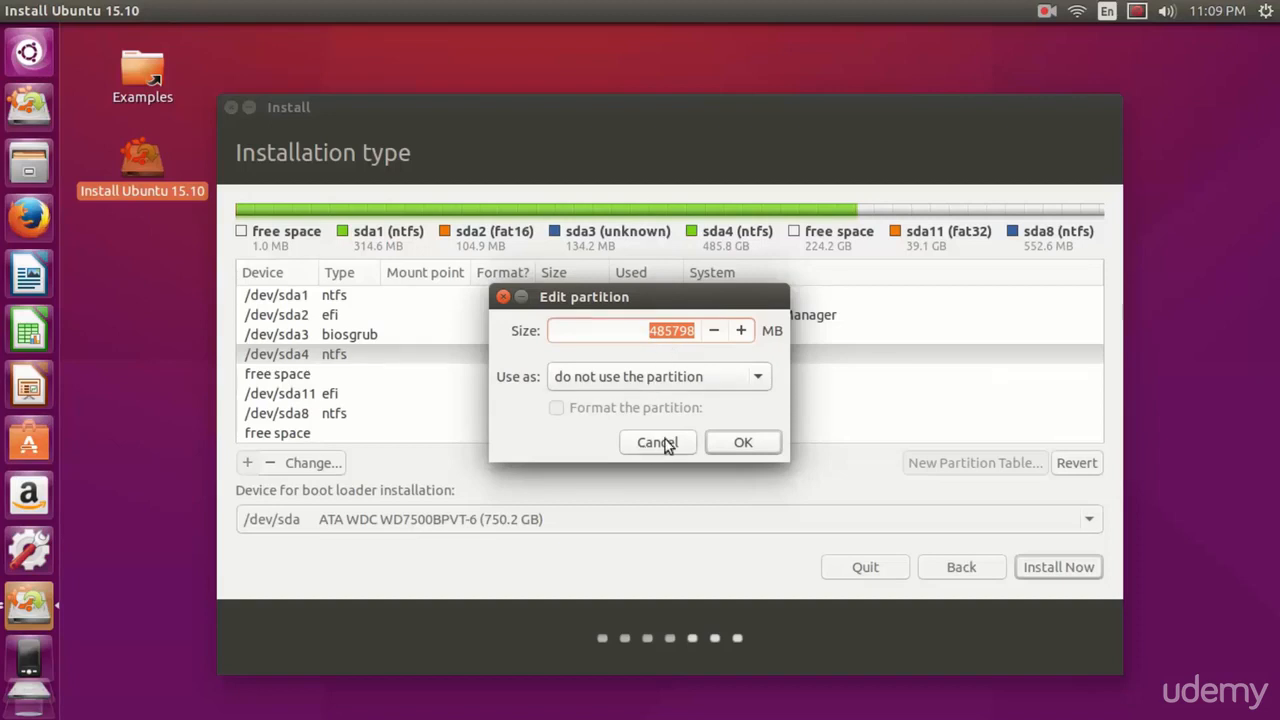
pyautogui.click(660, 442)
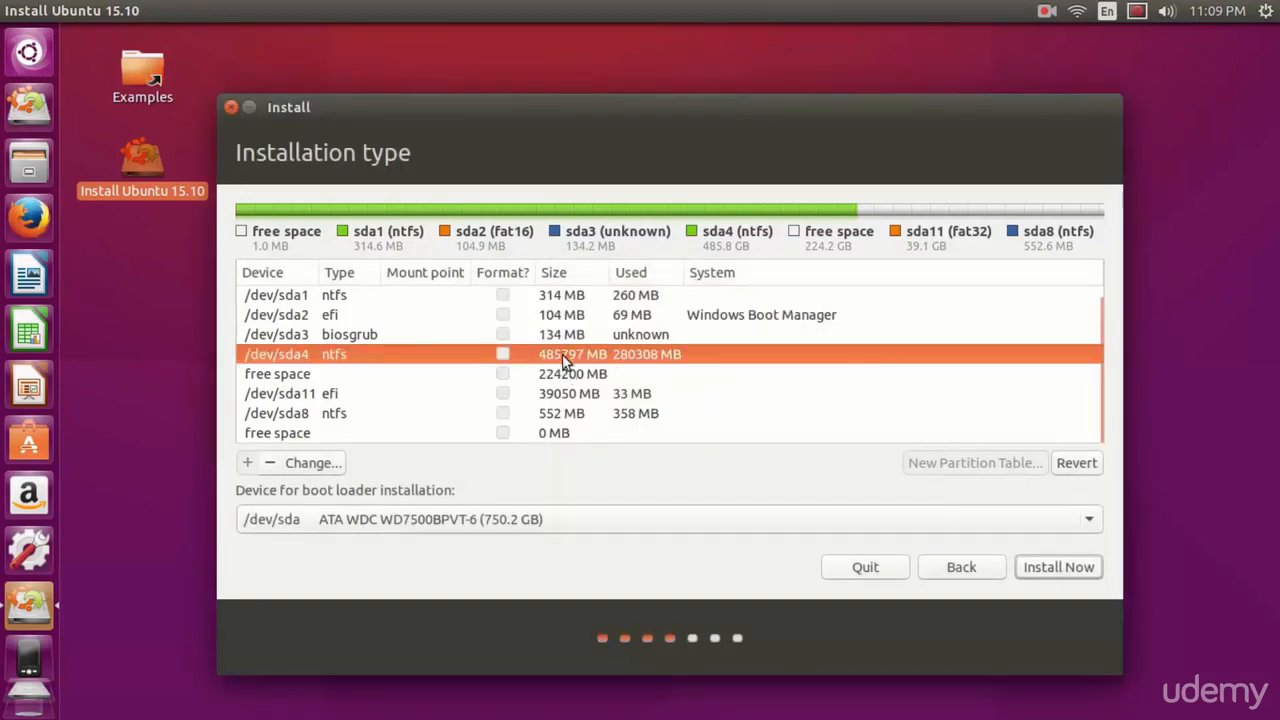
pyautogui.click(568, 374)
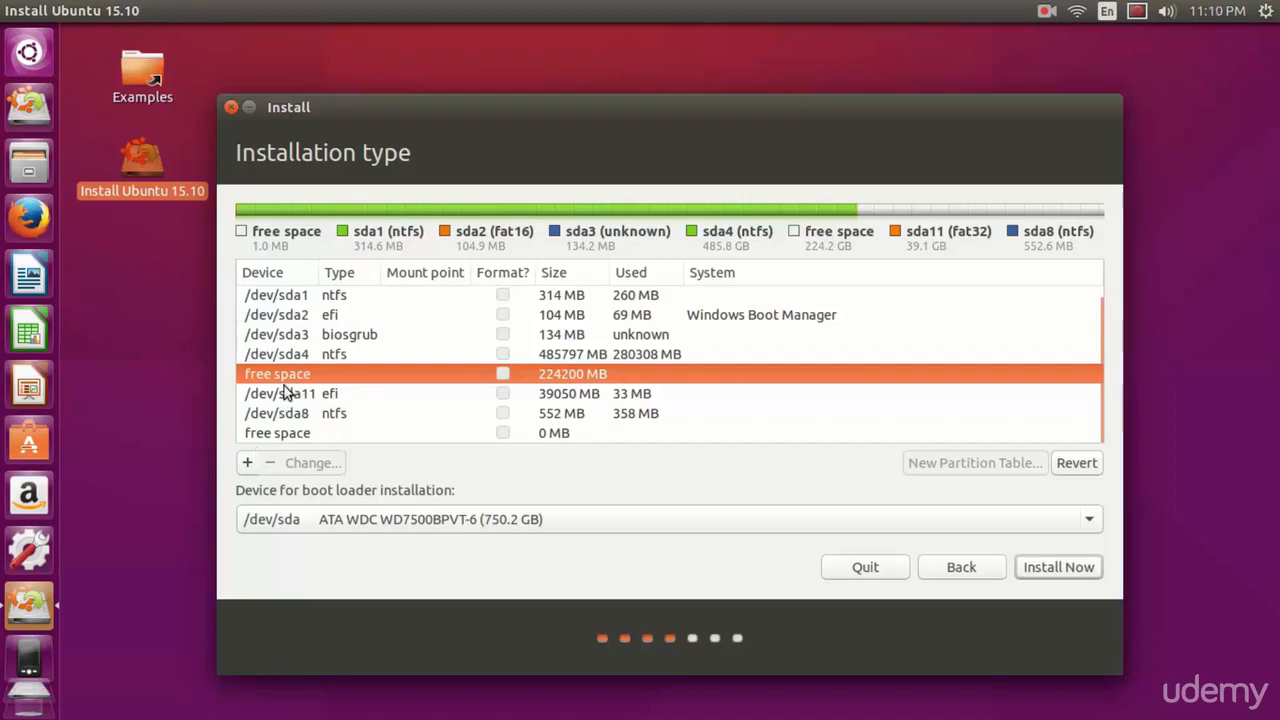
# - Create a 16000 MB primary swap partition at the beginning of the free space
pyautogui.click(248, 462)
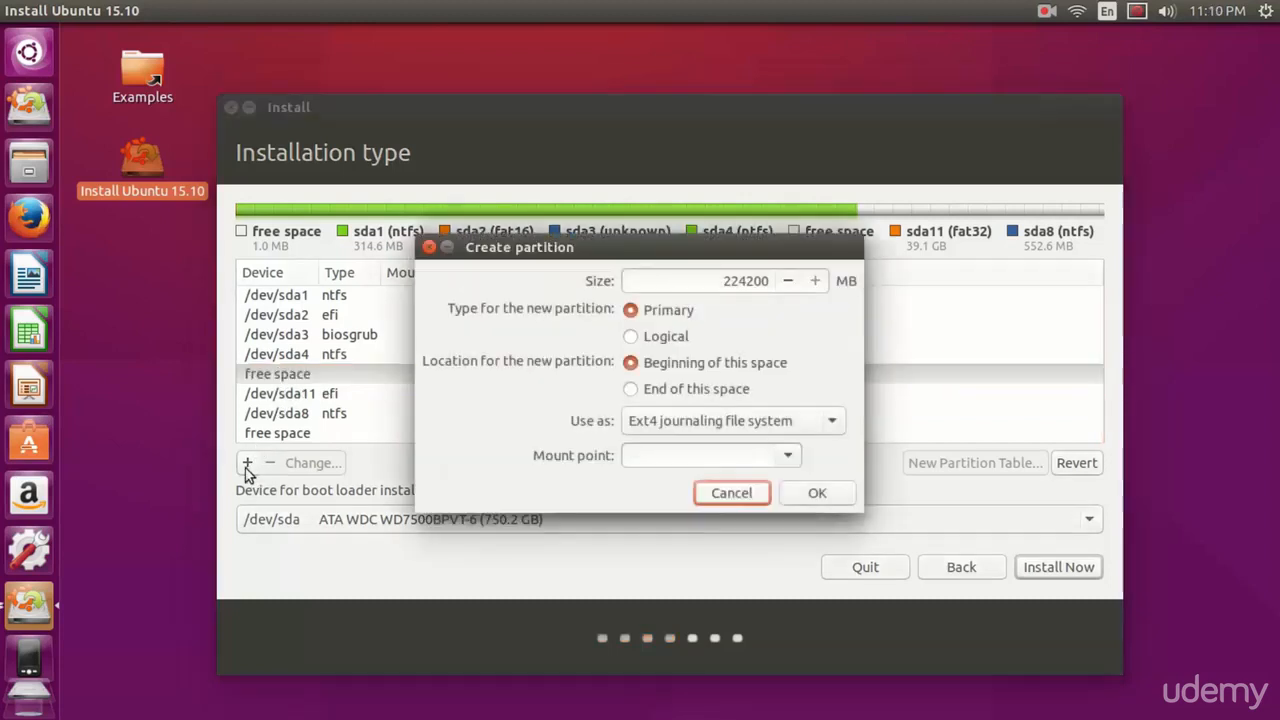
pyautogui.click(732, 420)
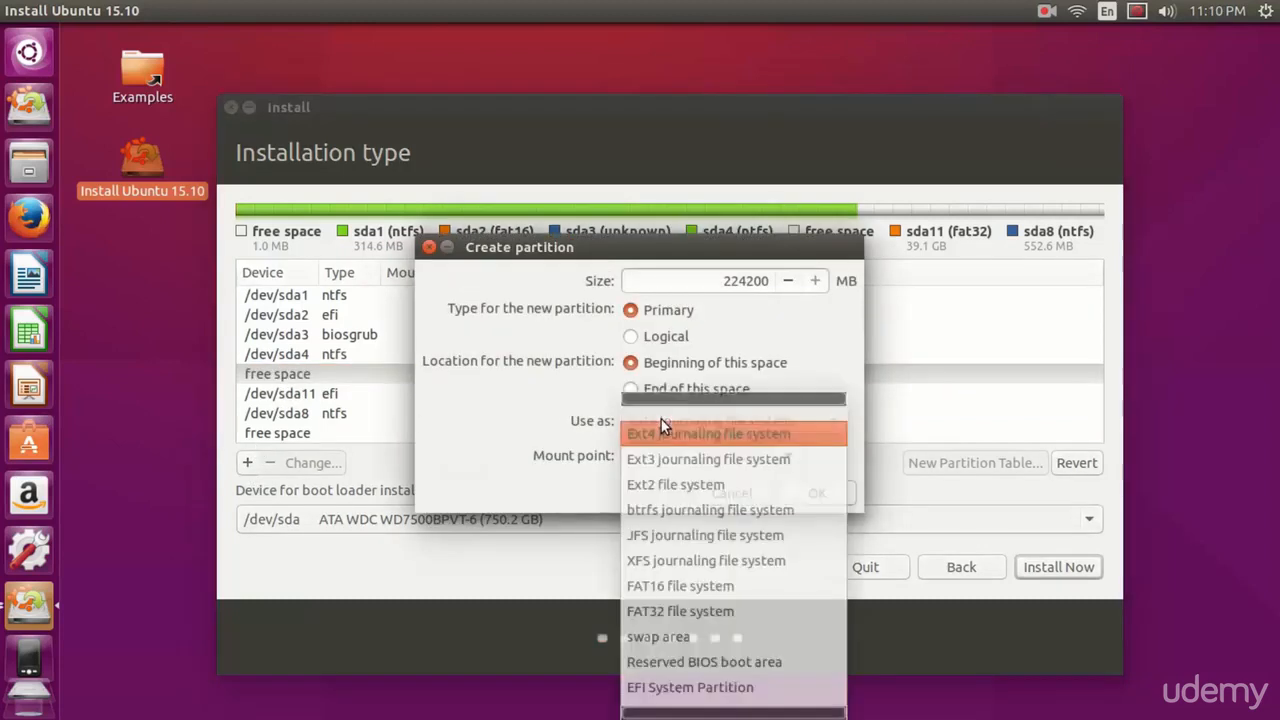
pyautogui.click(656, 636)
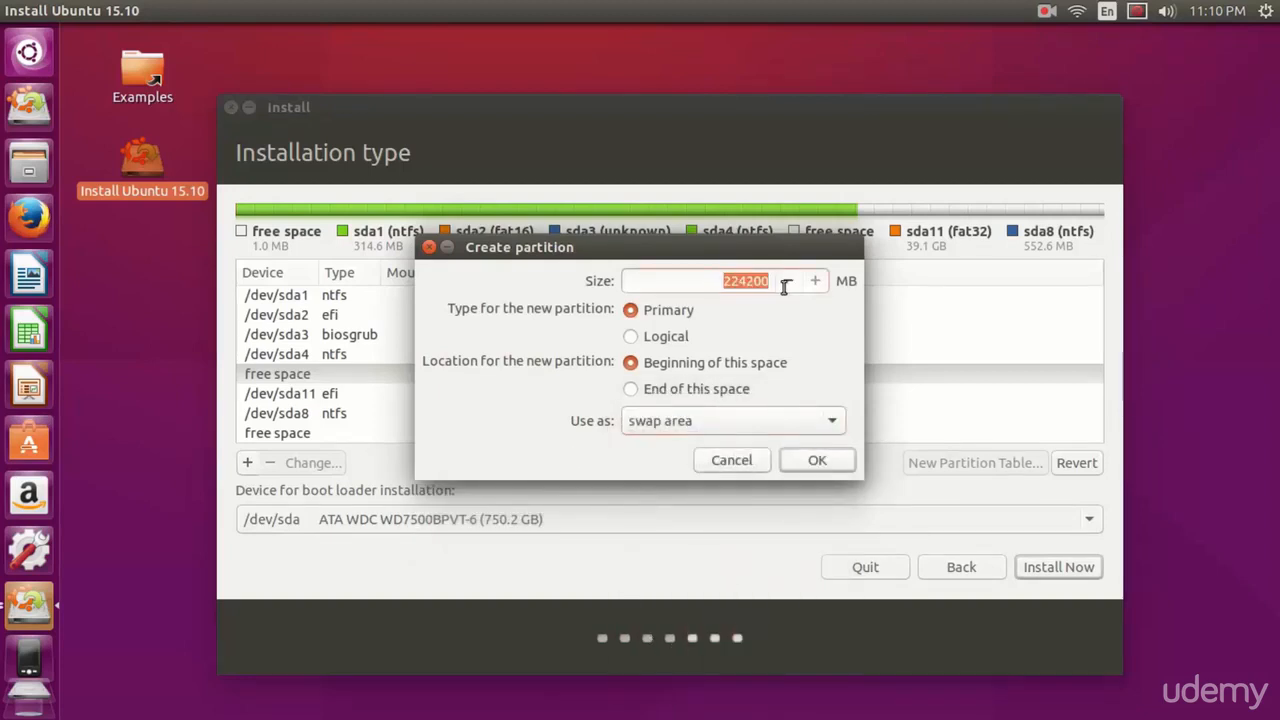
pyautogui.moveTo(788, 290)
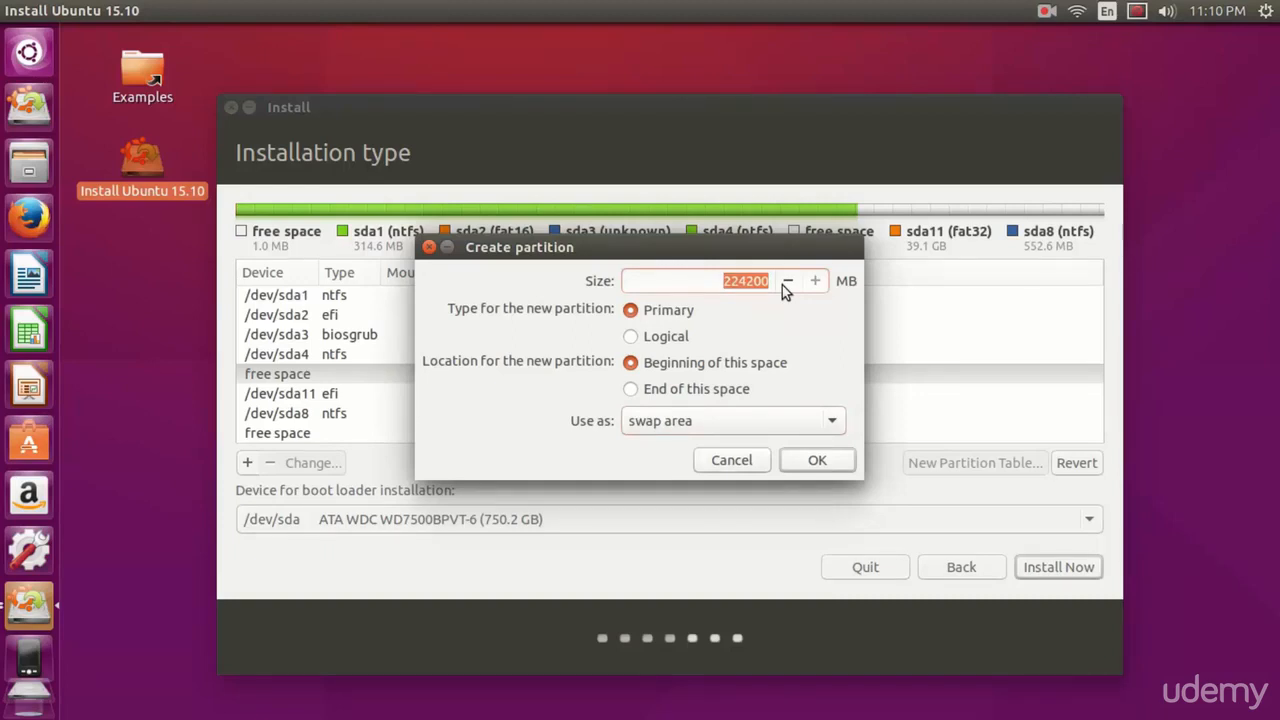
pyautogui.write('16000')
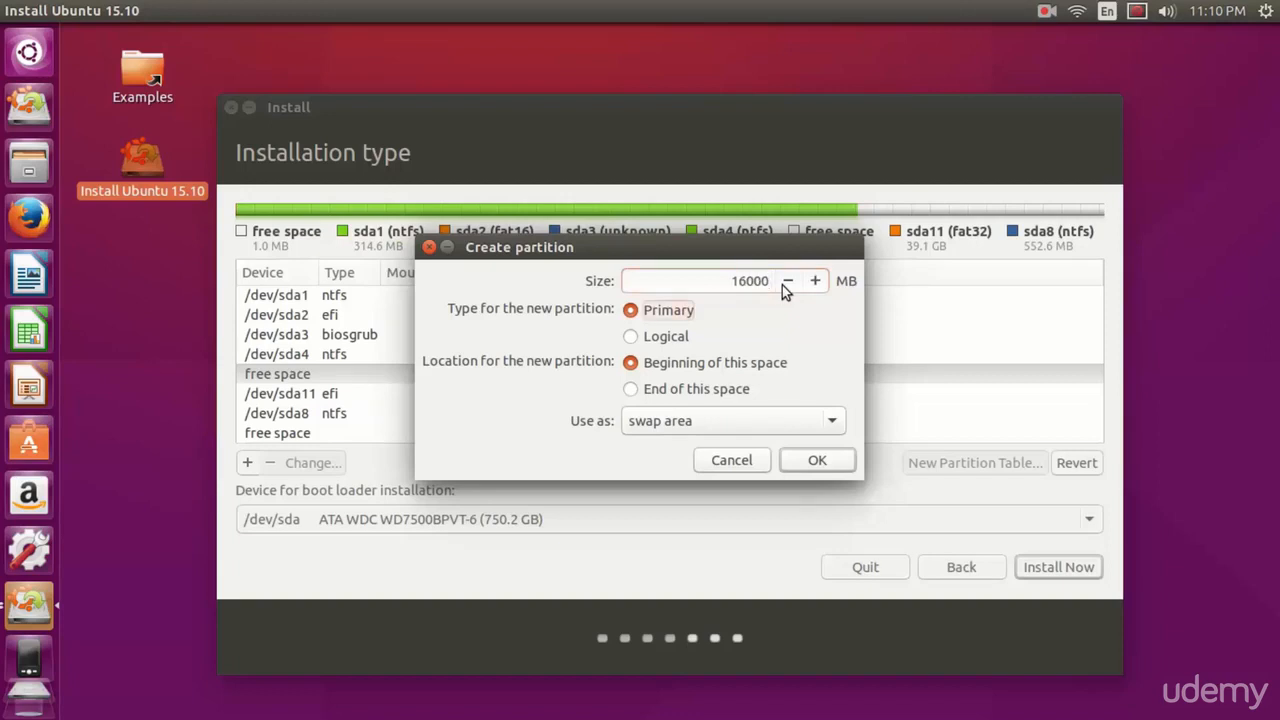
pyautogui.moveTo(780, 348)
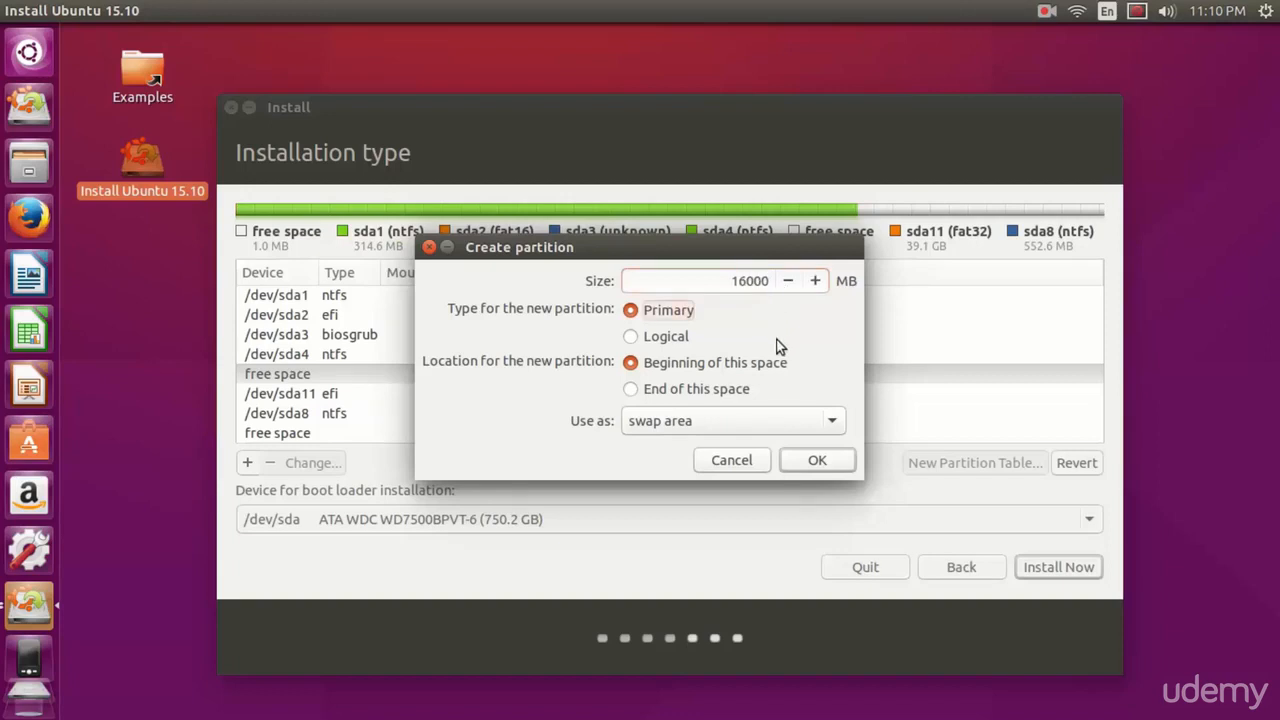
pyautogui.click(816, 460)
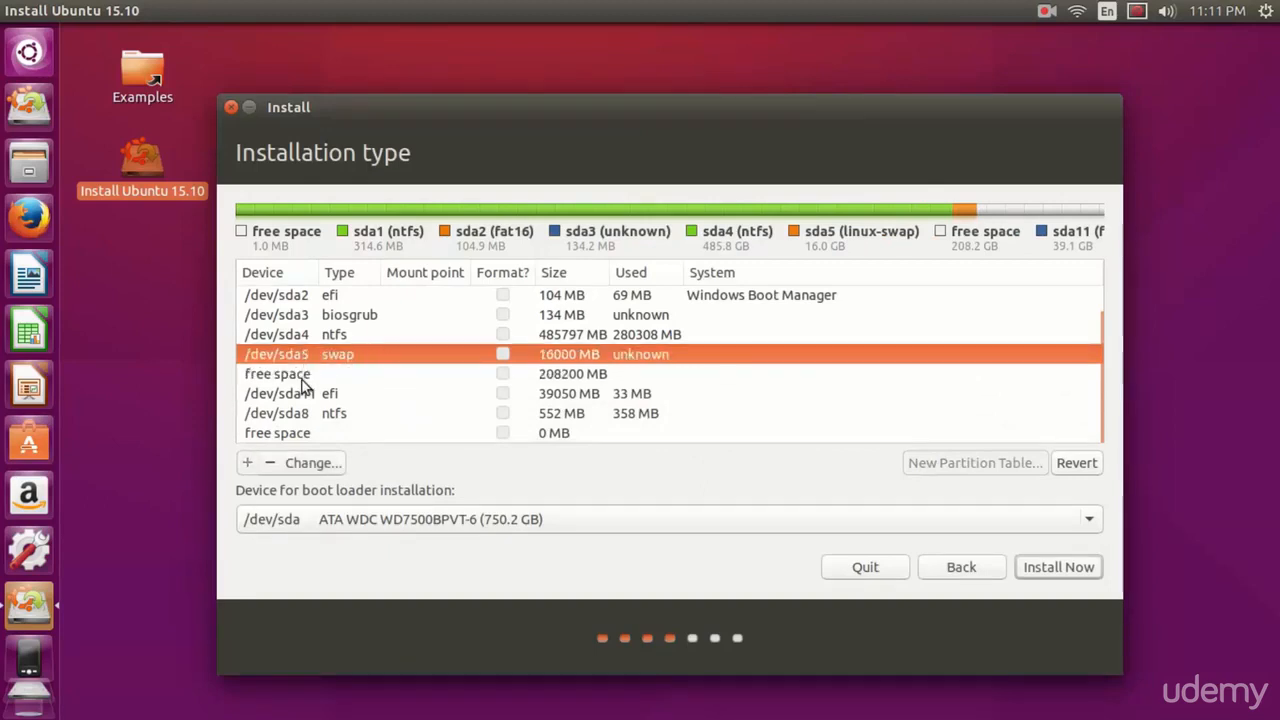
# - Create an ext4 partition mounted at / from the remaining 208200 MB free space
pyautogui.click(276, 374)
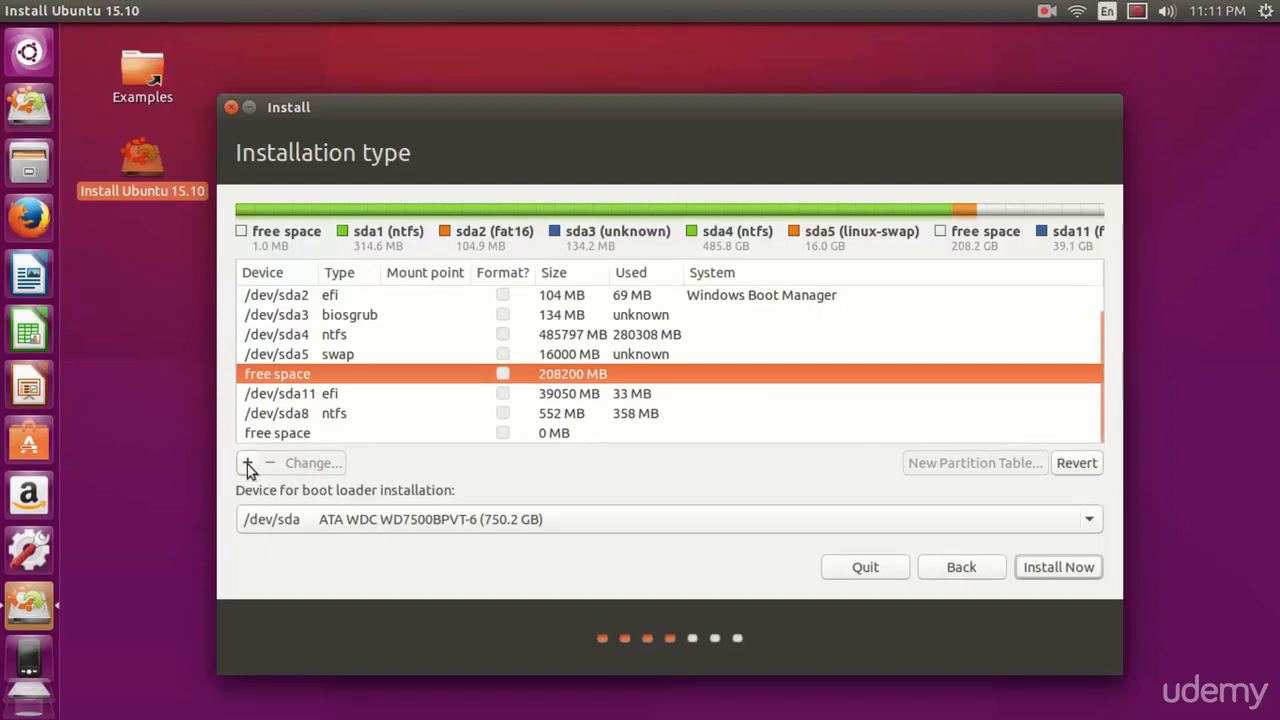
pyautogui.click(248, 464)
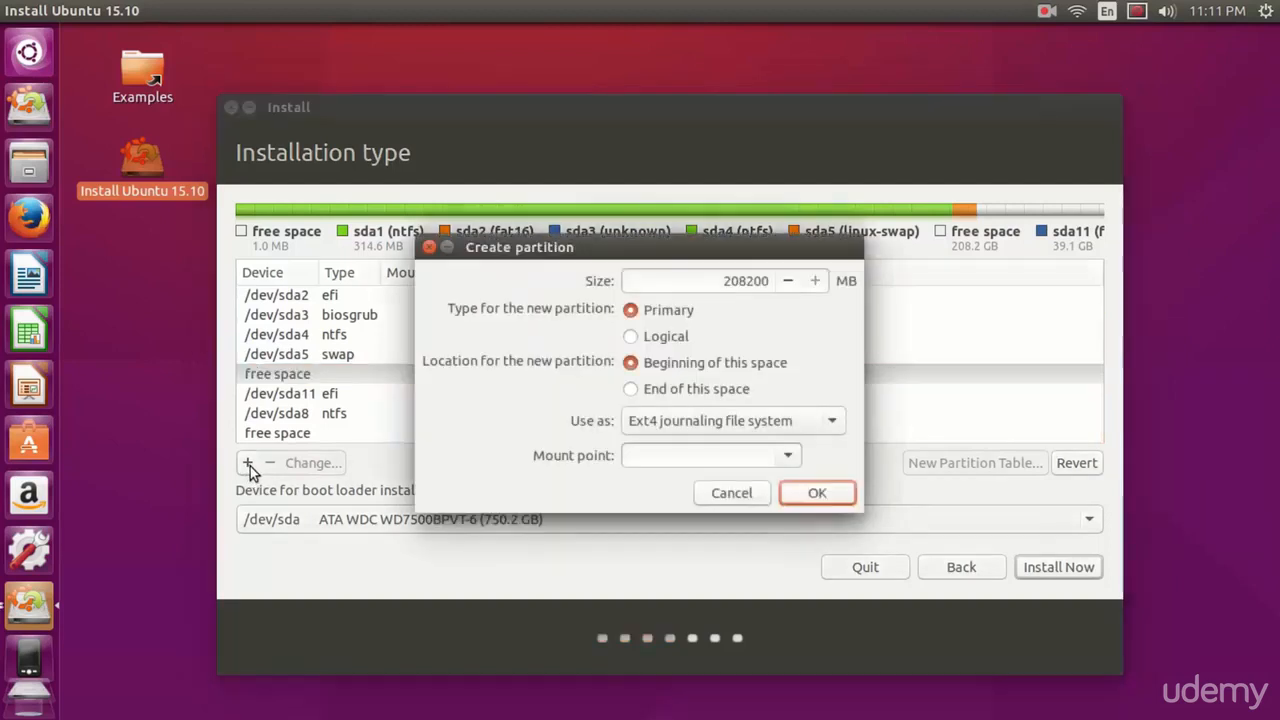
pyautogui.moveTo(652, 428)
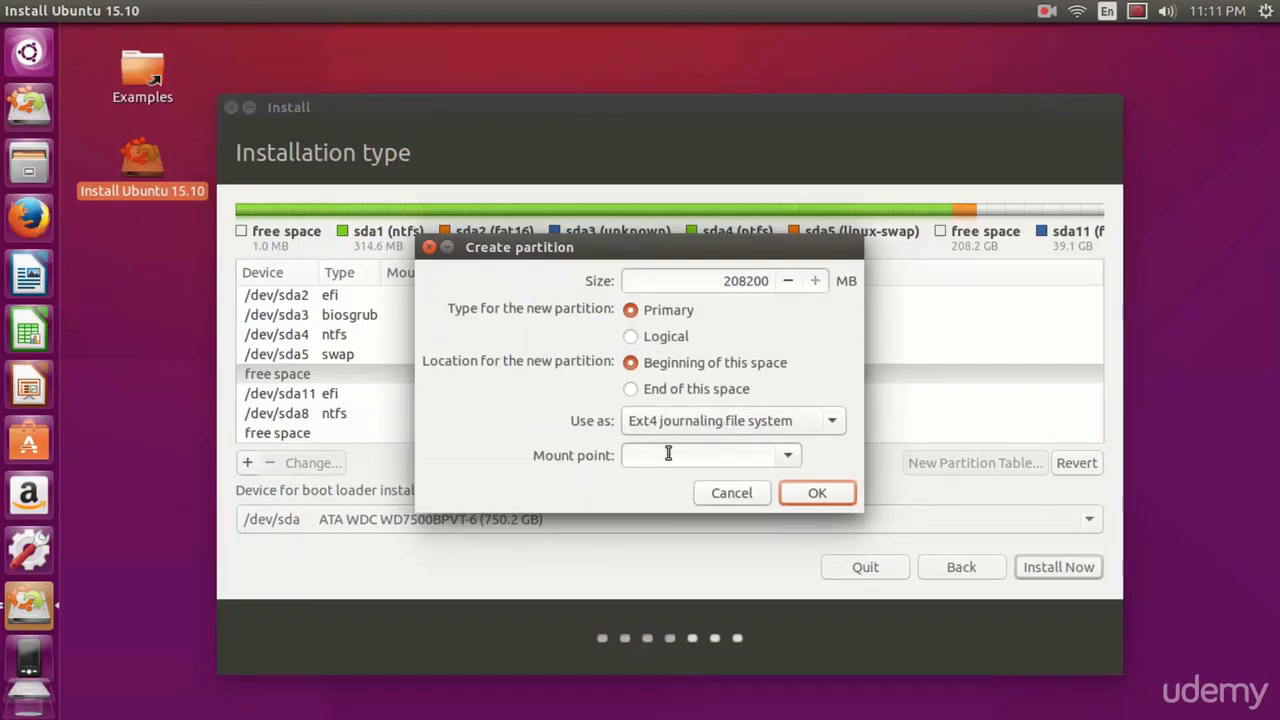
pyautogui.write('/')
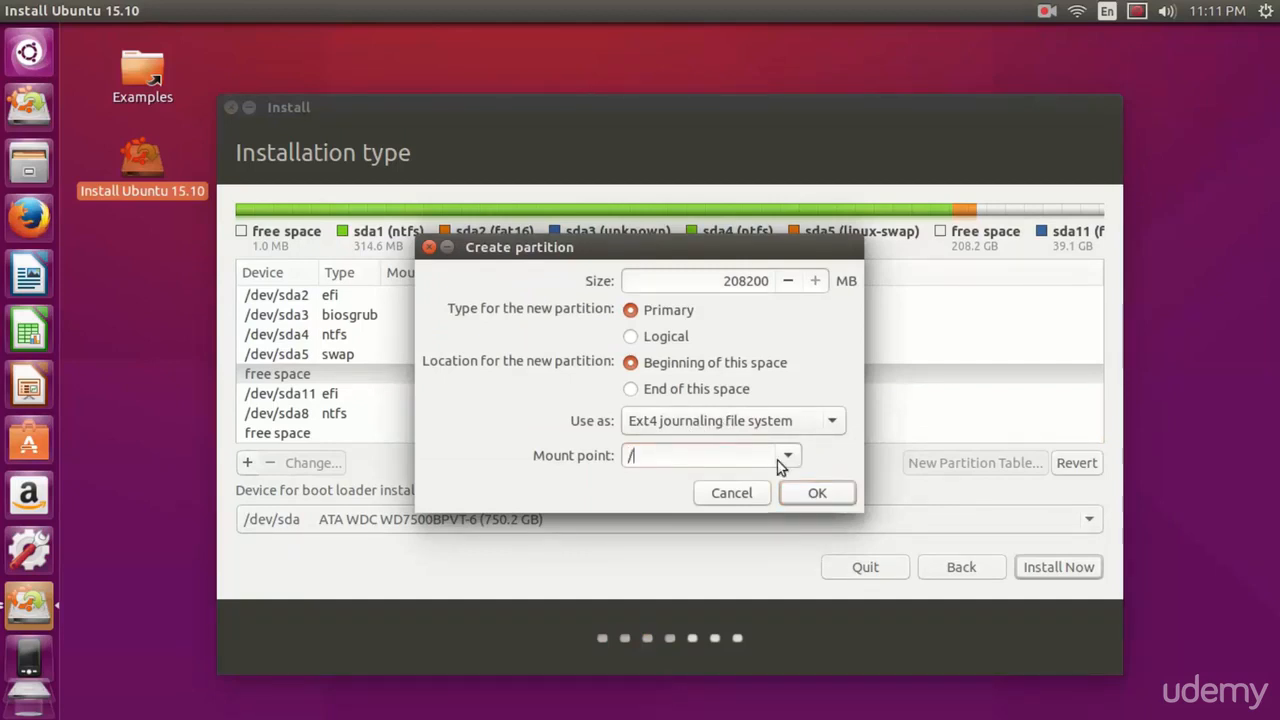
pyautogui.click(816, 492)
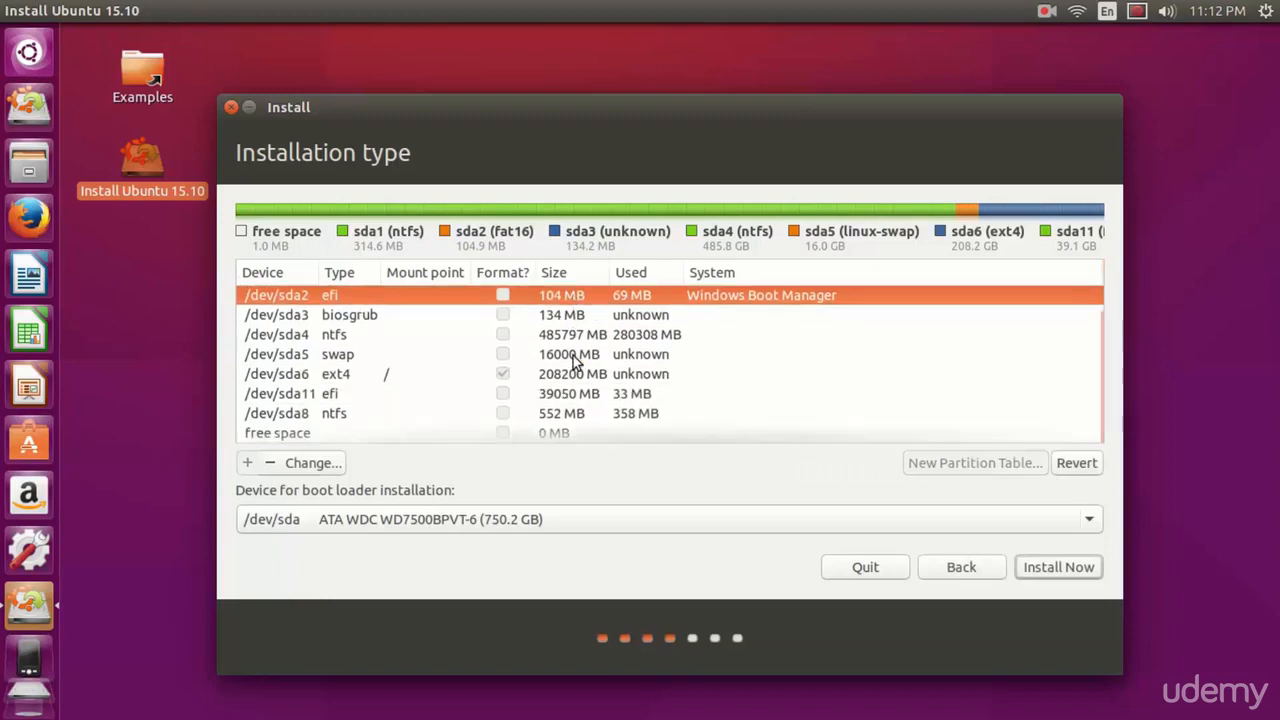
pyautogui.moveTo(390, 448)
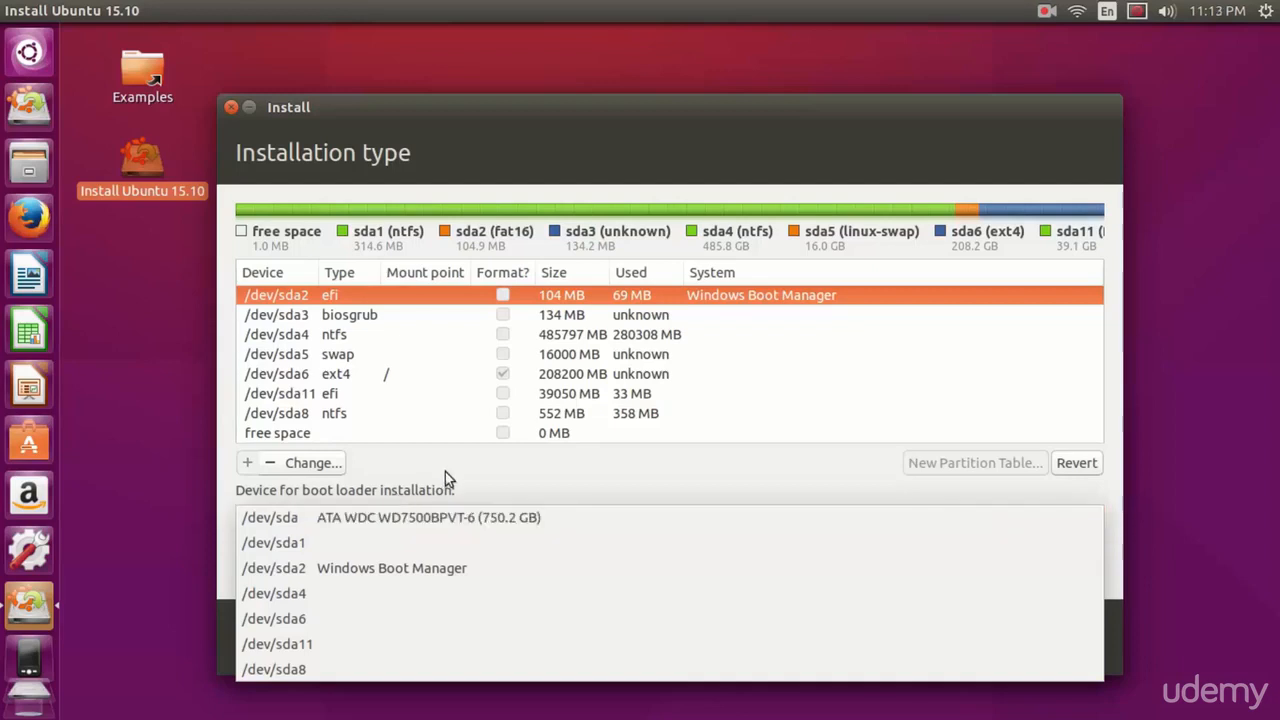
# - Set the boot loader installation device to the /dev/sda2 EFI partition
pyautogui.click(268, 516)
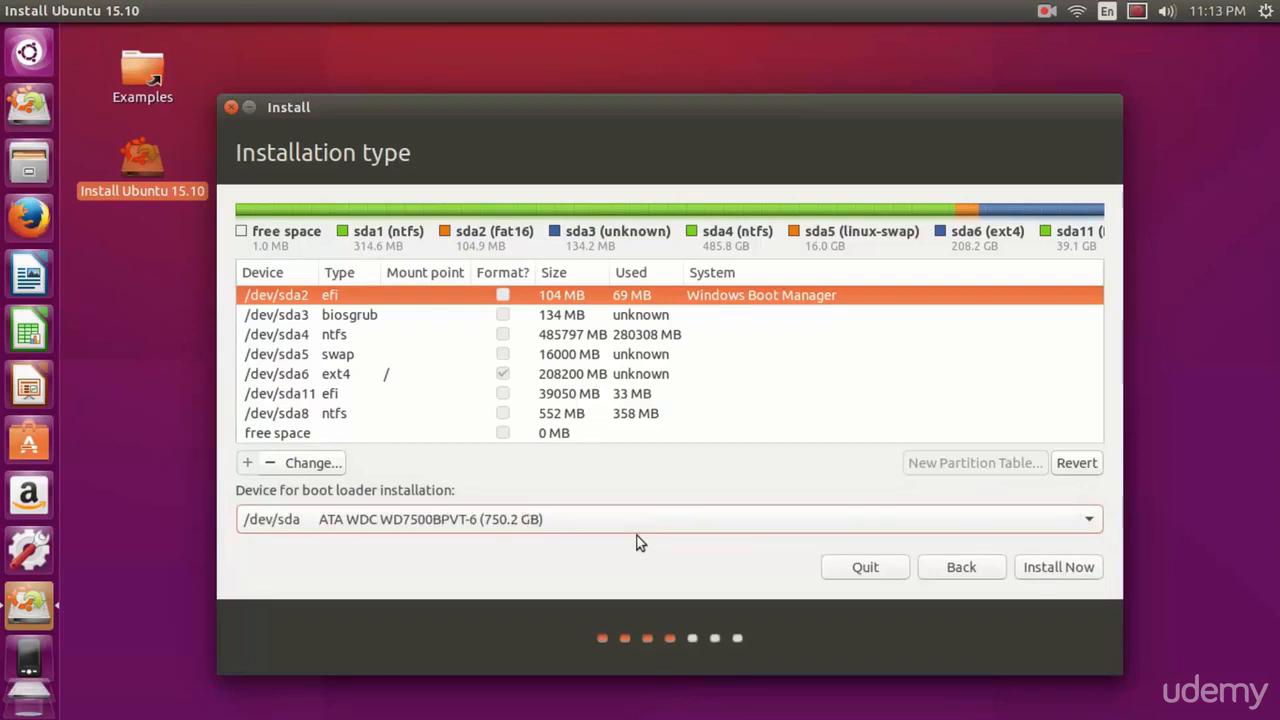
pyautogui.moveTo(288, 530)
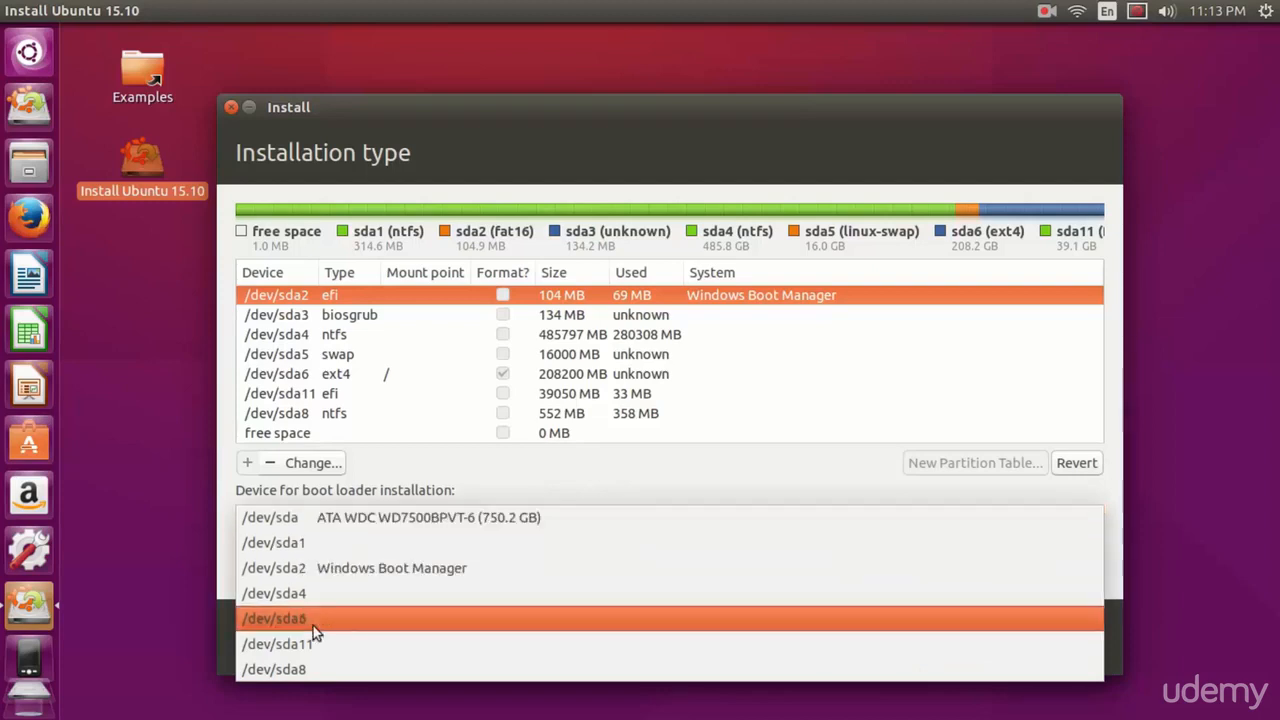
pyautogui.click(290, 618)
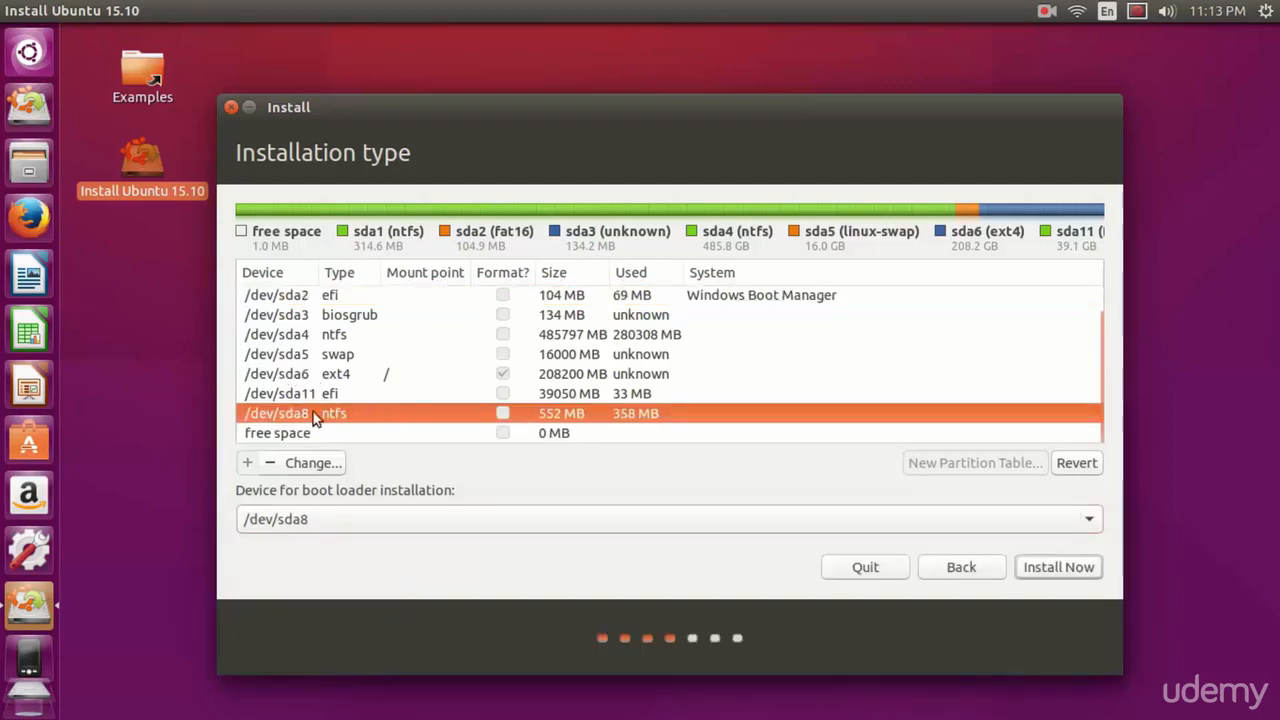
pyautogui.moveTo(348, 418)
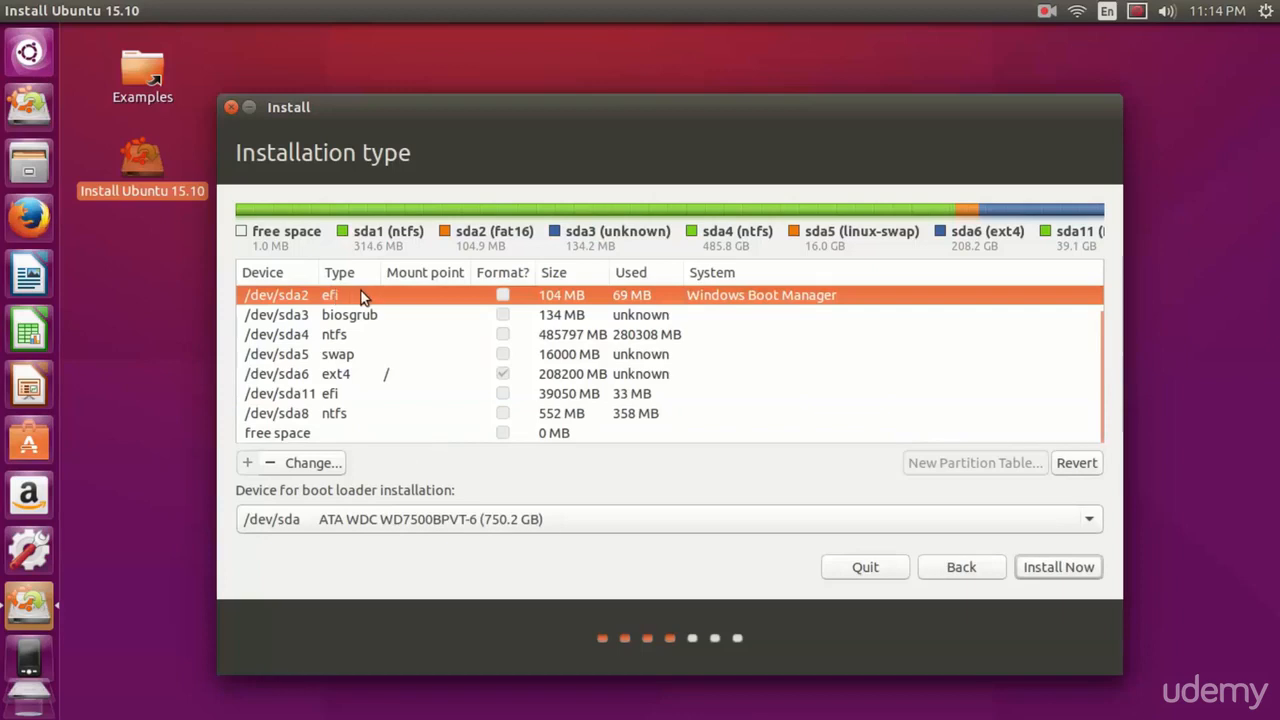
pyautogui.moveTo(344, 298)
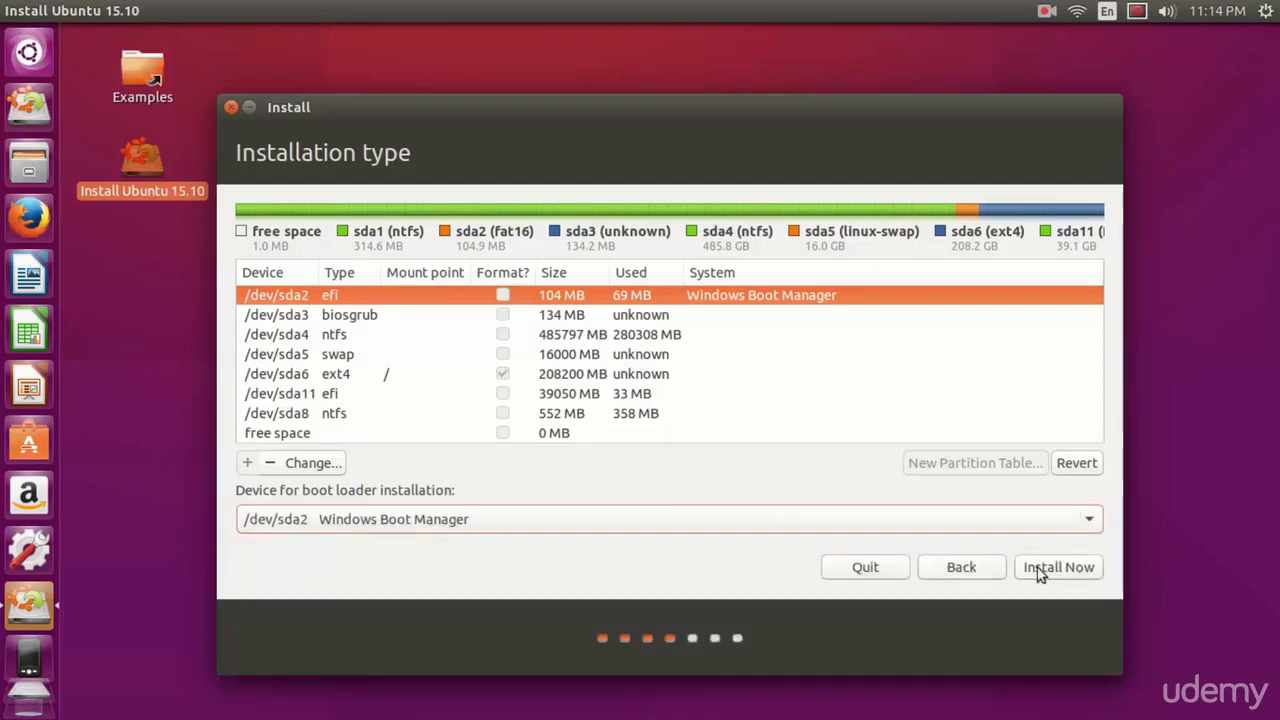
# - Start Install Now and confirm writing the partition changes to disk
pyautogui.click(1058, 568)
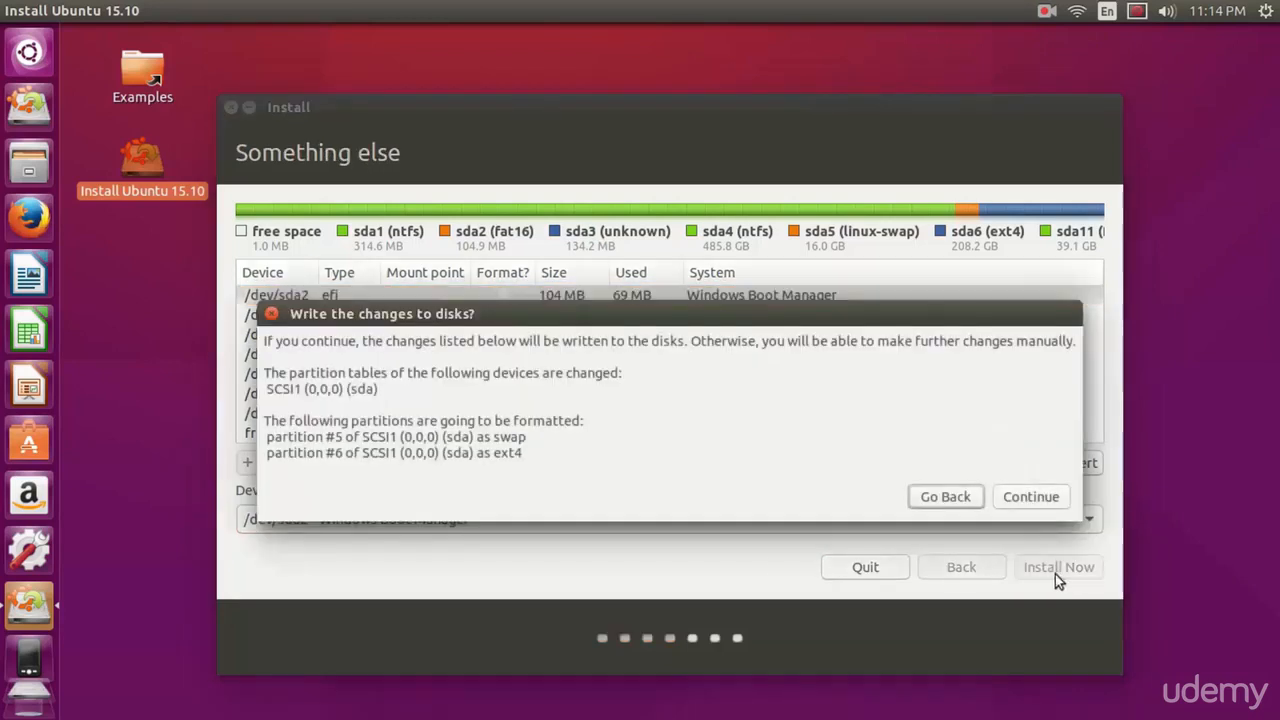
pyautogui.moveTo(1024, 492)
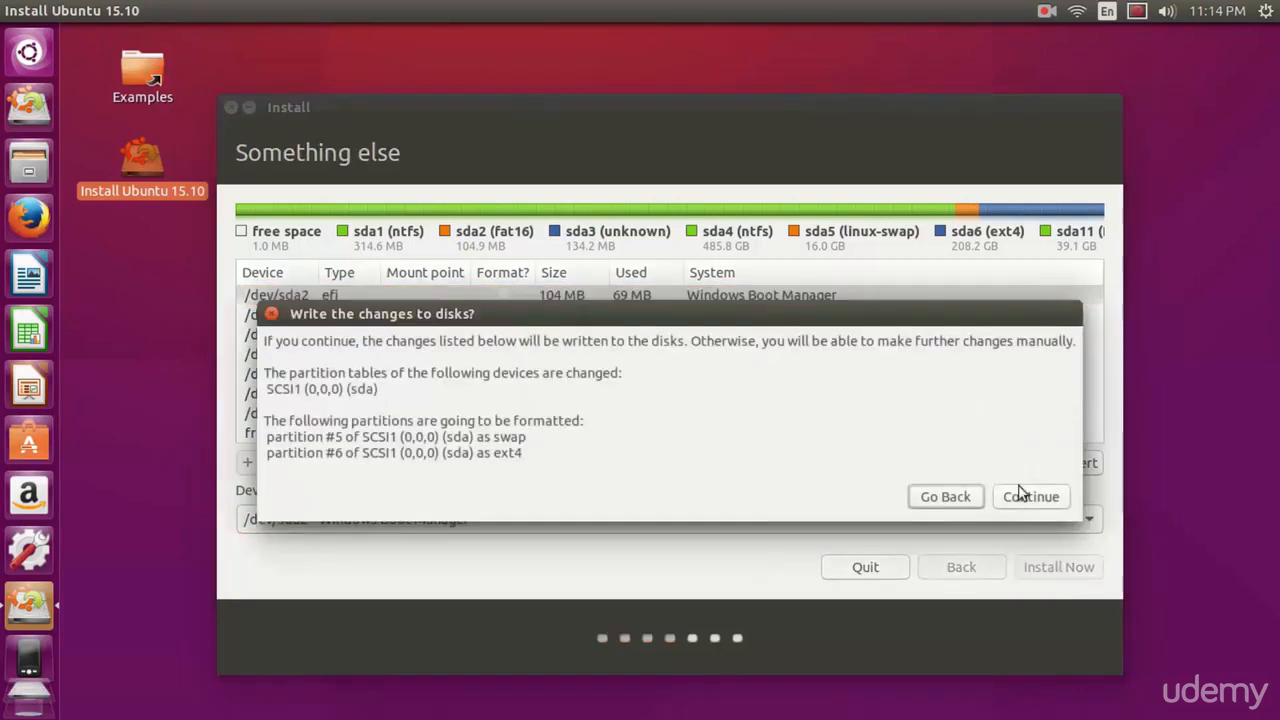
pyautogui.moveTo(568, 448)
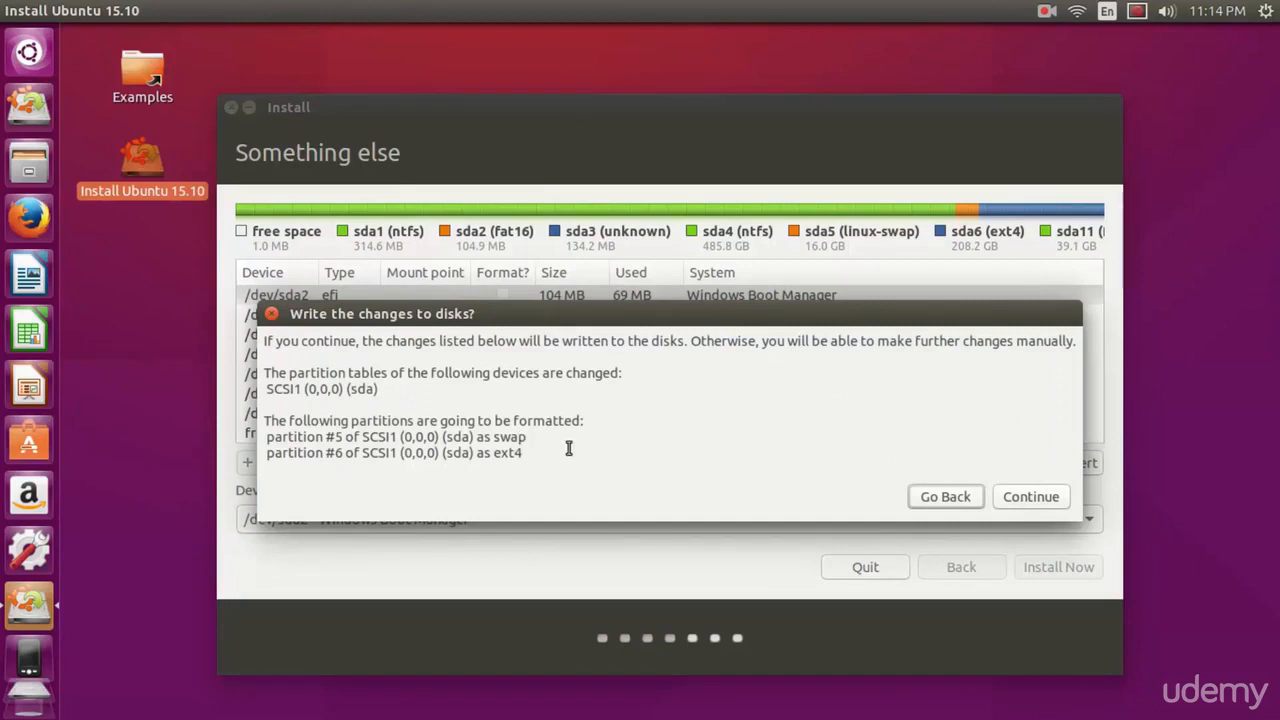
pyautogui.moveTo(484, 452)
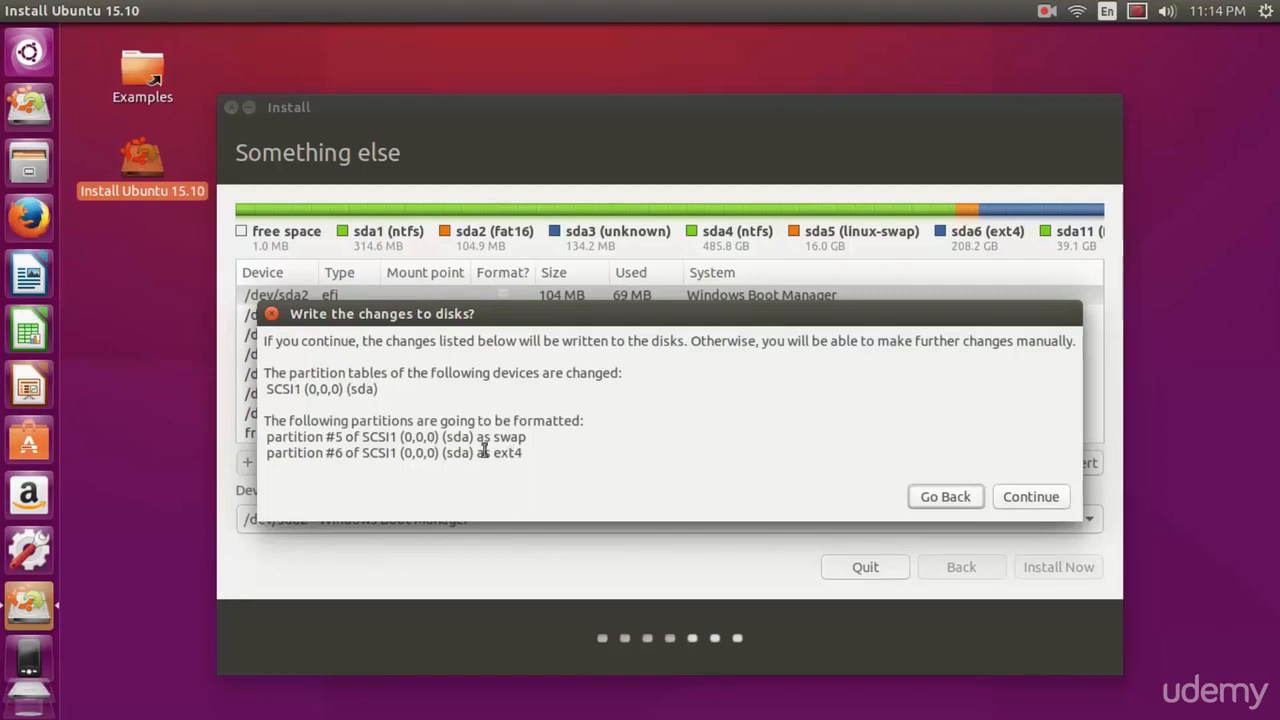
pyautogui.moveTo(528, 420)
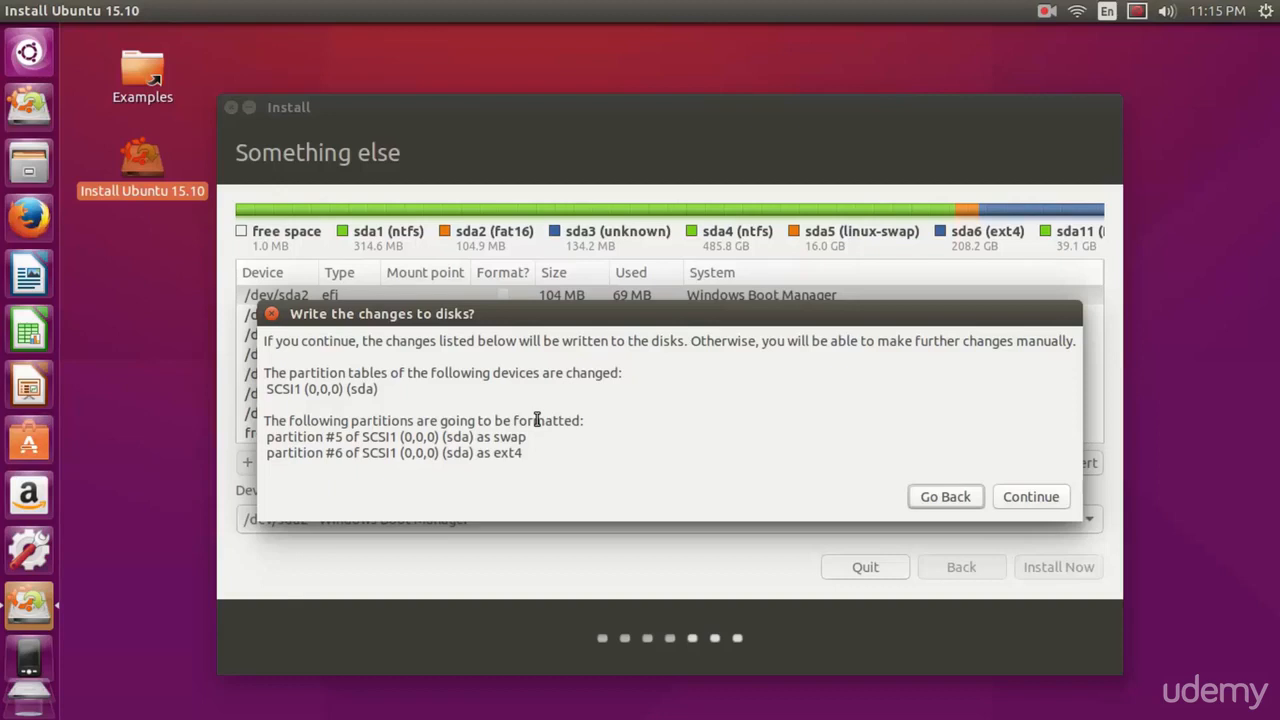
pyautogui.moveTo(590, 466)
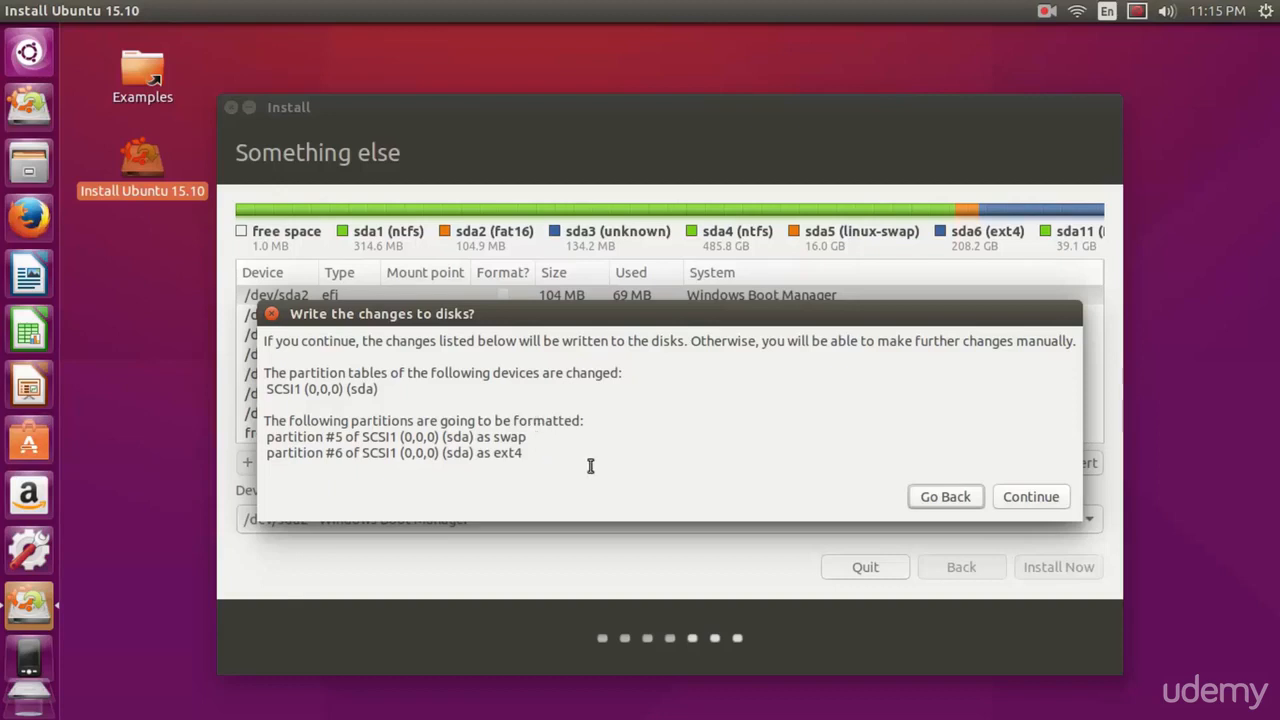
pyautogui.moveTo(1028, 454)
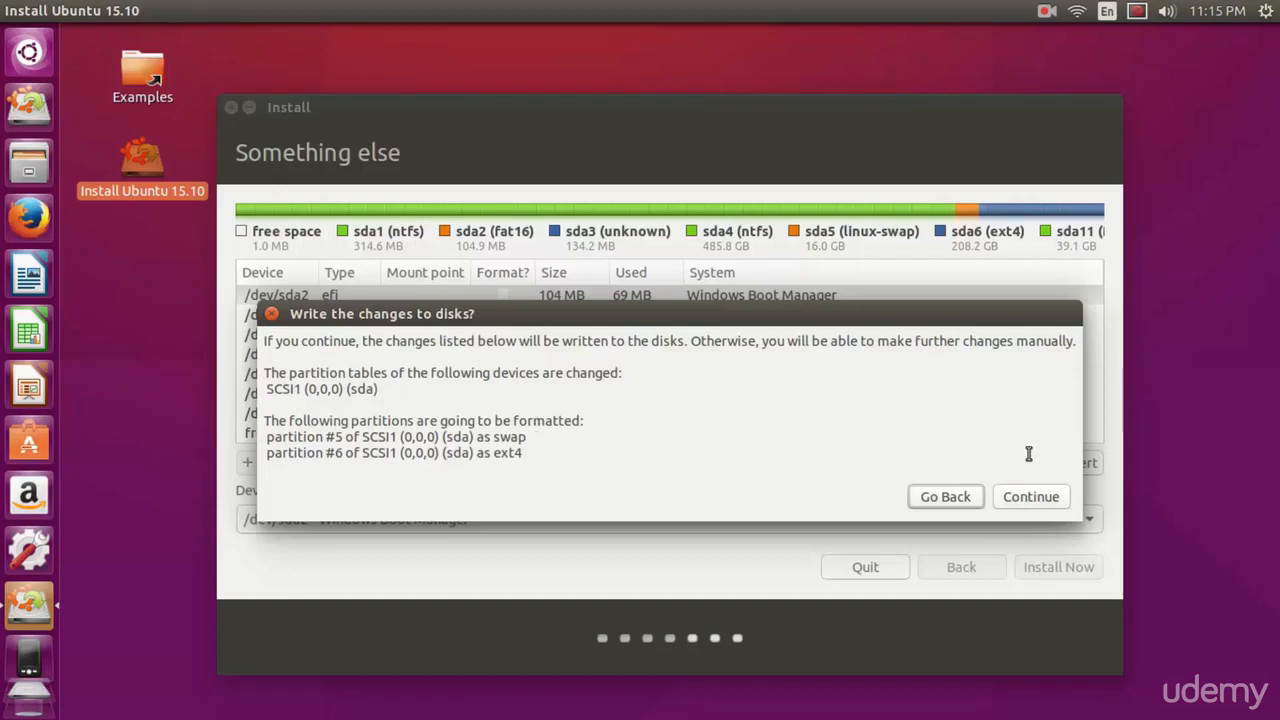
pyautogui.click(944, 496)
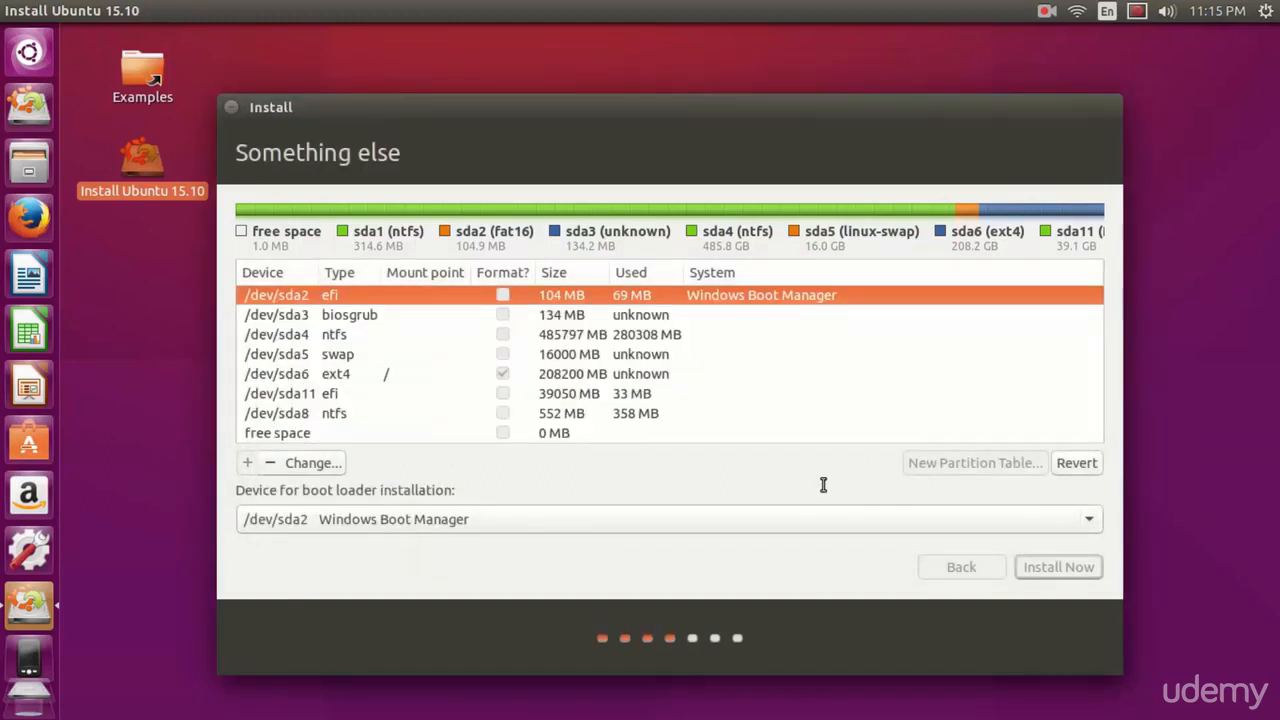
# - Set the time zone to Halifax on the map and continue
pyautogui.click(1058, 568)
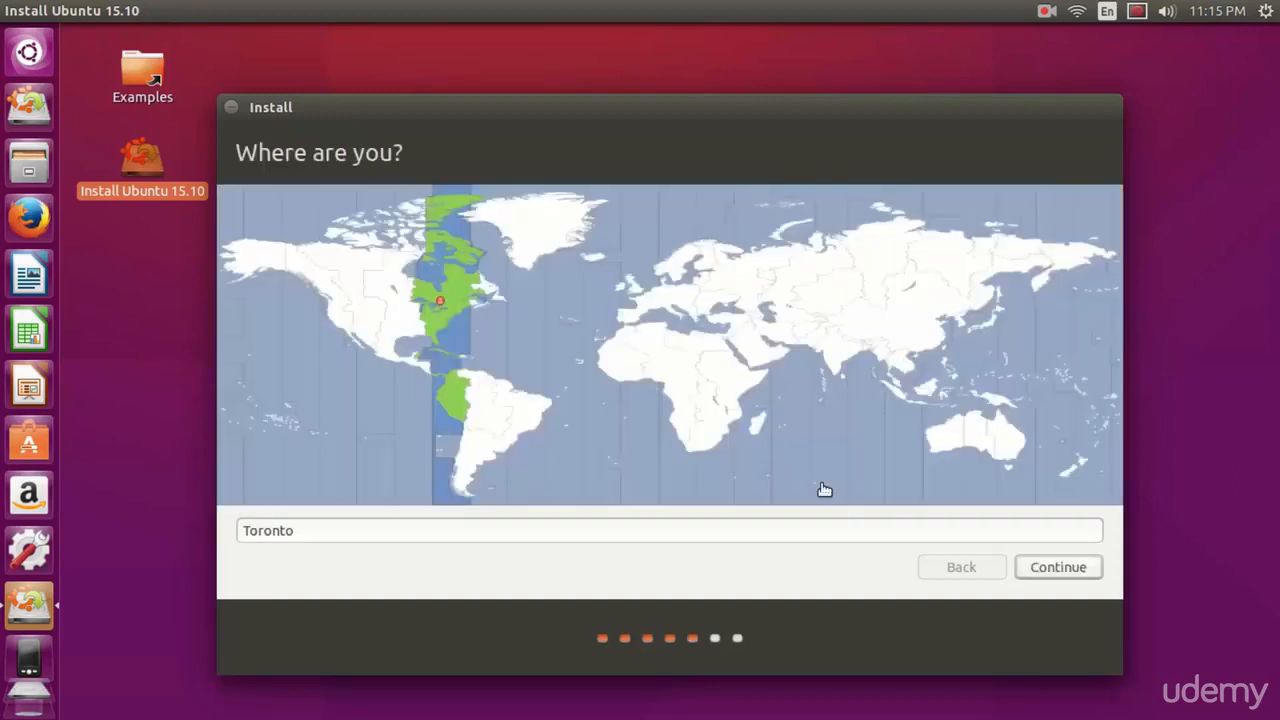
pyautogui.moveTo(636, 340)
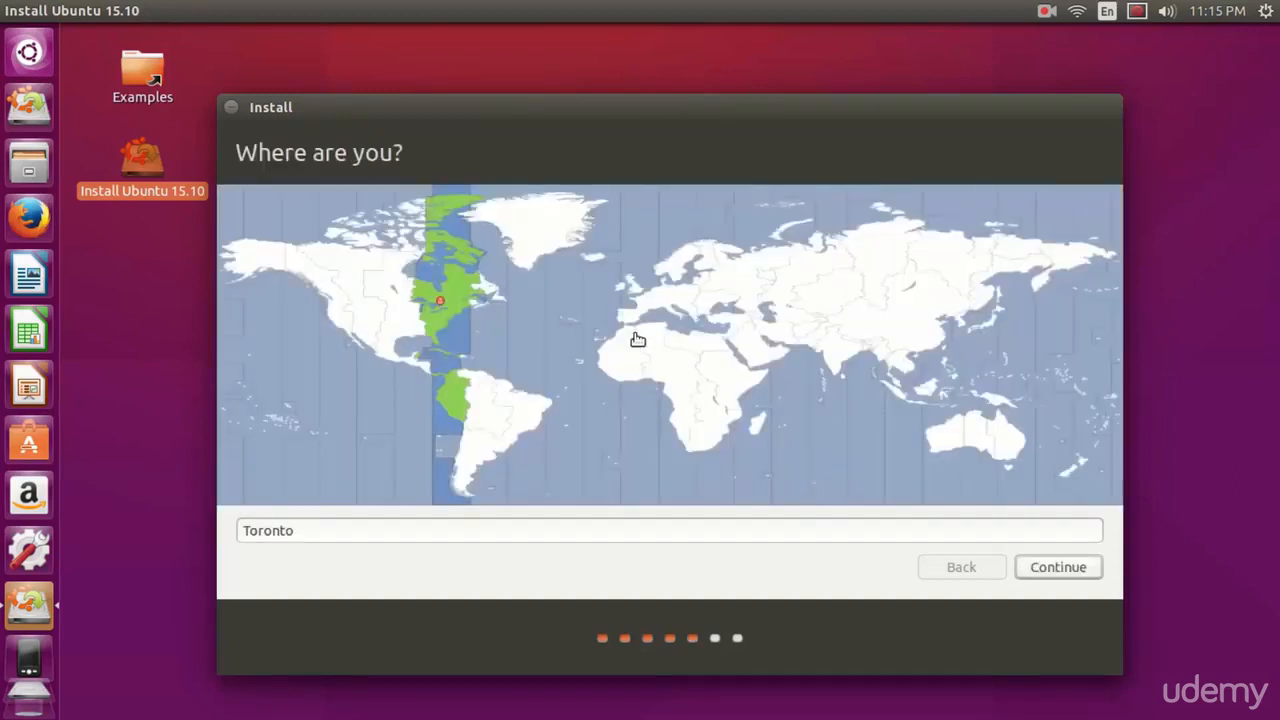
pyautogui.click(476, 298)
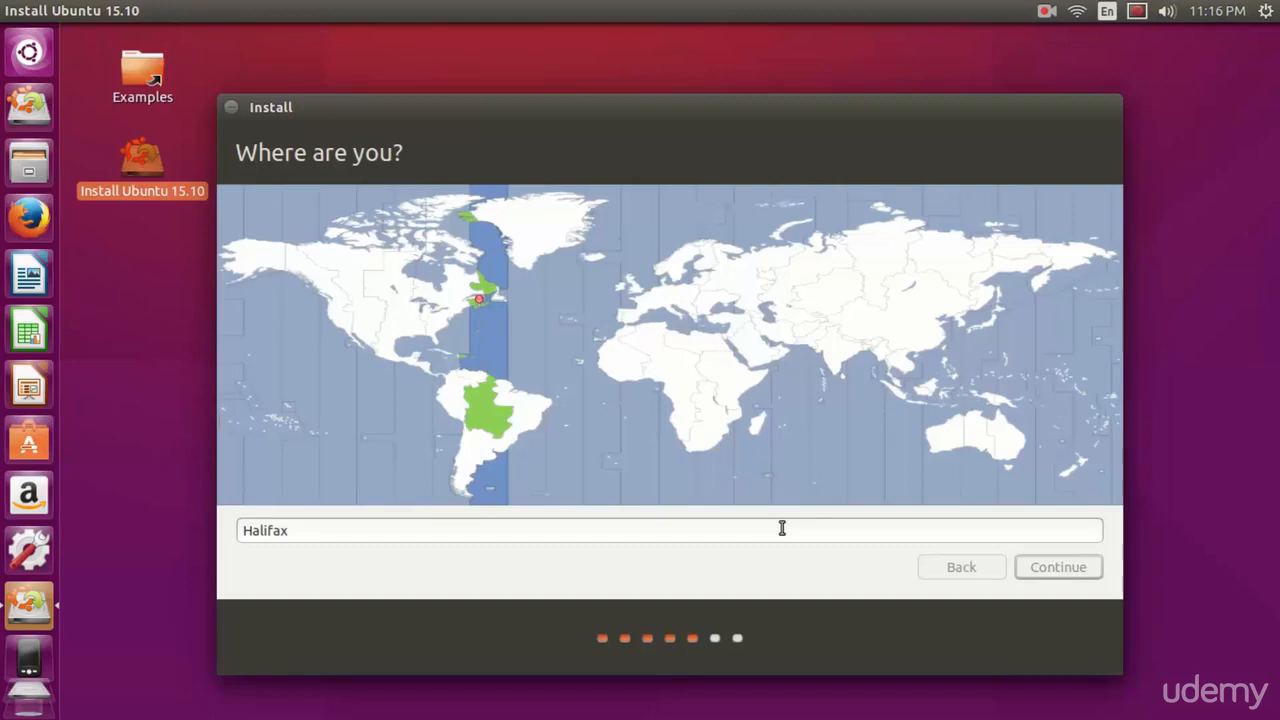
pyautogui.click(1058, 566)
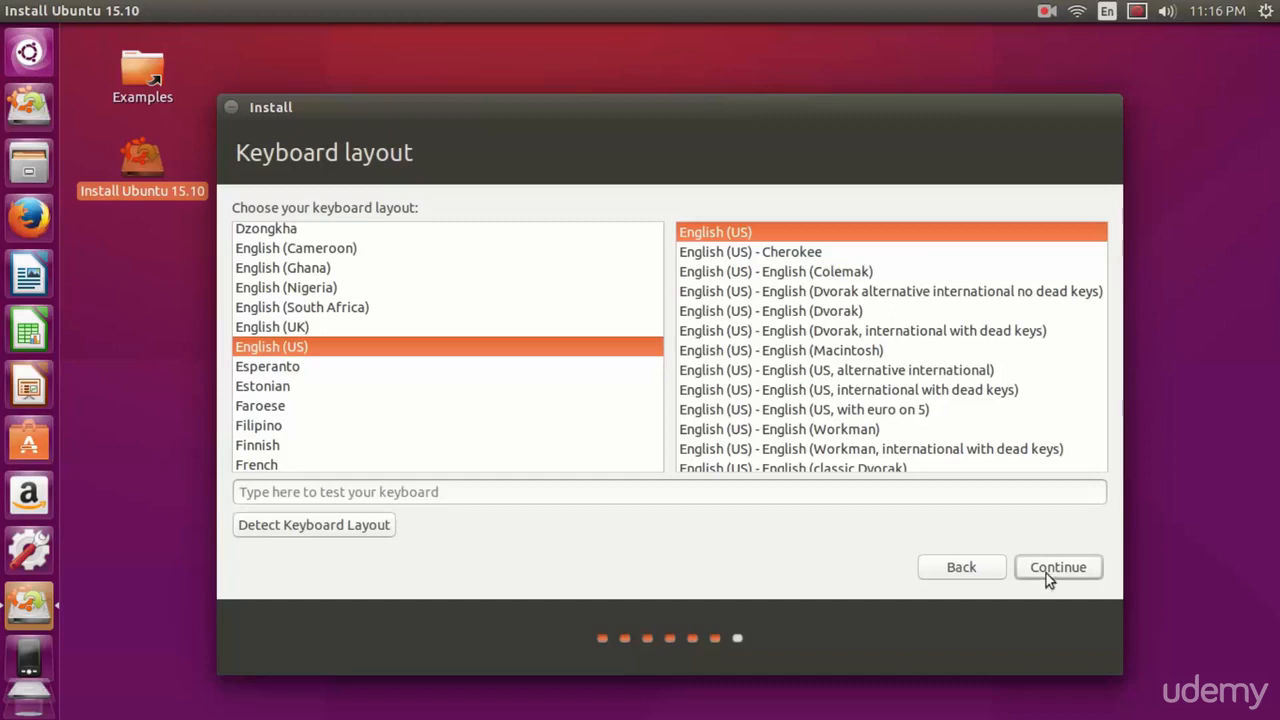
# - Keep the English (US) keyboard layout and advance to account setup
pyautogui.click(1058, 566)
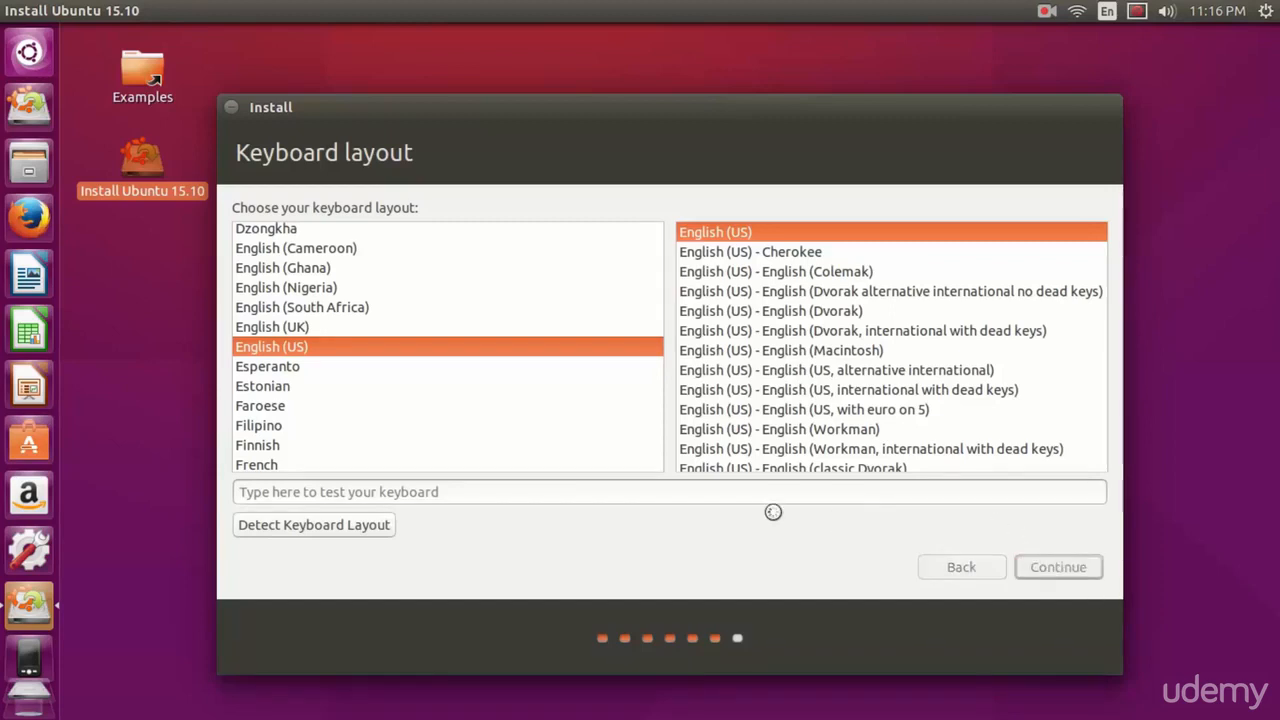
pyautogui.click(1058, 566)
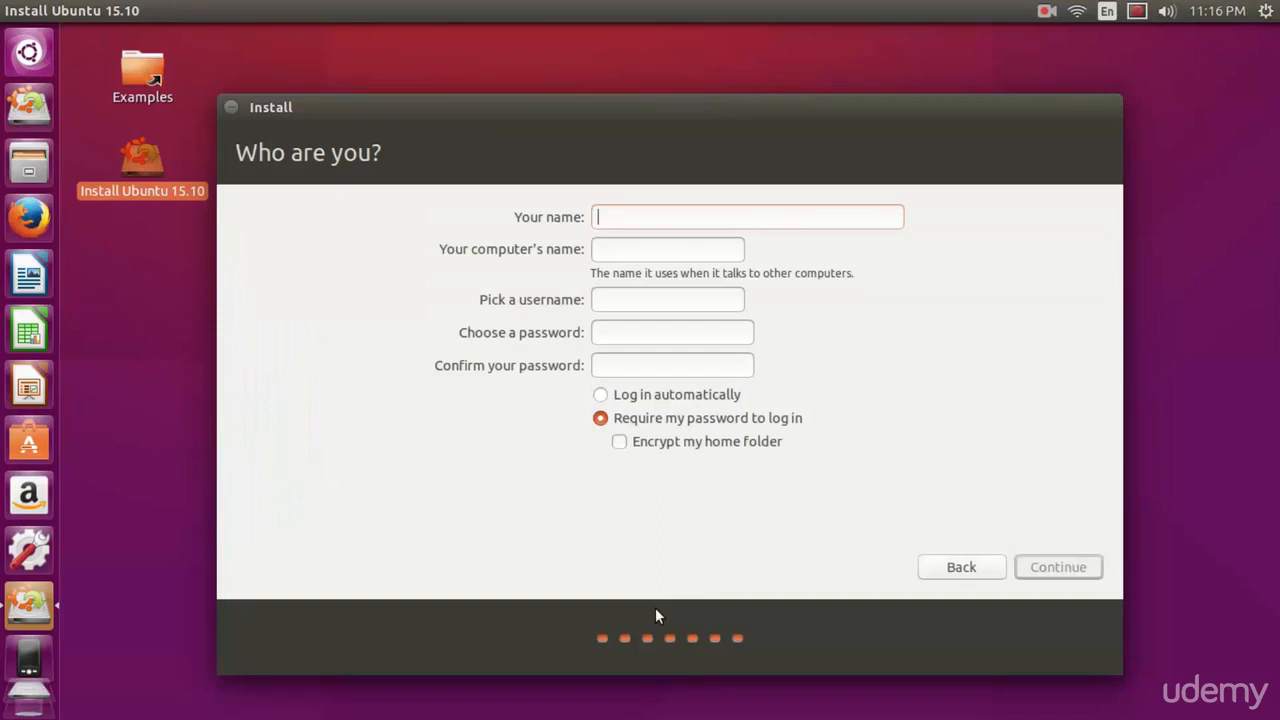
# - Enter name Nick, computer name Voltron, username nick and a confirmed password
pyautogui.write('Nick')
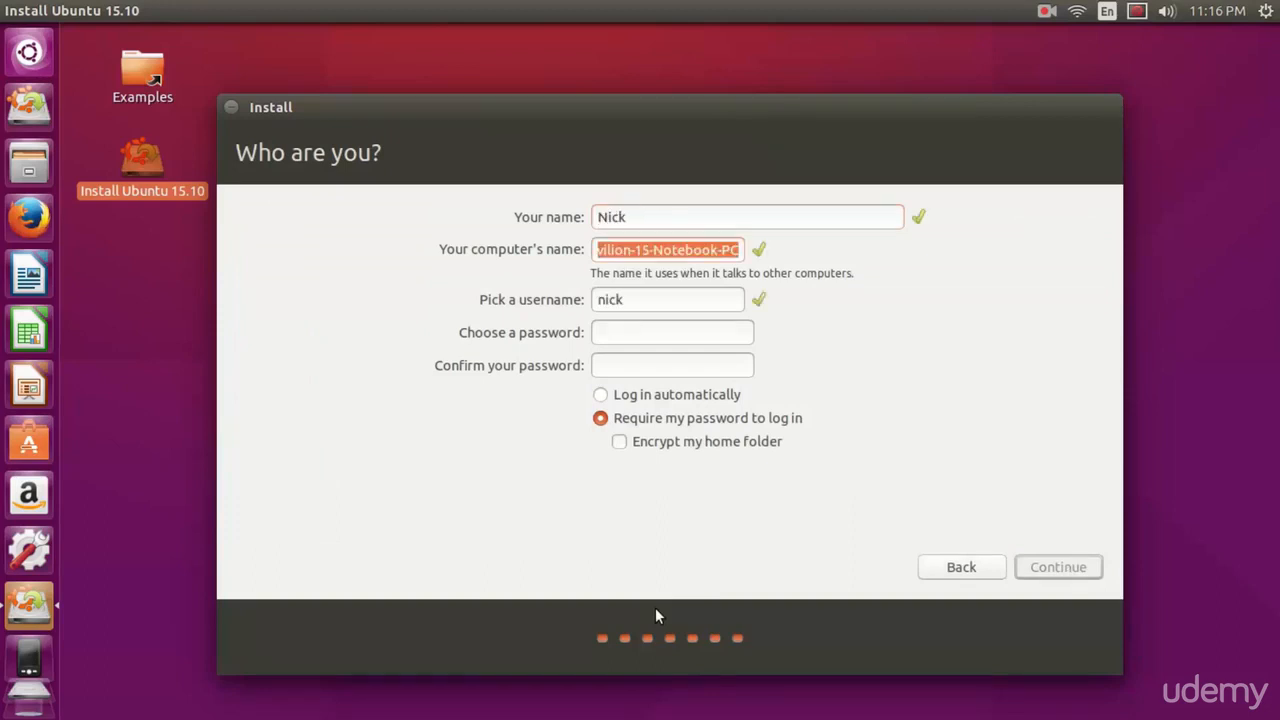
pyautogui.write('Voltron')
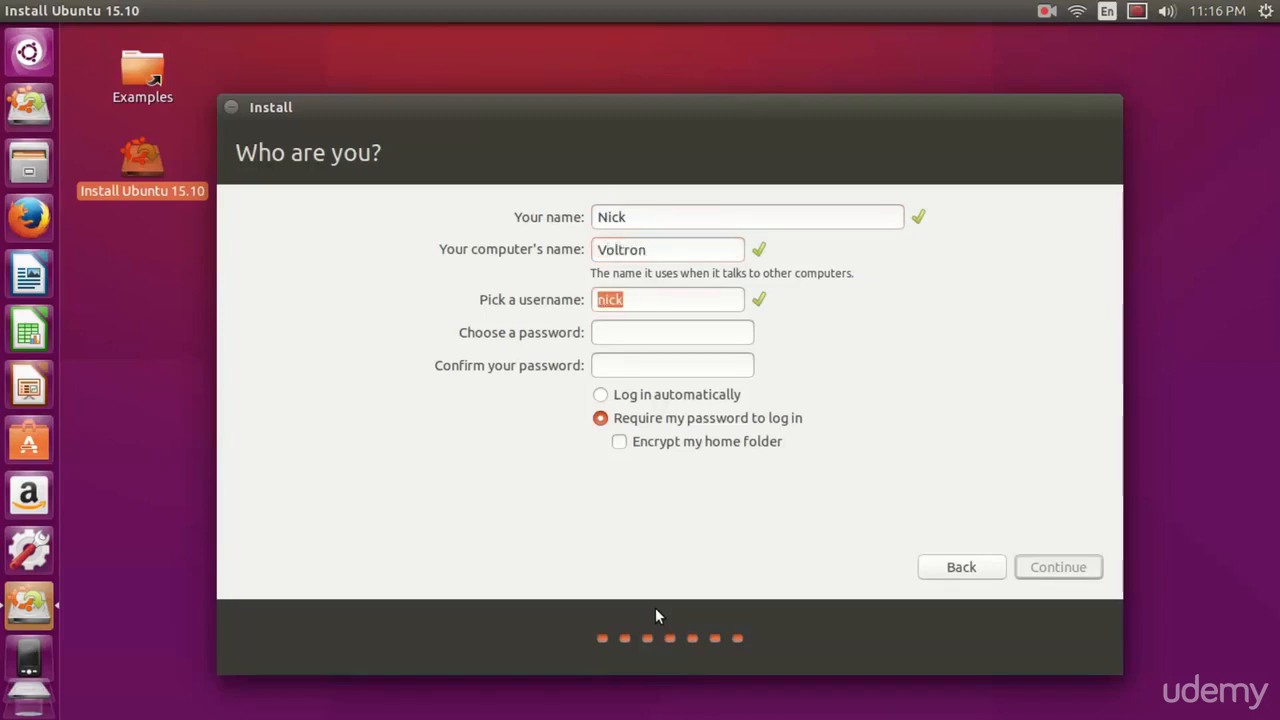
pyautogui.write('a')
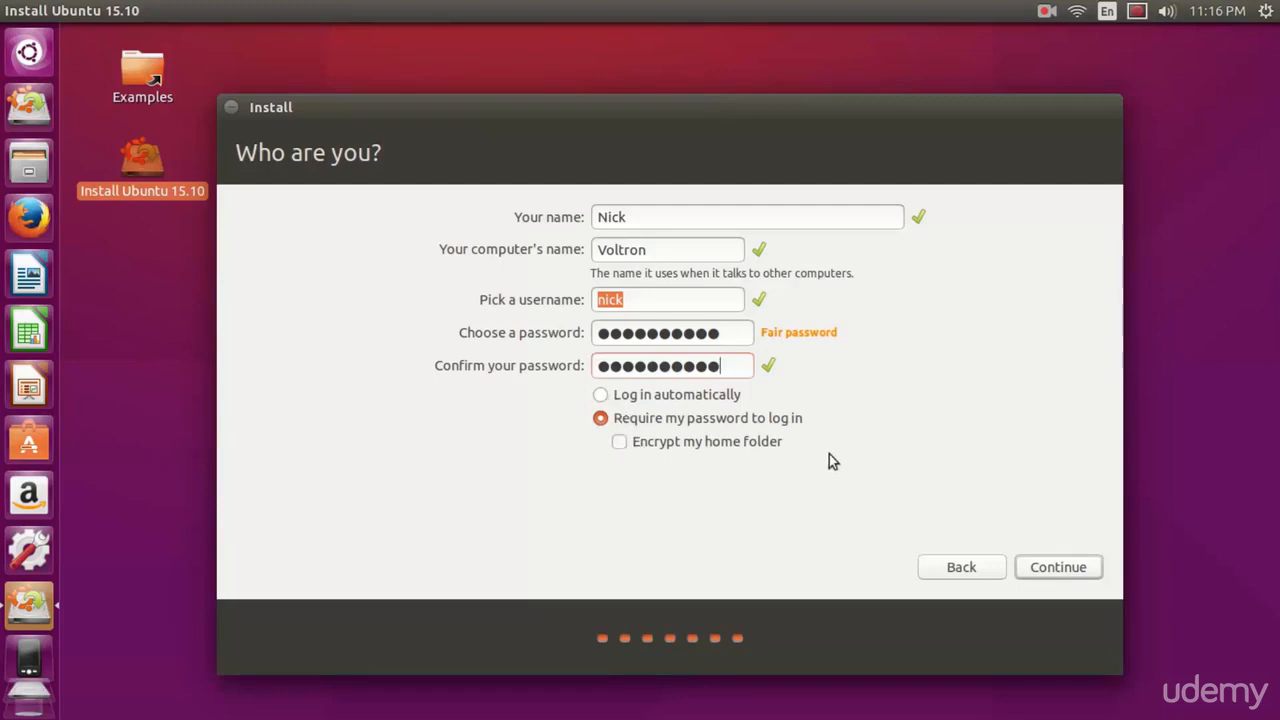
# - Submit the account, let files copy while browsing slides, then choose Continue Testing
pyautogui.click(1058, 568)
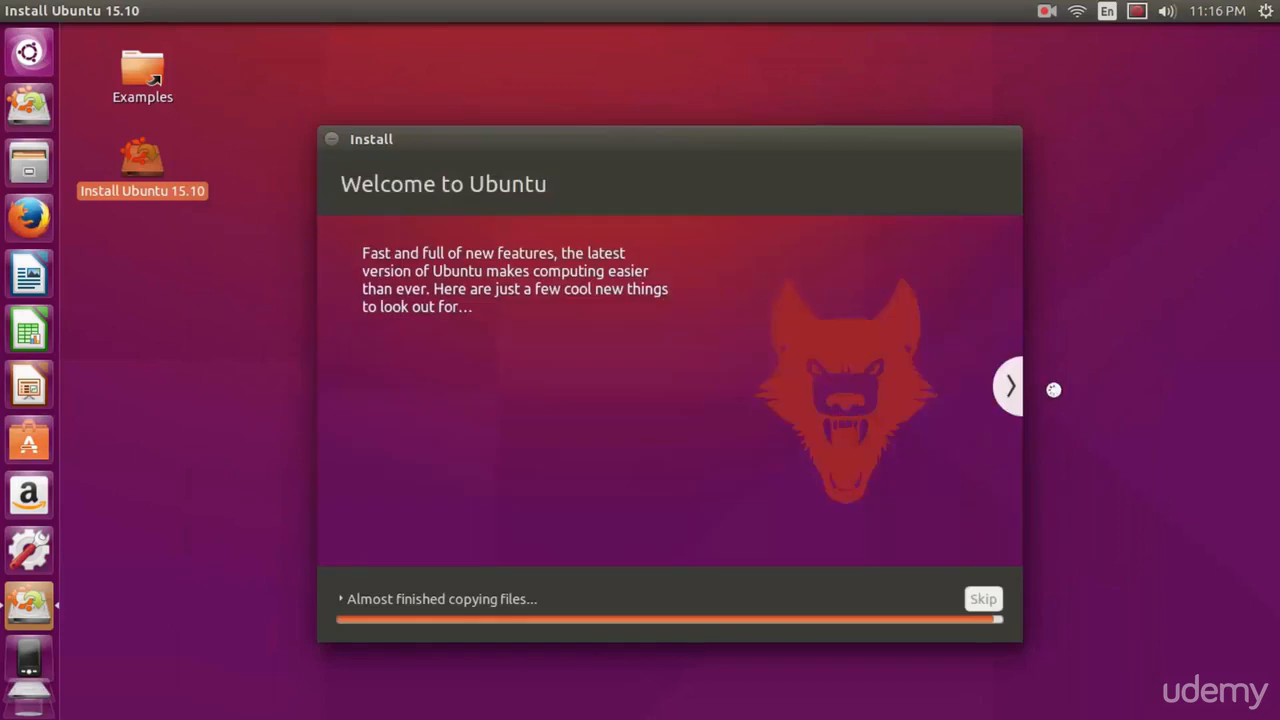
pyautogui.moveTo(1008, 388)
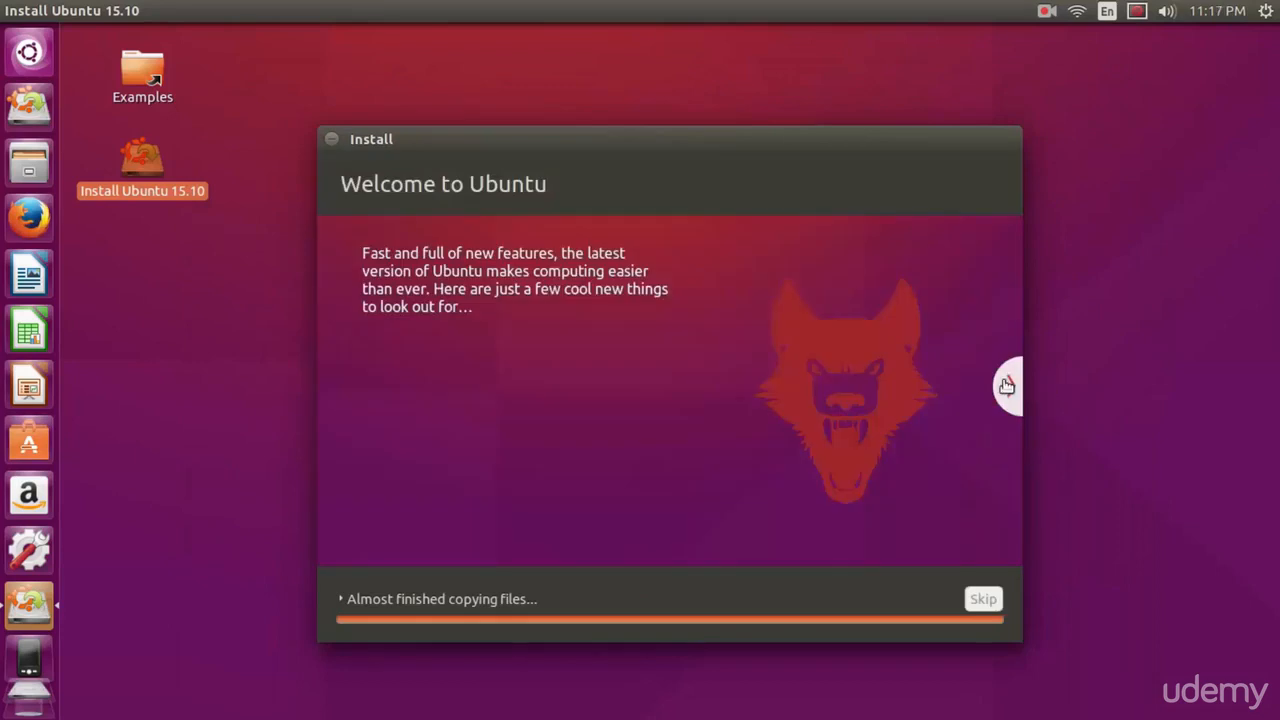
pyautogui.click(1006, 384)
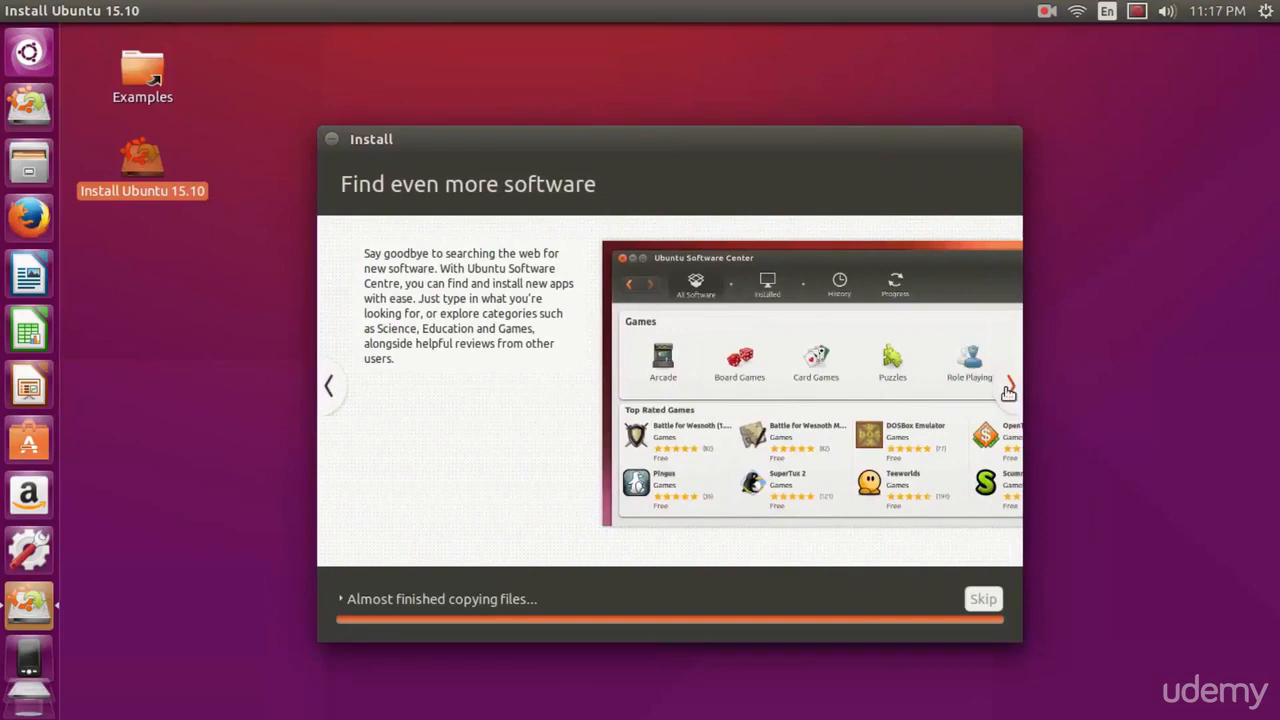
pyautogui.moveTo(1012, 384)
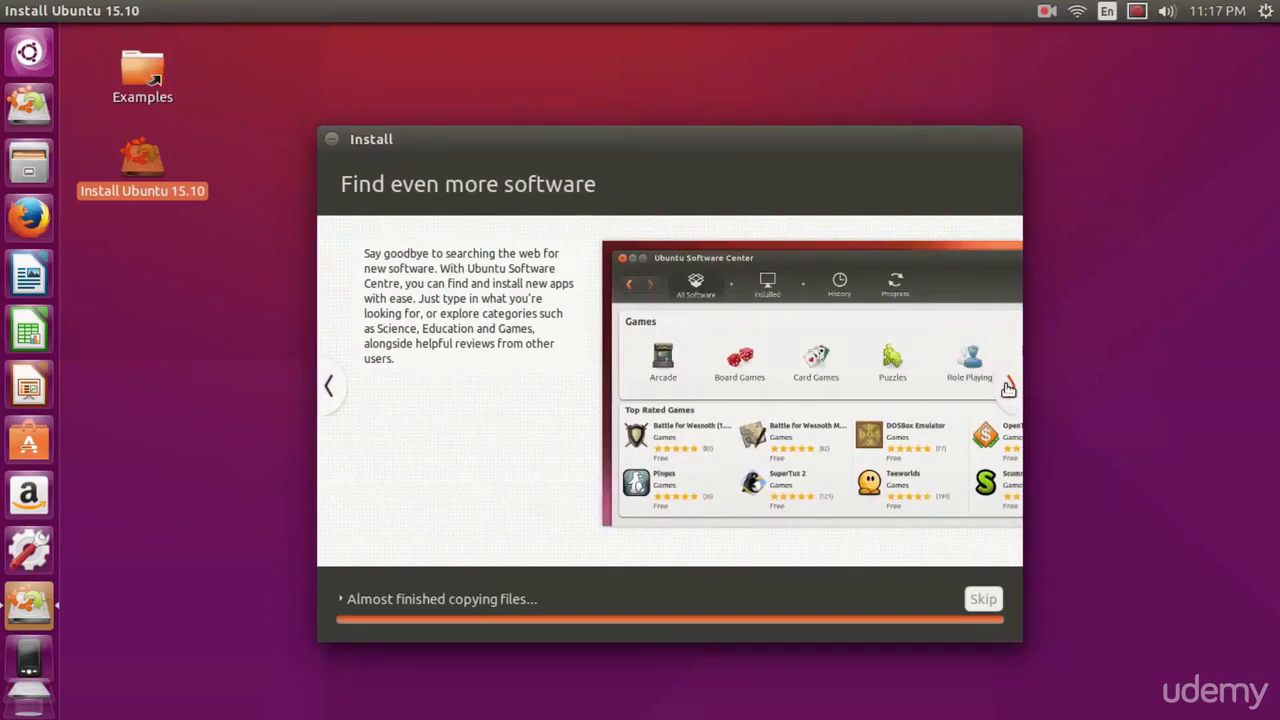
pyautogui.moveTo(1010, 380)
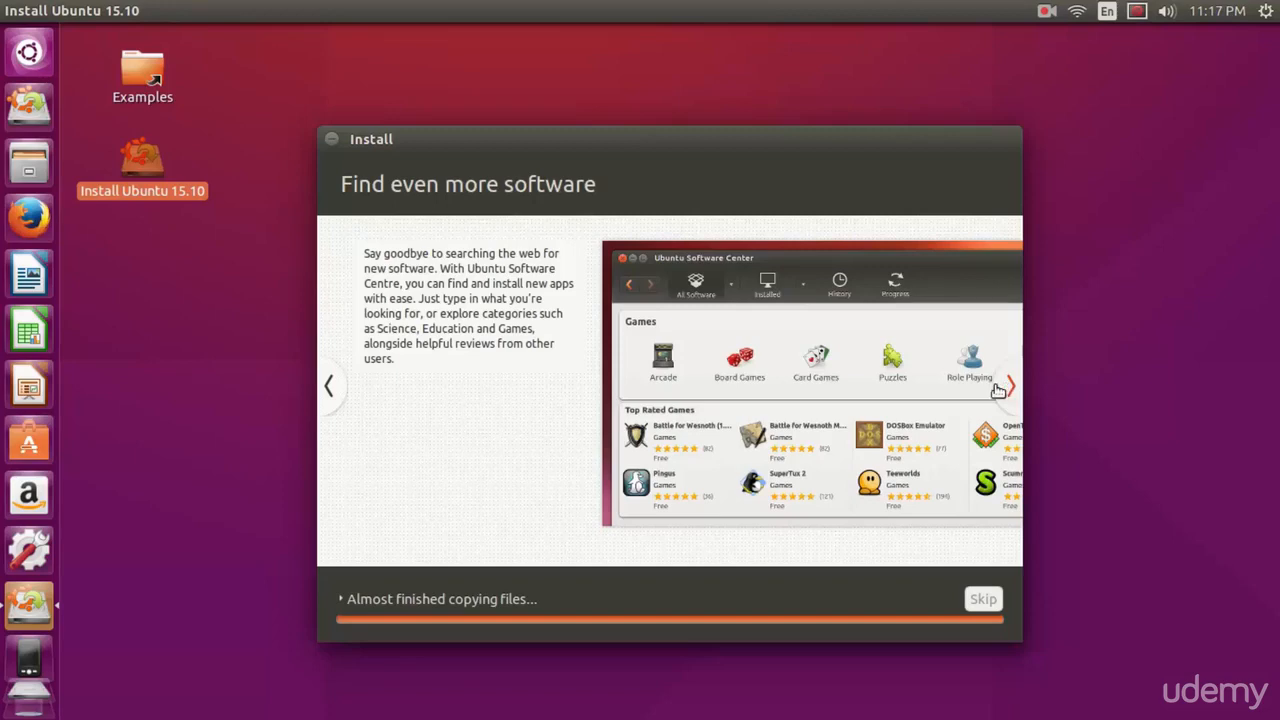
pyautogui.click(1012, 388)
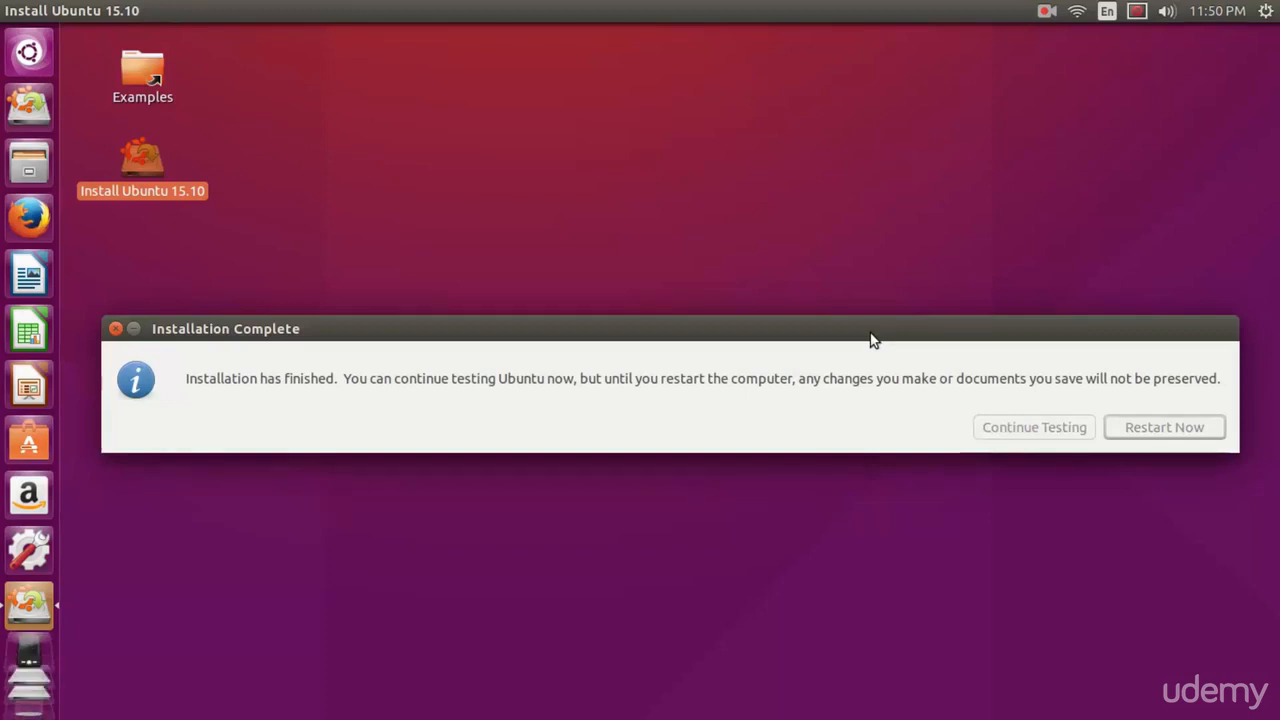
pyautogui.click(1032, 426)
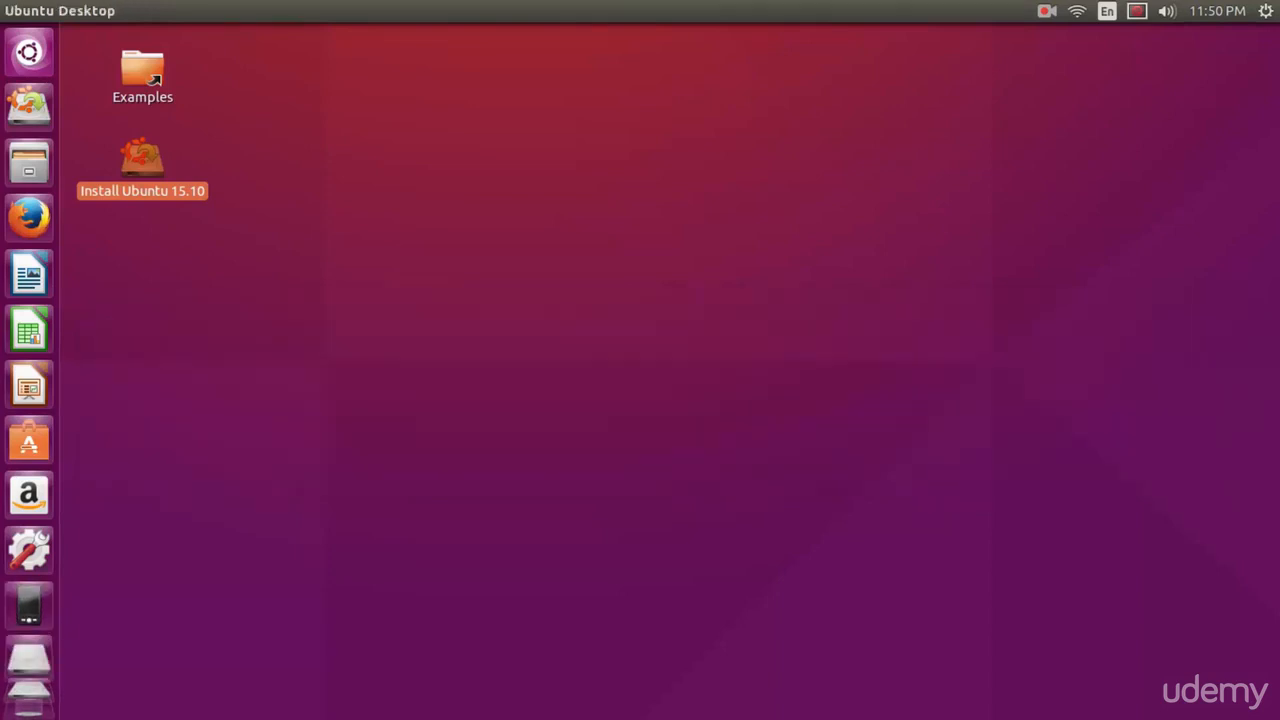